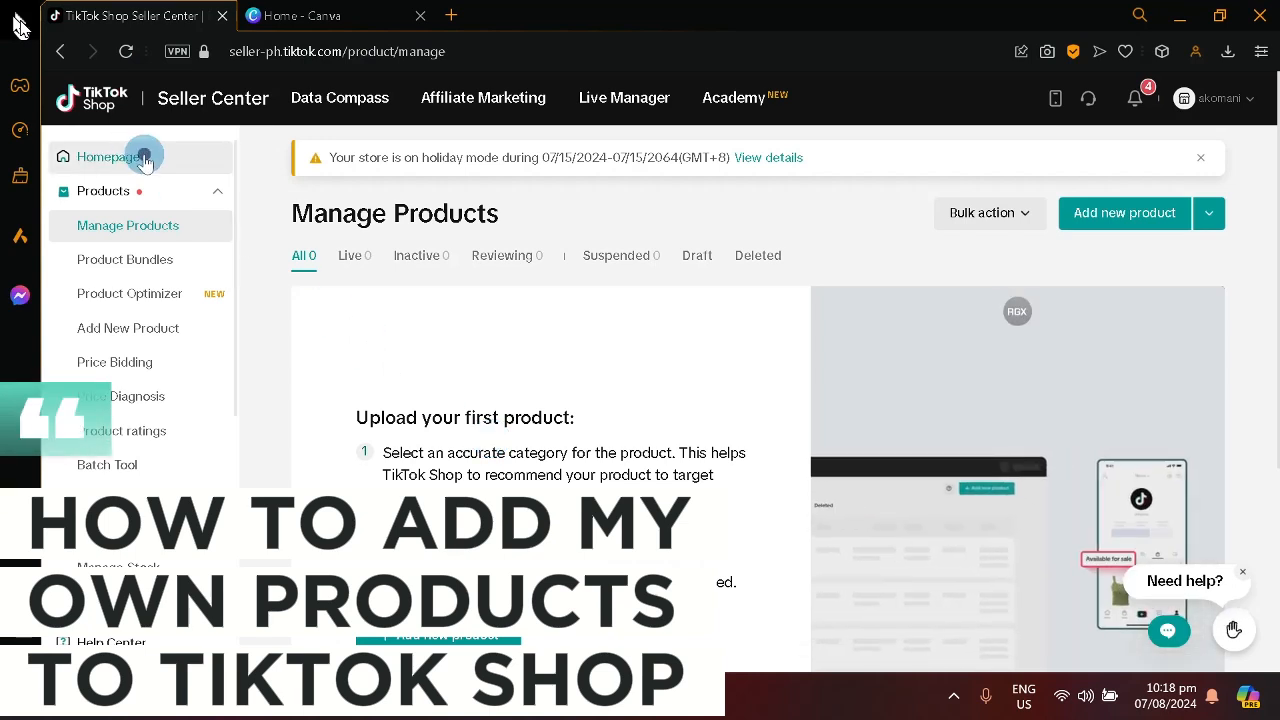
Go to the seller homepage, then collapse and re-expand the Products menu
left_click(107, 156)
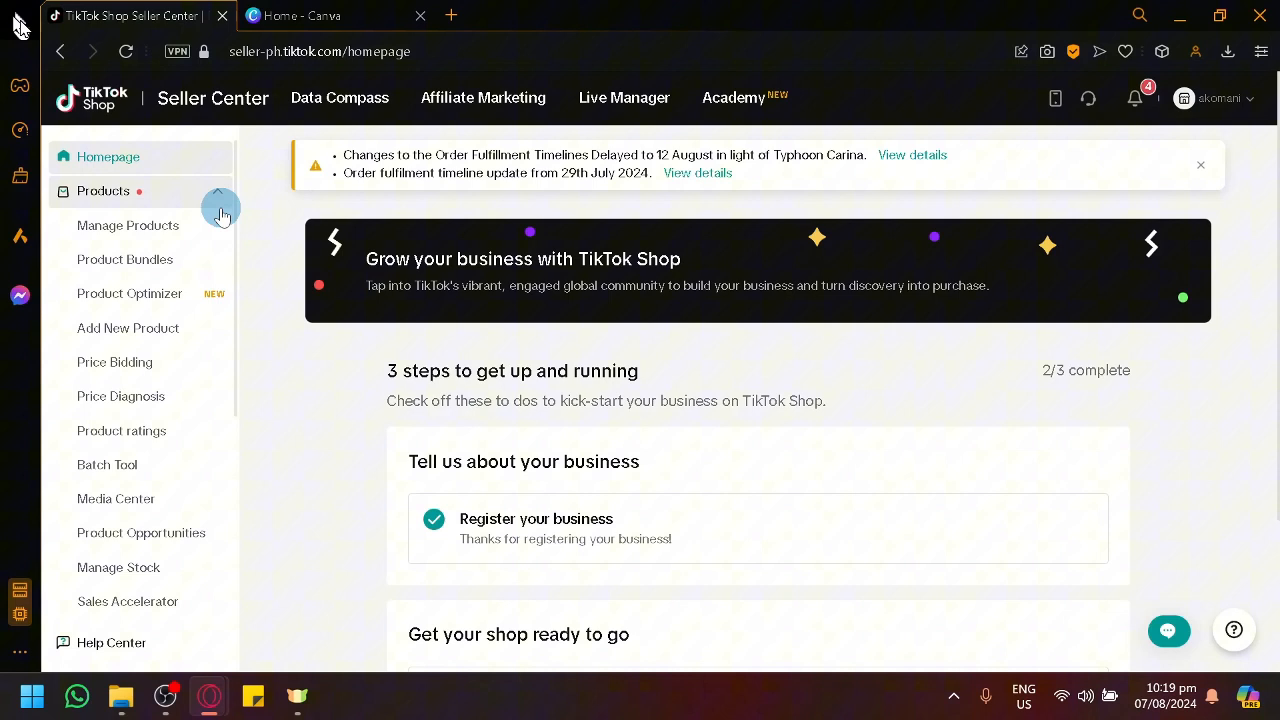
left_click(103, 191)
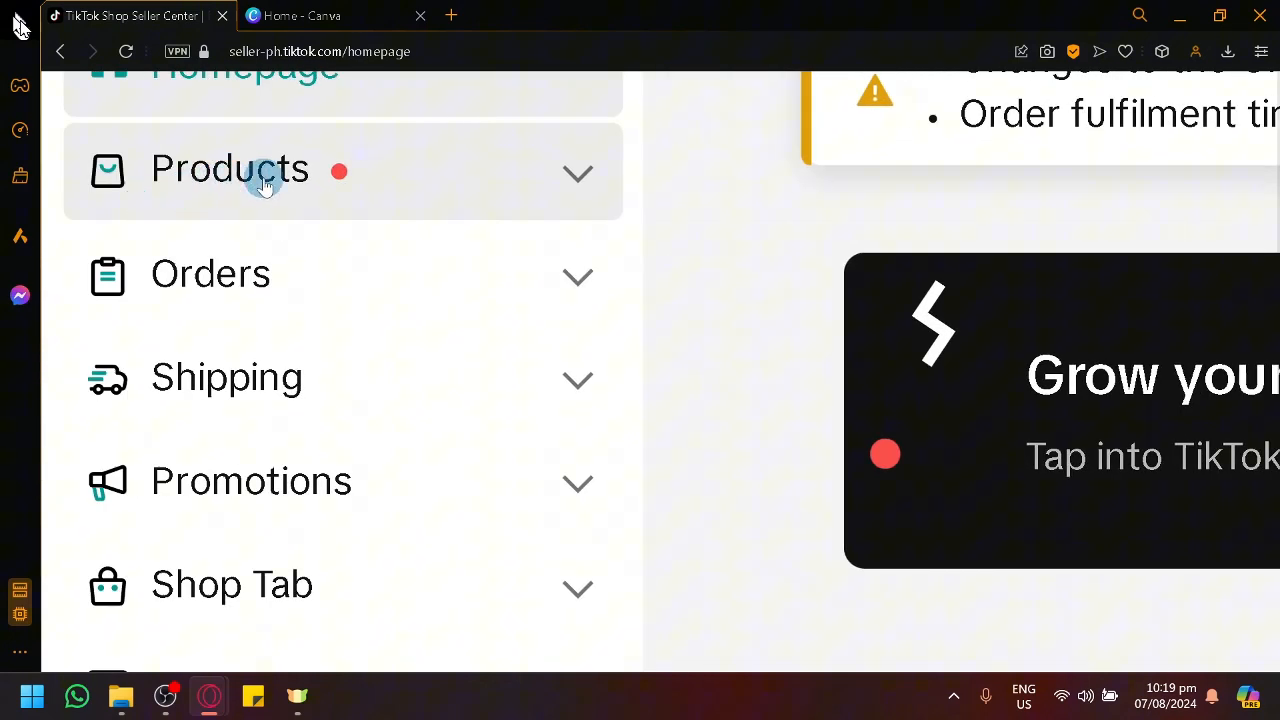
left_click(230, 168)
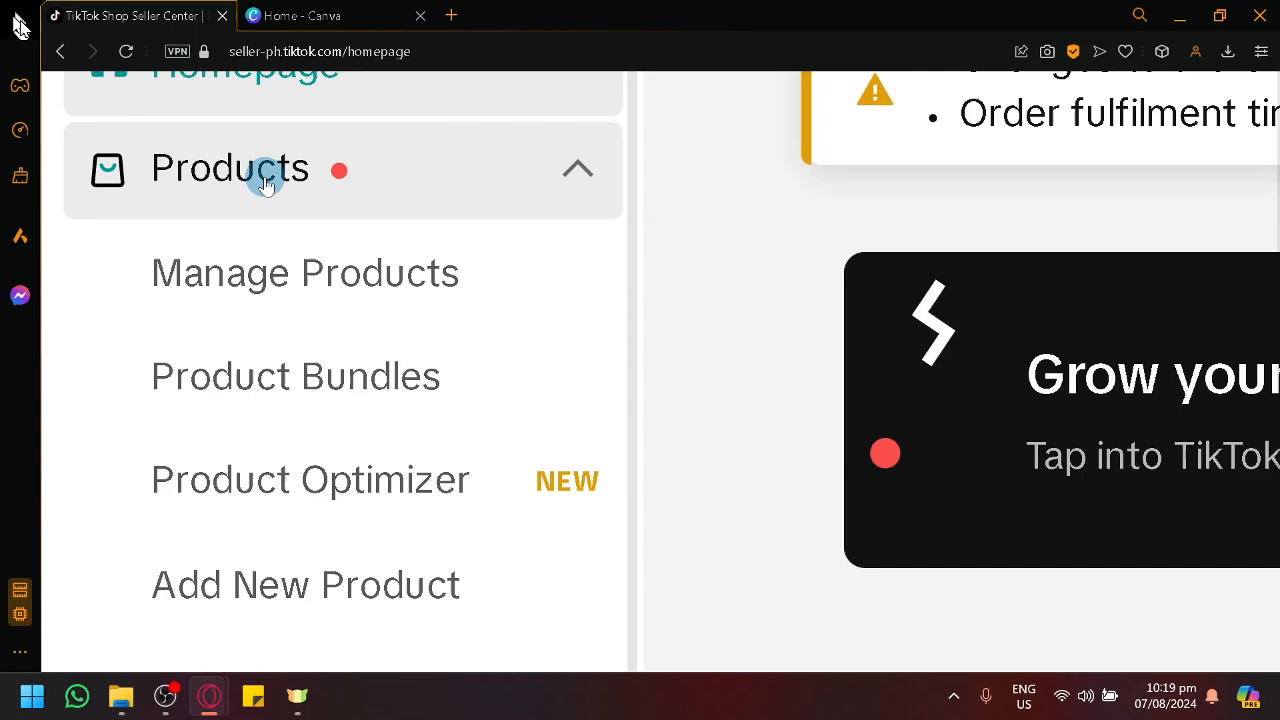
mouse_move(350, 182)
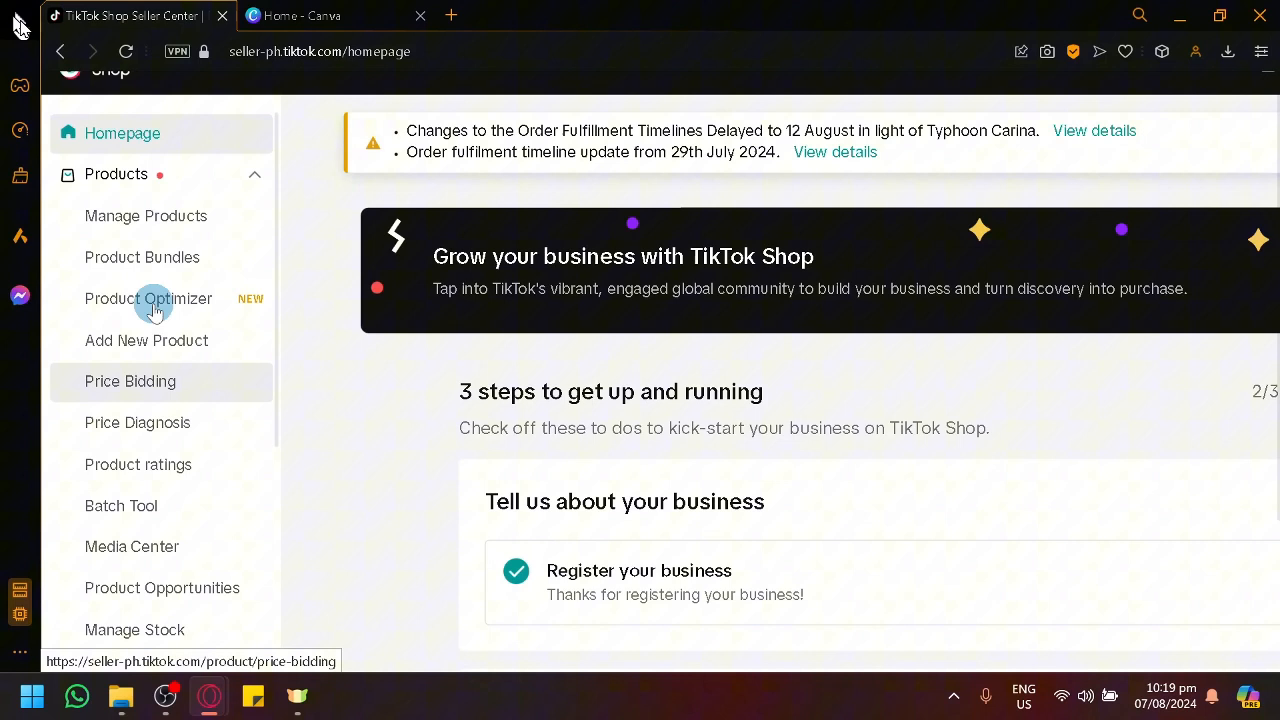
scroll("down", 3)
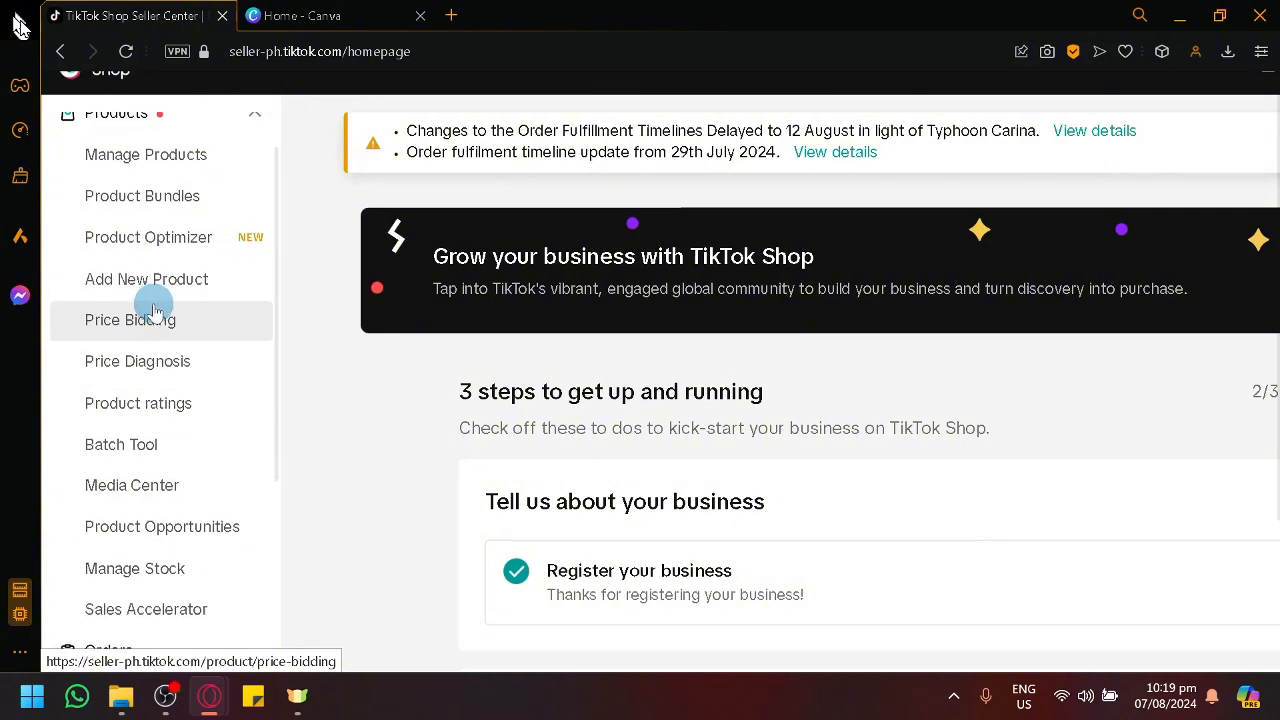
Open Manage Products and check the Inactive, Suspended and All tabs, showing zero products
left_click(146, 154)
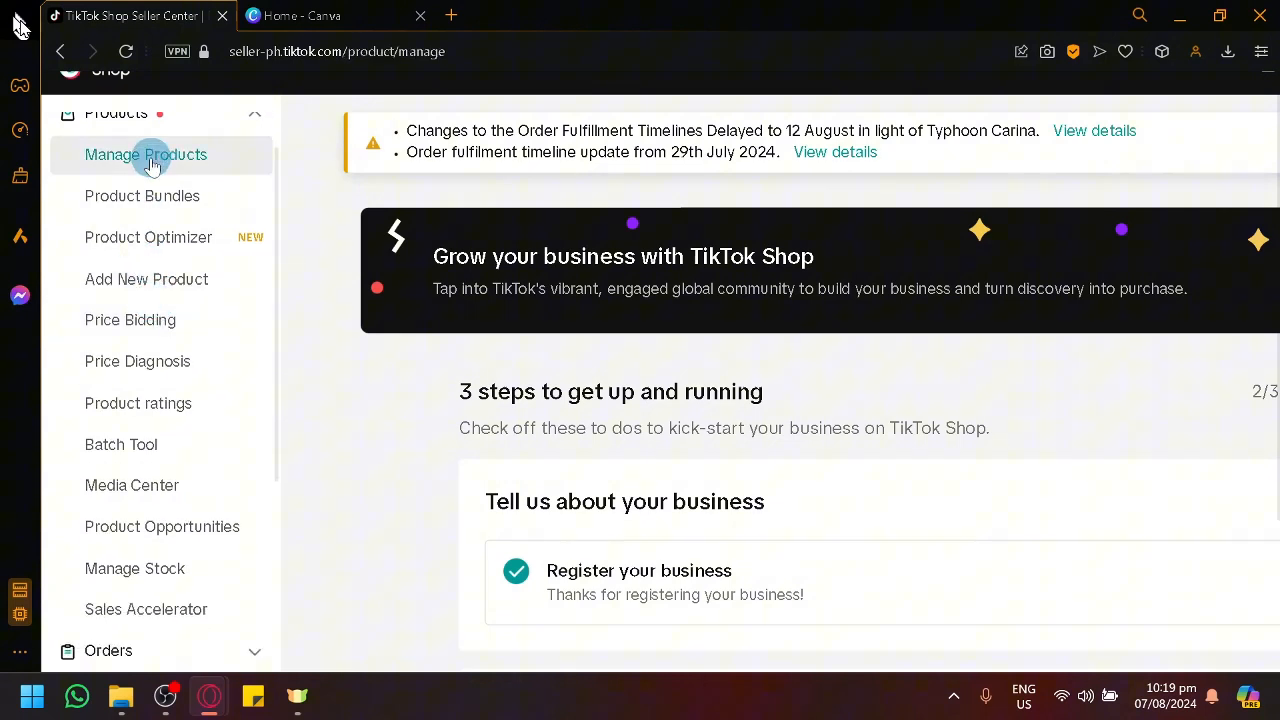
left_click(145, 154)
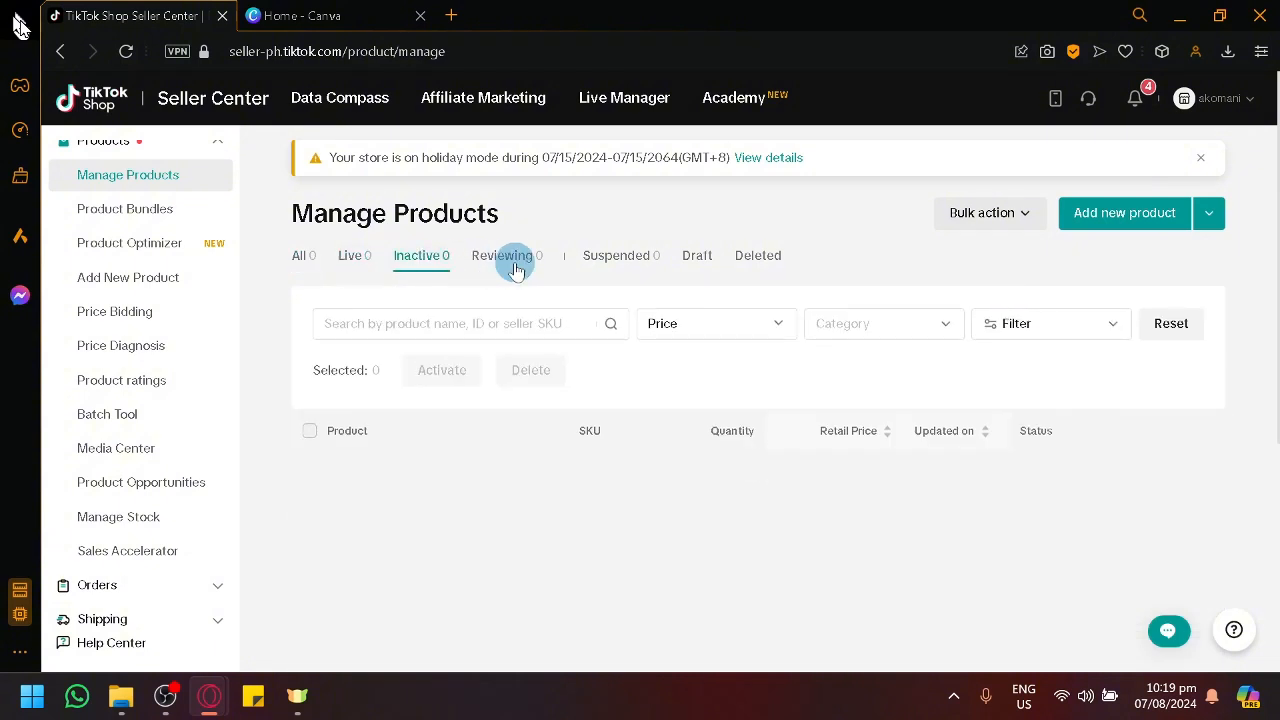
left_click(620, 255)
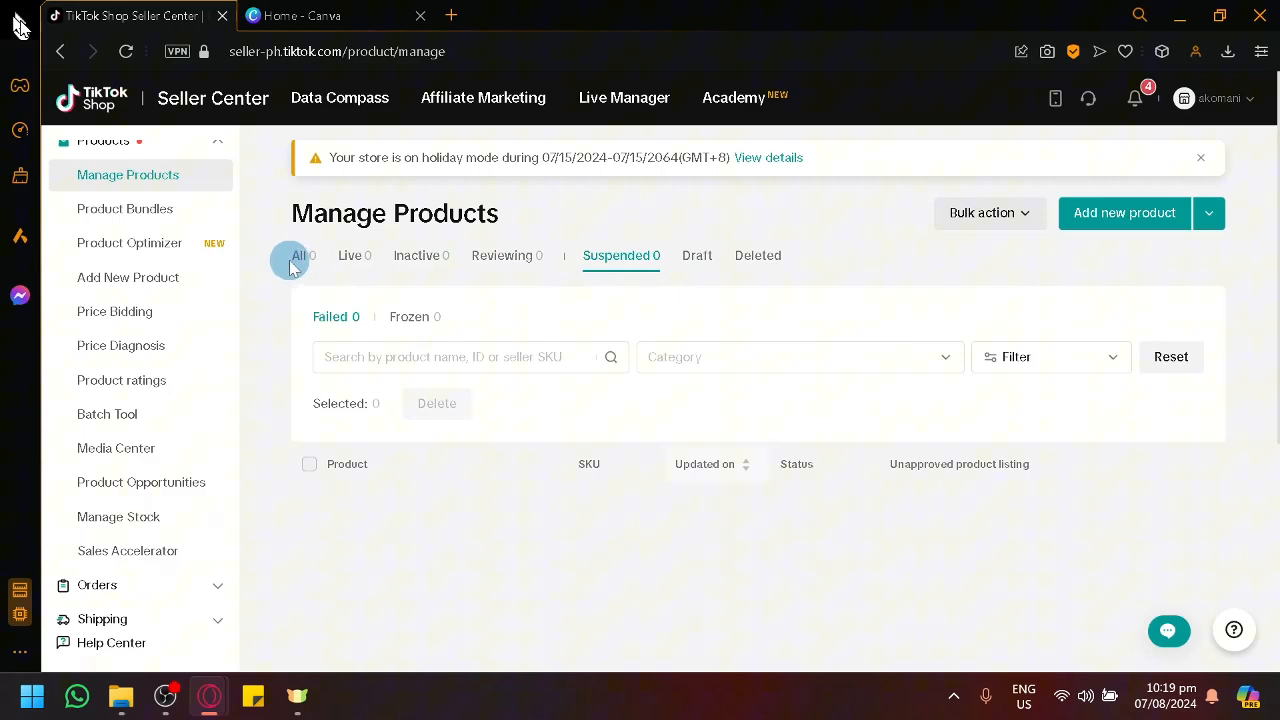
left_click(303, 255)
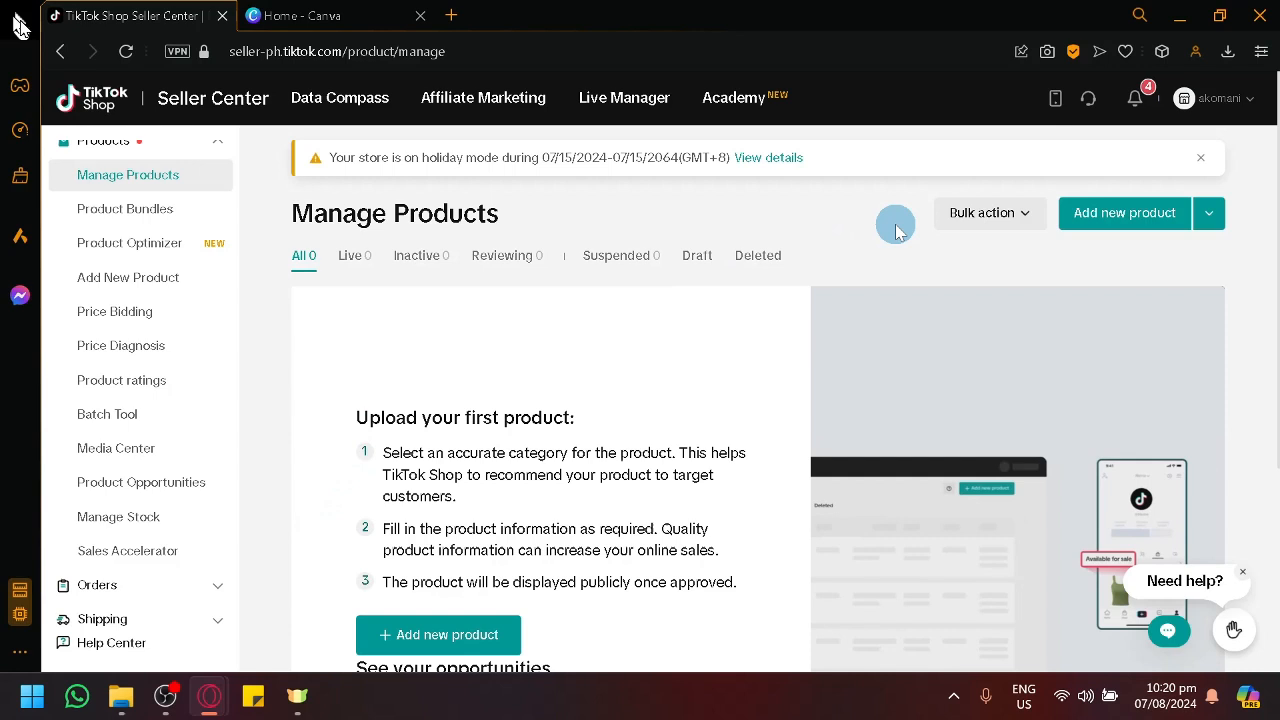
mouse_move(583, 342)
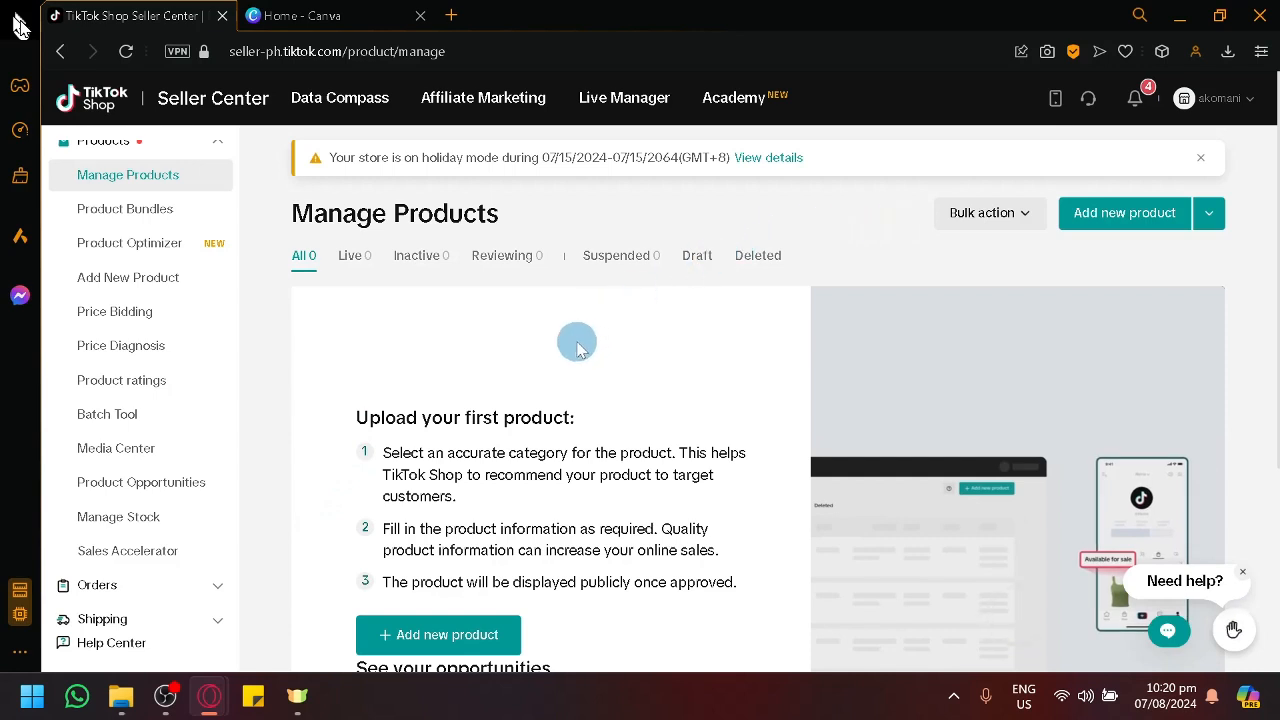
mouse_move(545, 290)
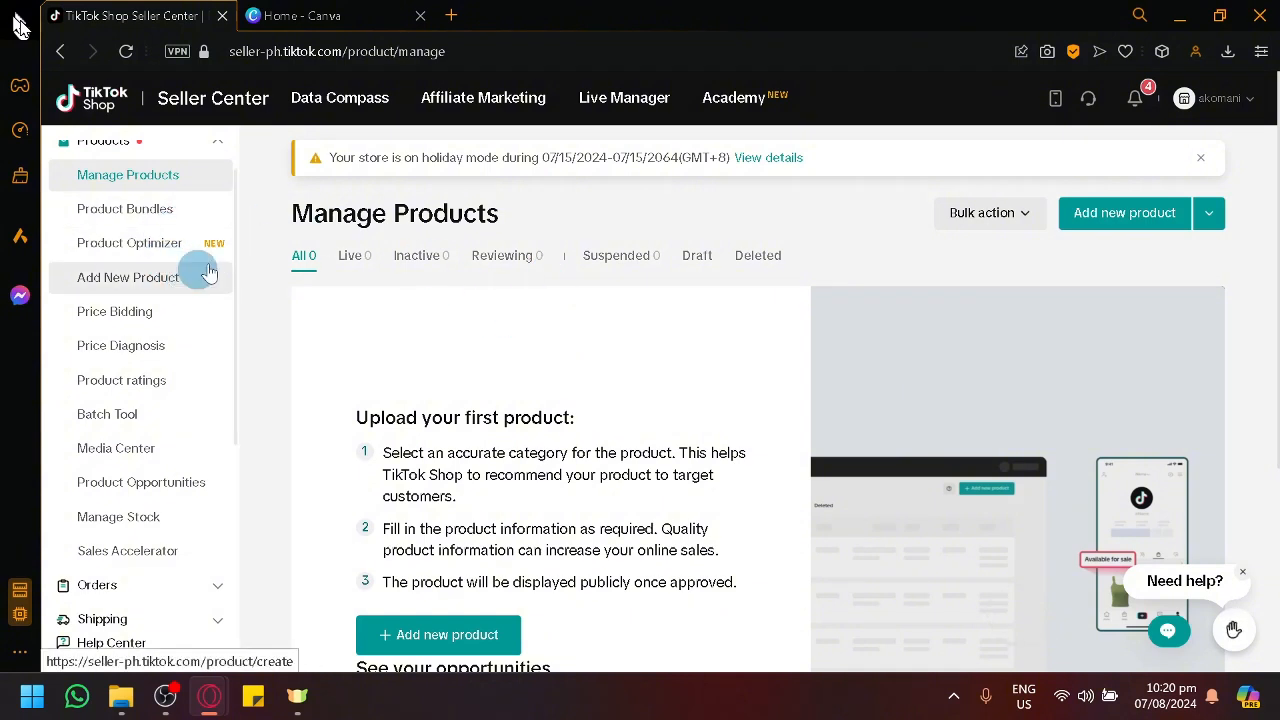
mouse_move(440, 332)
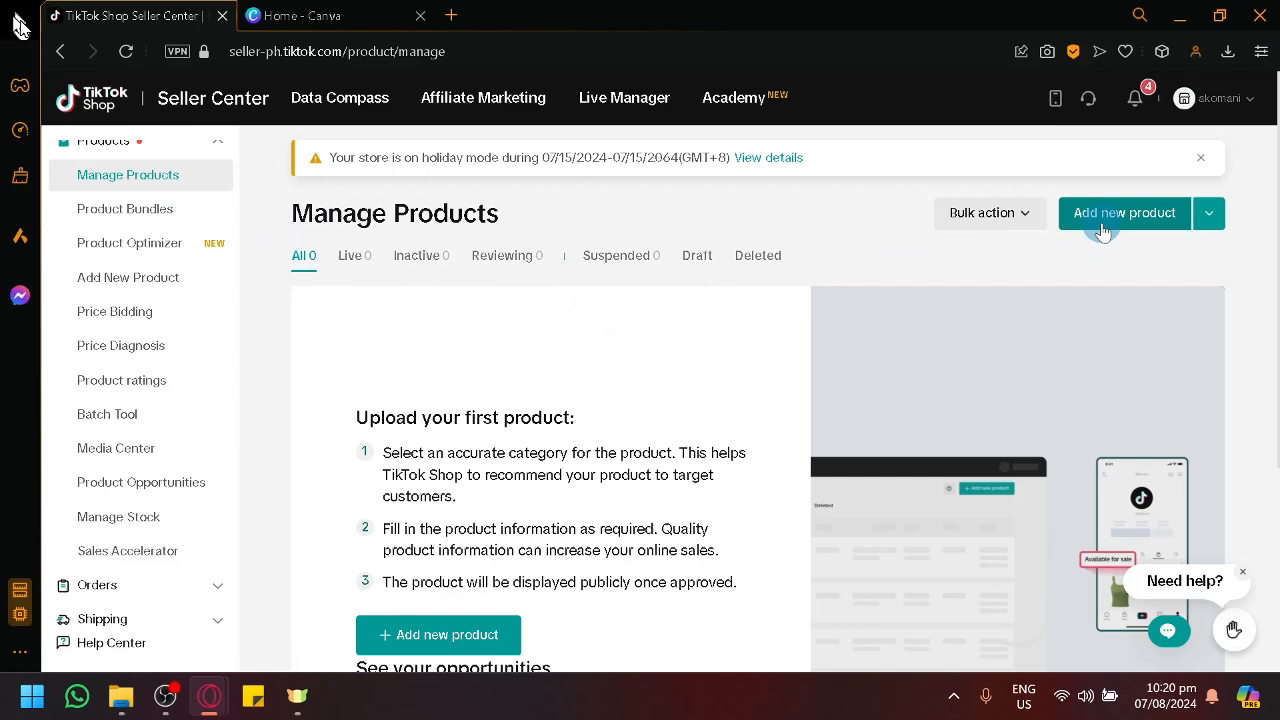
Start a new product listing in a new tab, glance back at Manage Products, then return
left_click(1124, 212)
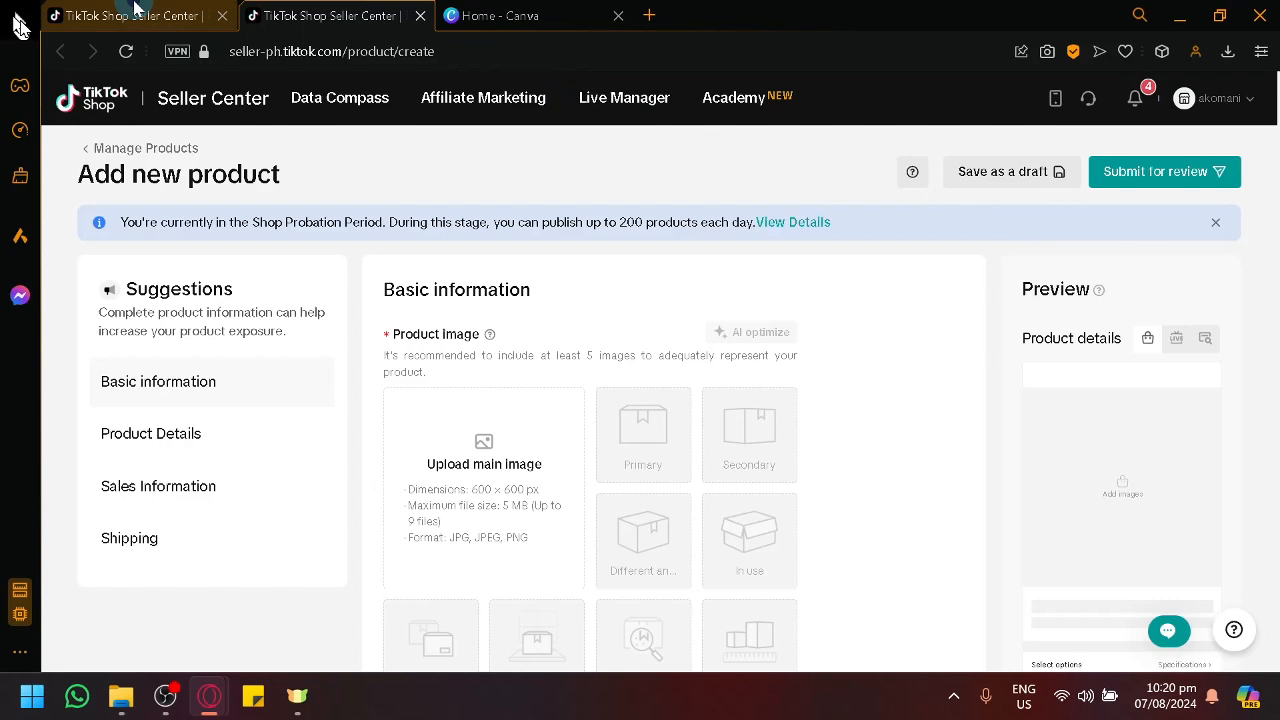
left_click(145, 147)
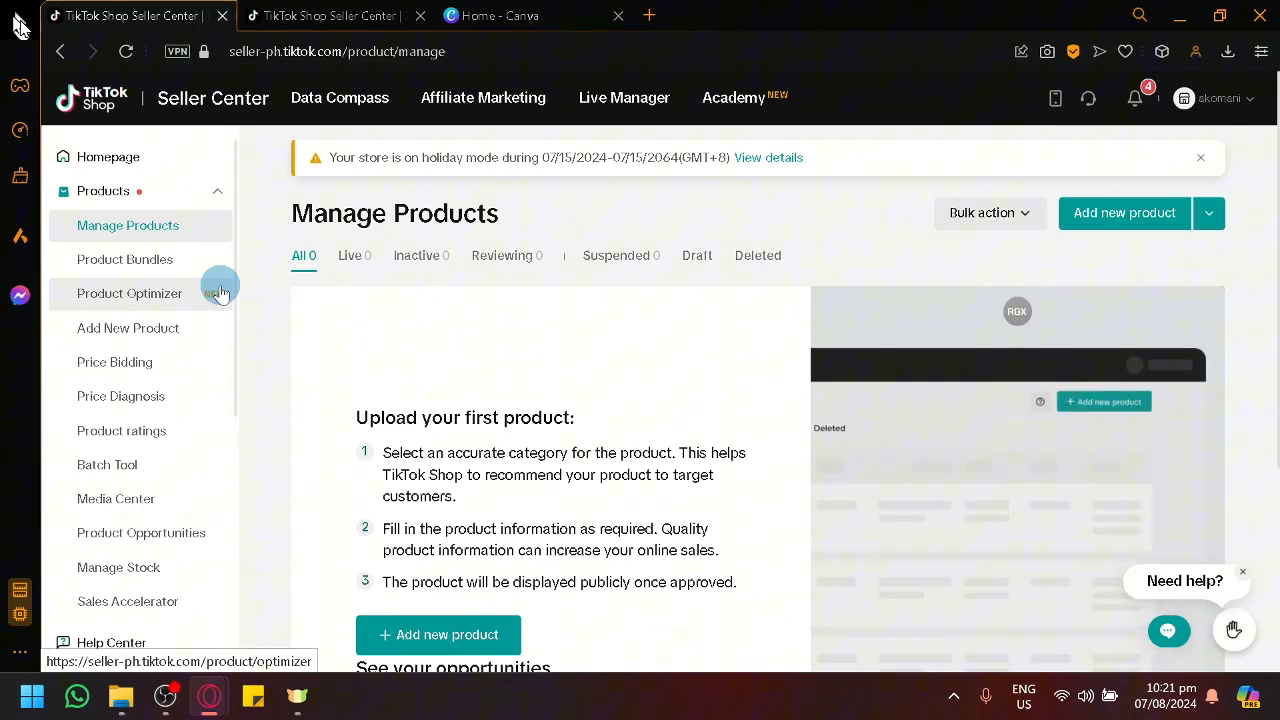
left_click(1123, 213)
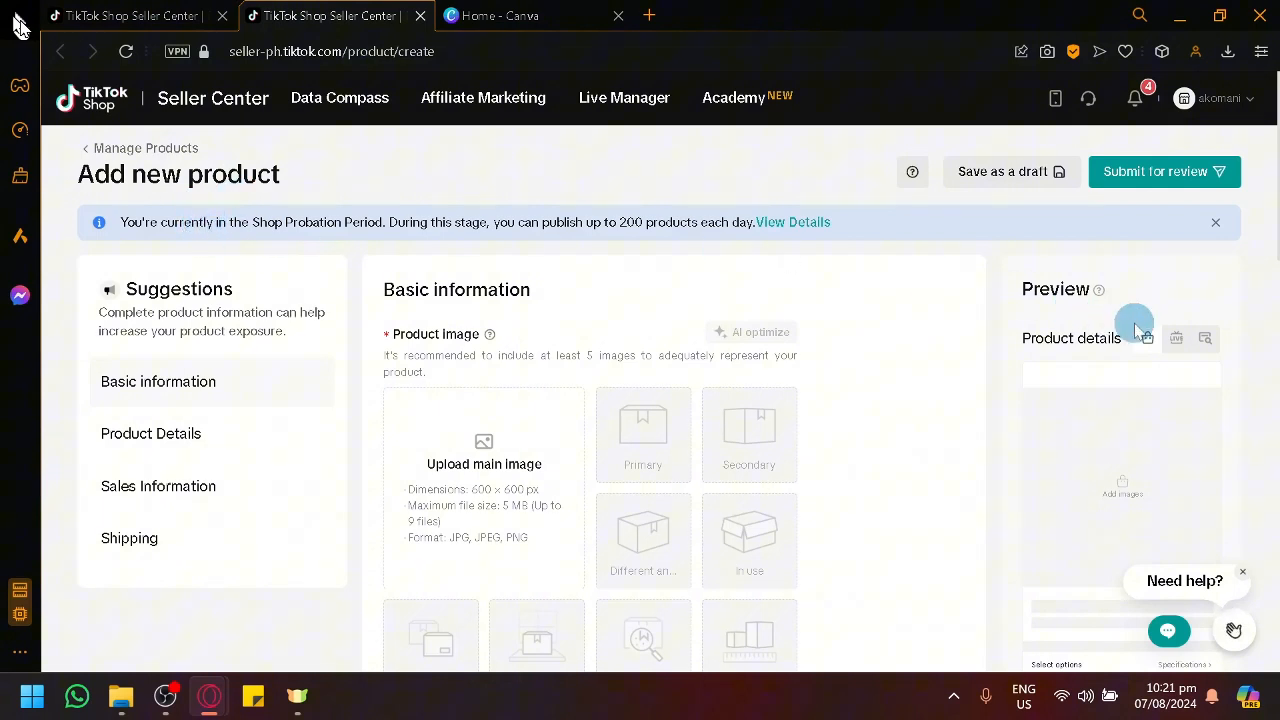
mouse_move(990, 300)
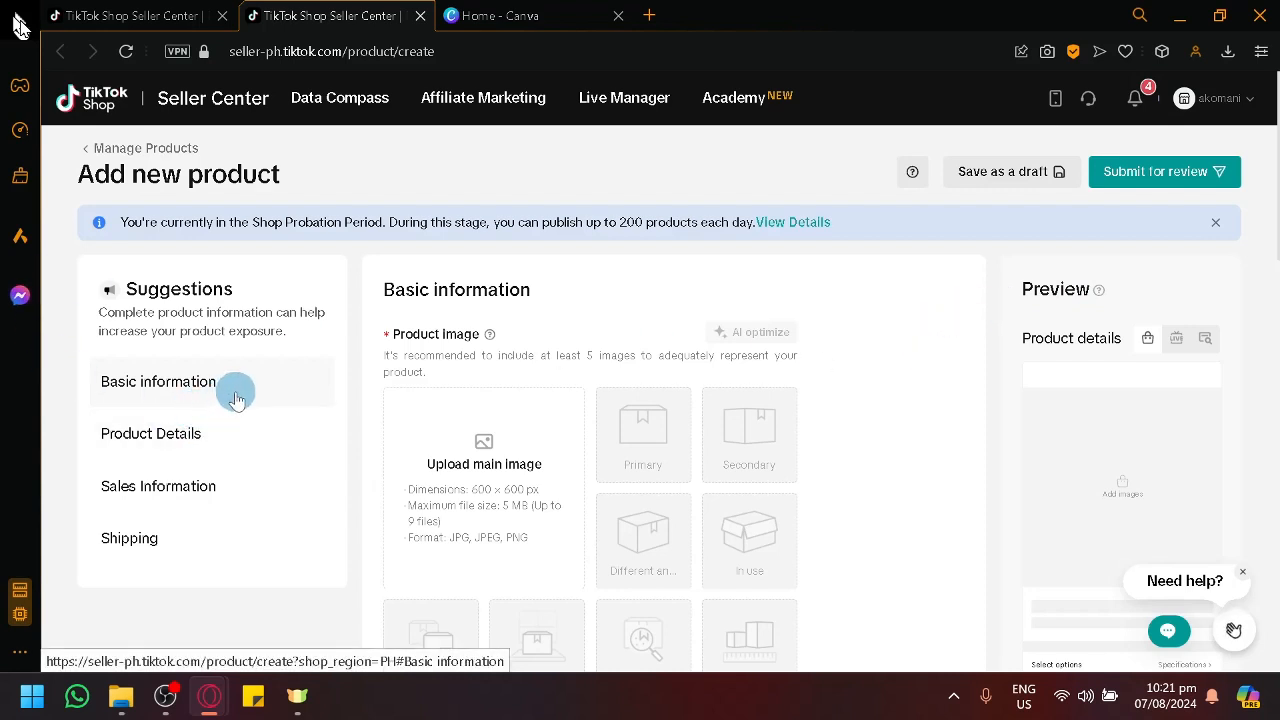
mouse_move(110, 420)
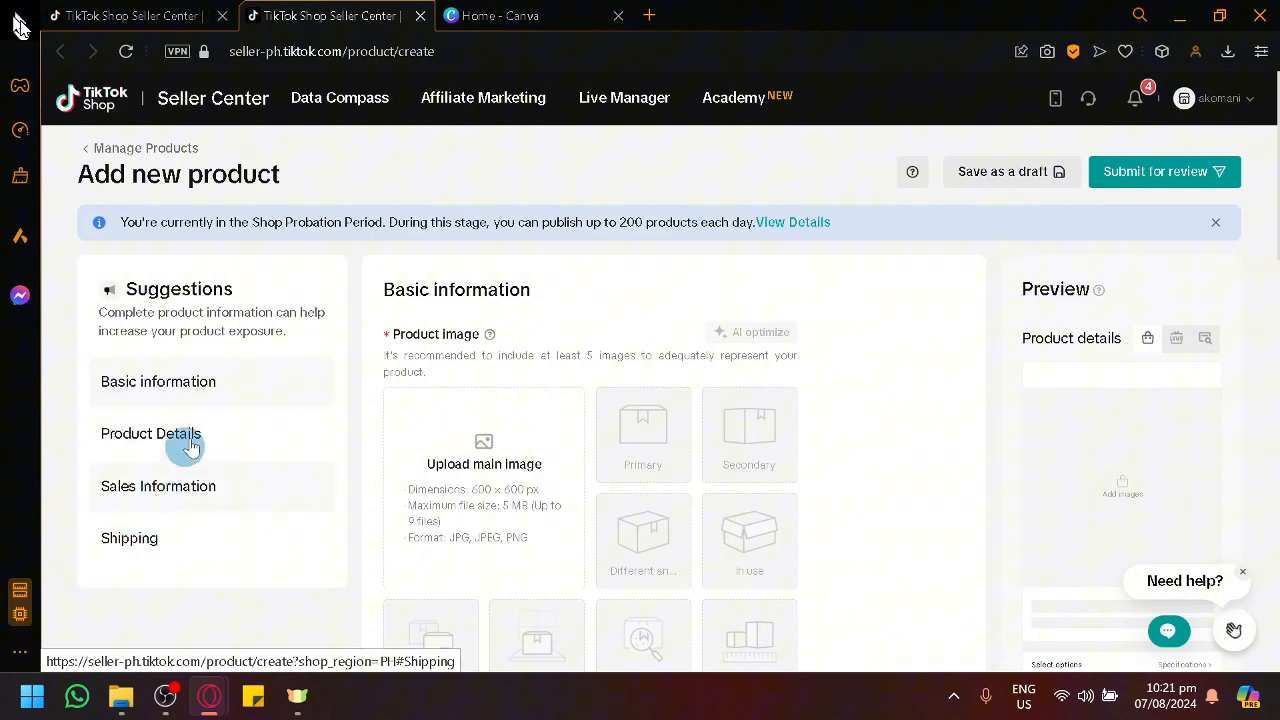
scroll("down", 3)
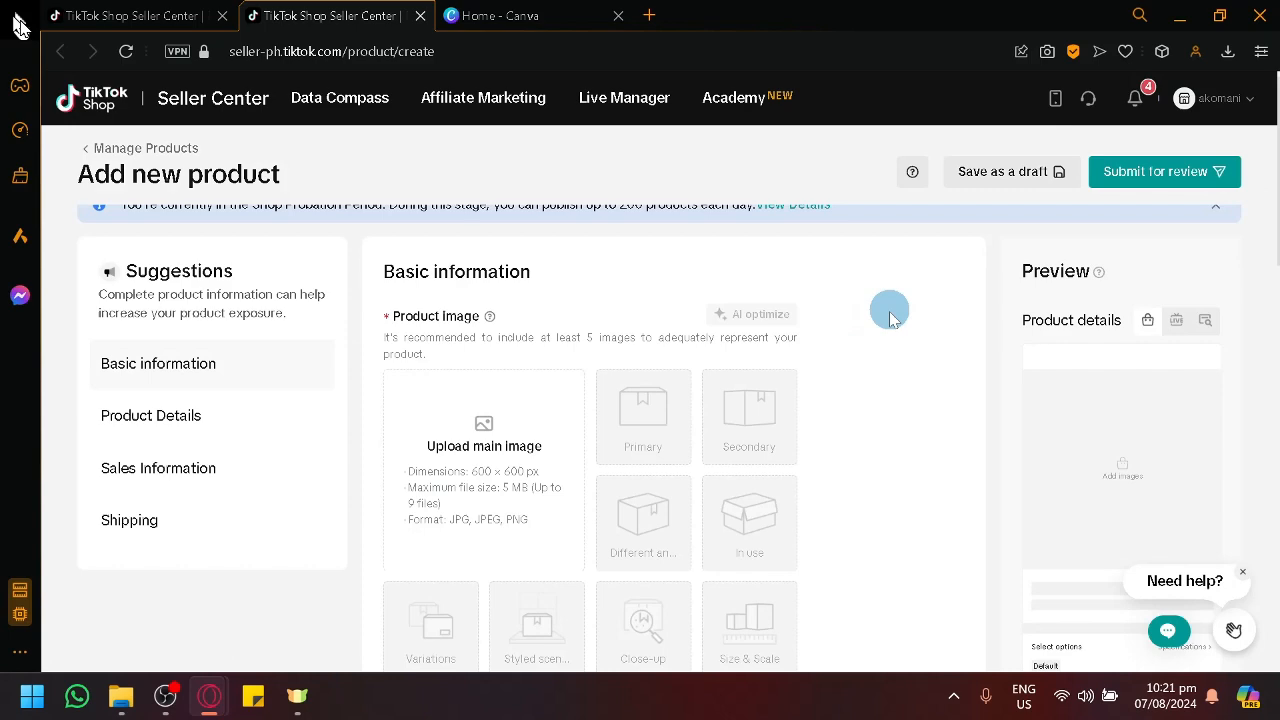
scroll("down", 3)
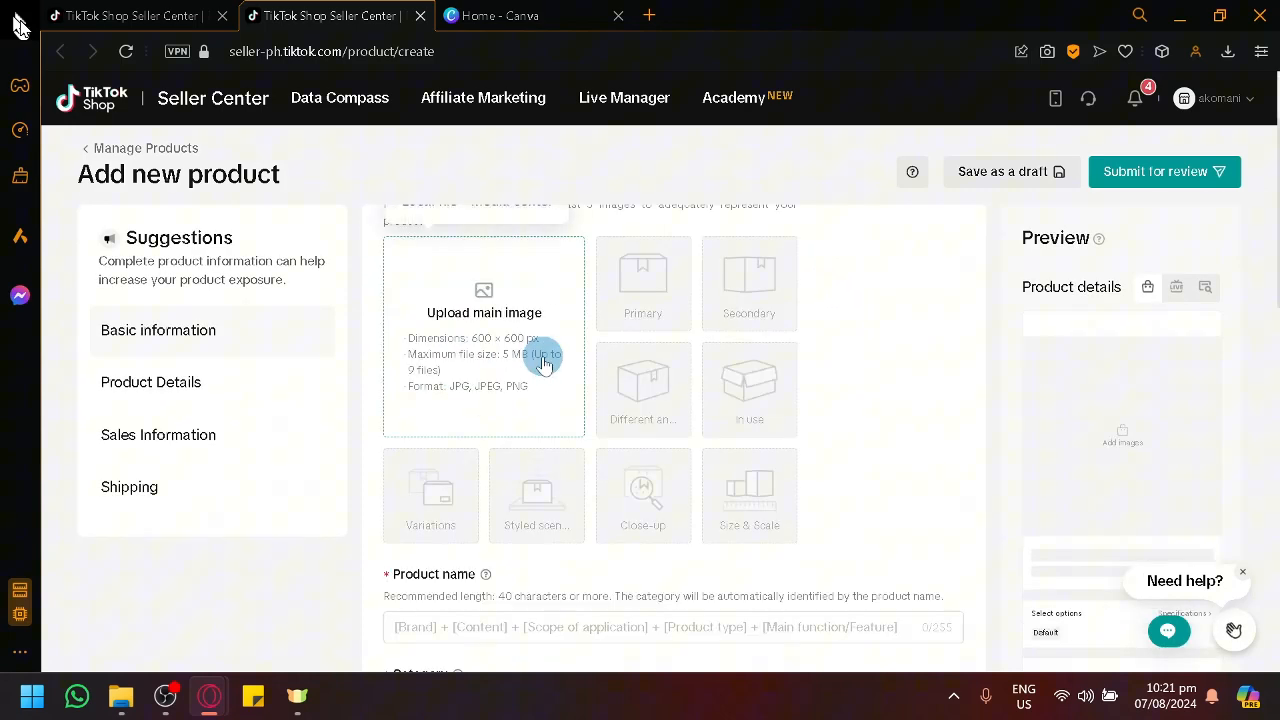
mouse_move(445, 330)
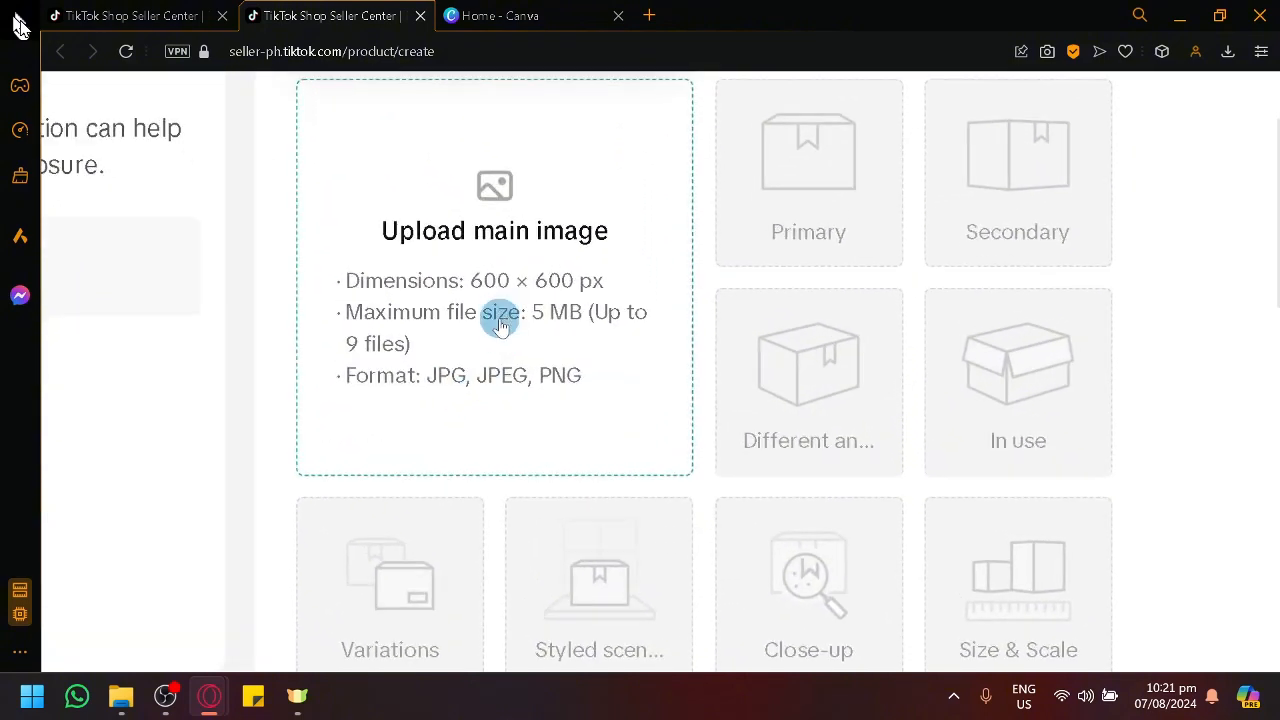
mouse_move(527, 431)
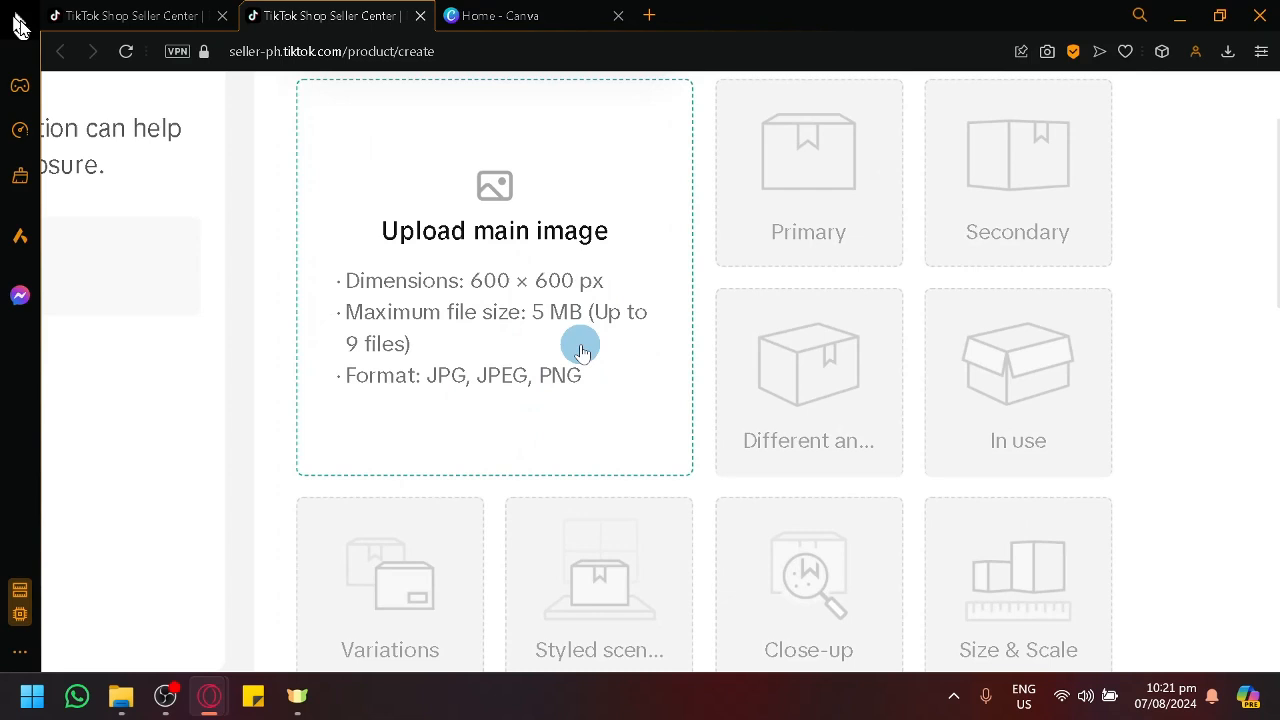
mouse_move(349, 250)
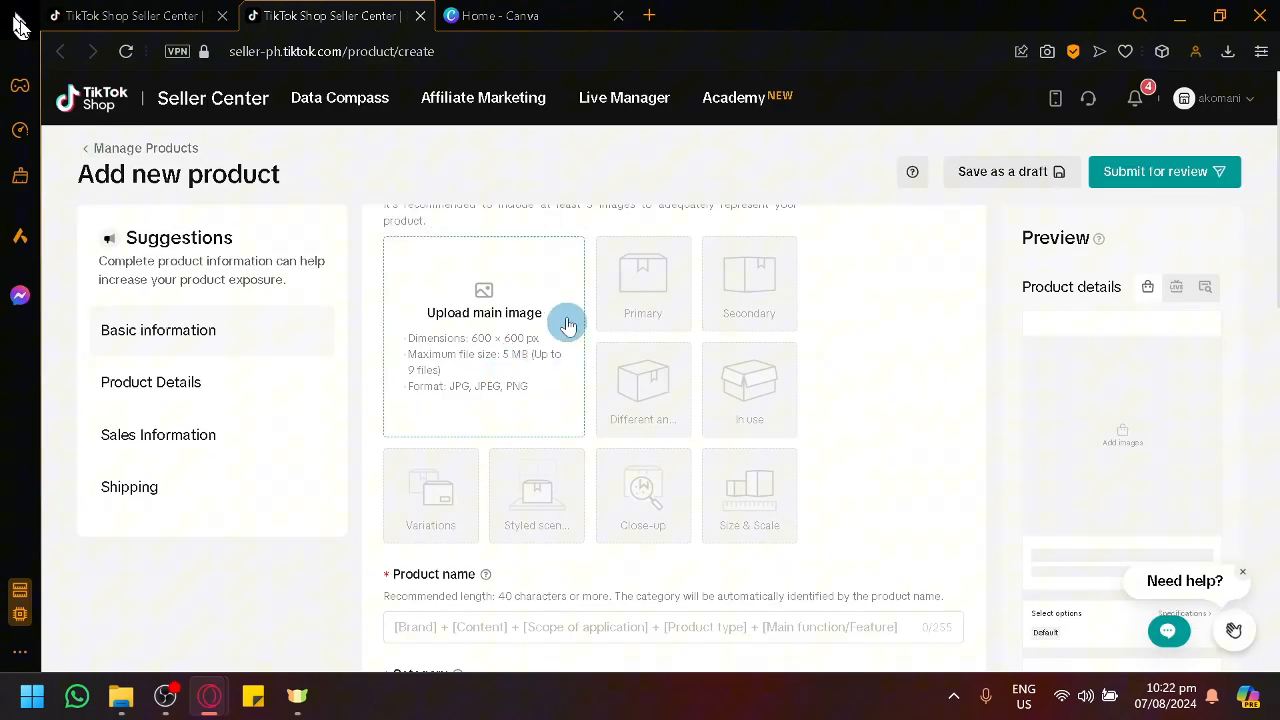
left_click(483, 312)
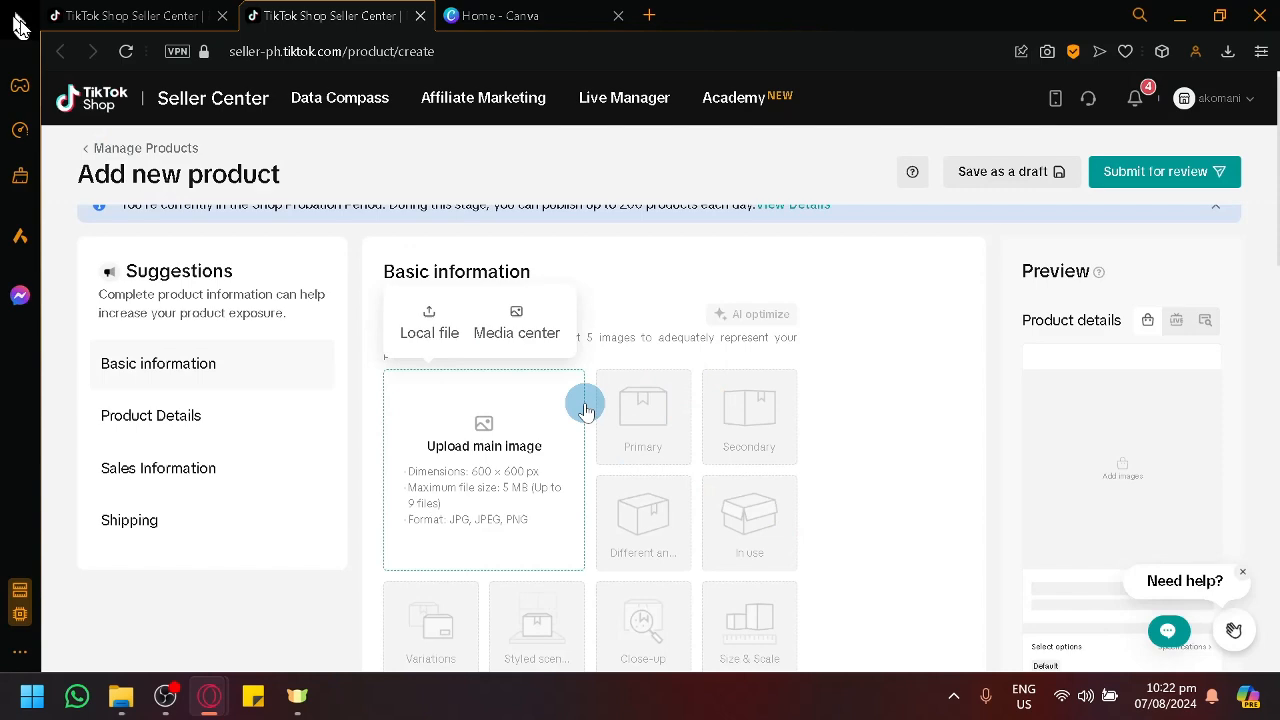
scroll("down", 3)
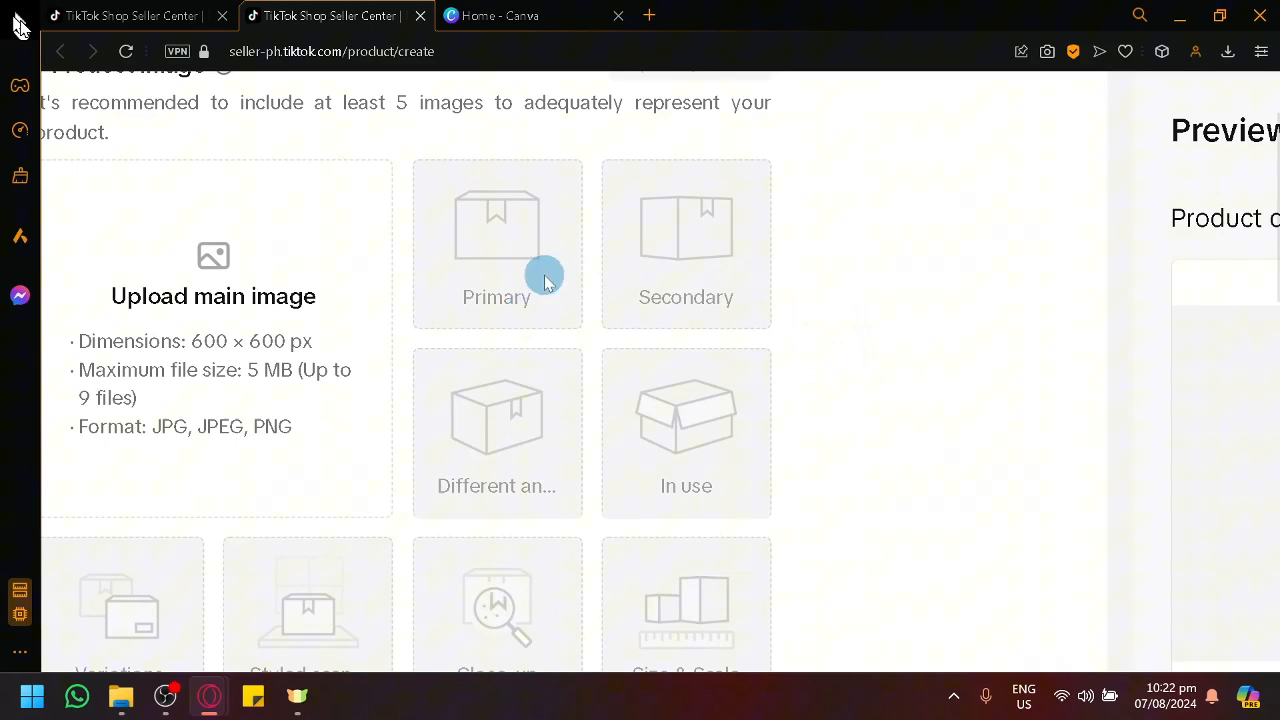
scroll("down", 3)
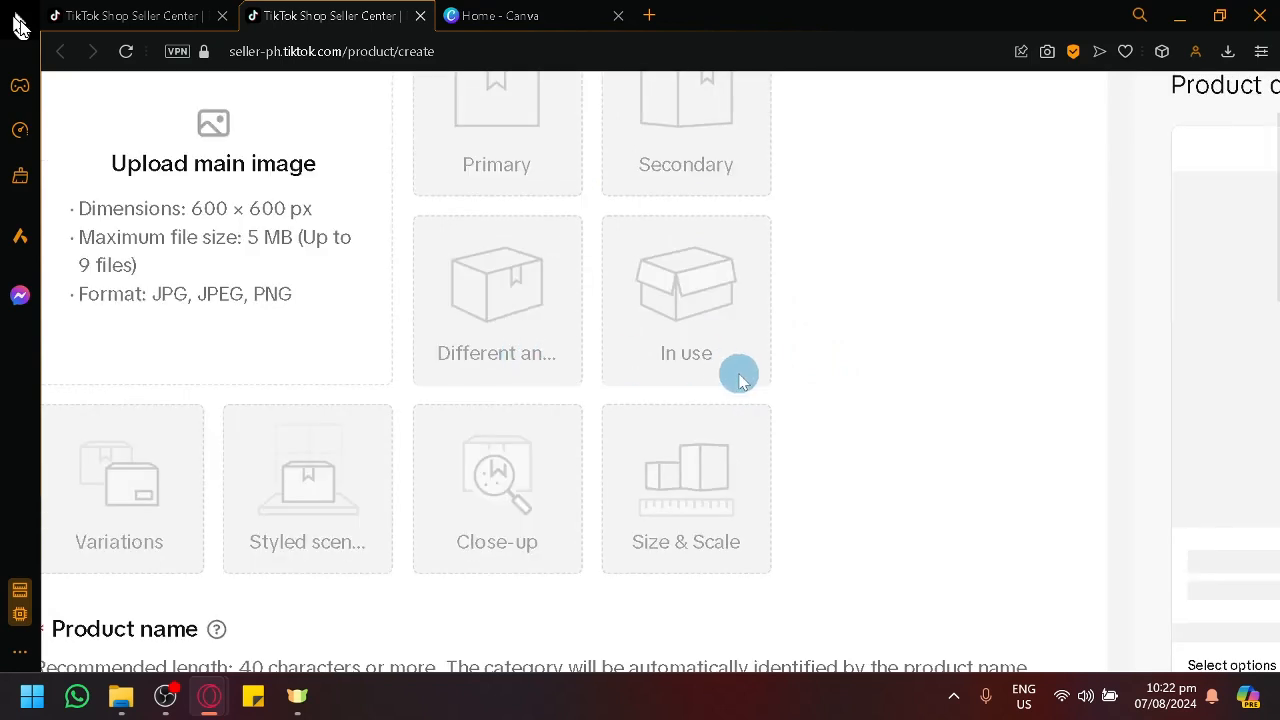
scroll("down", 3)
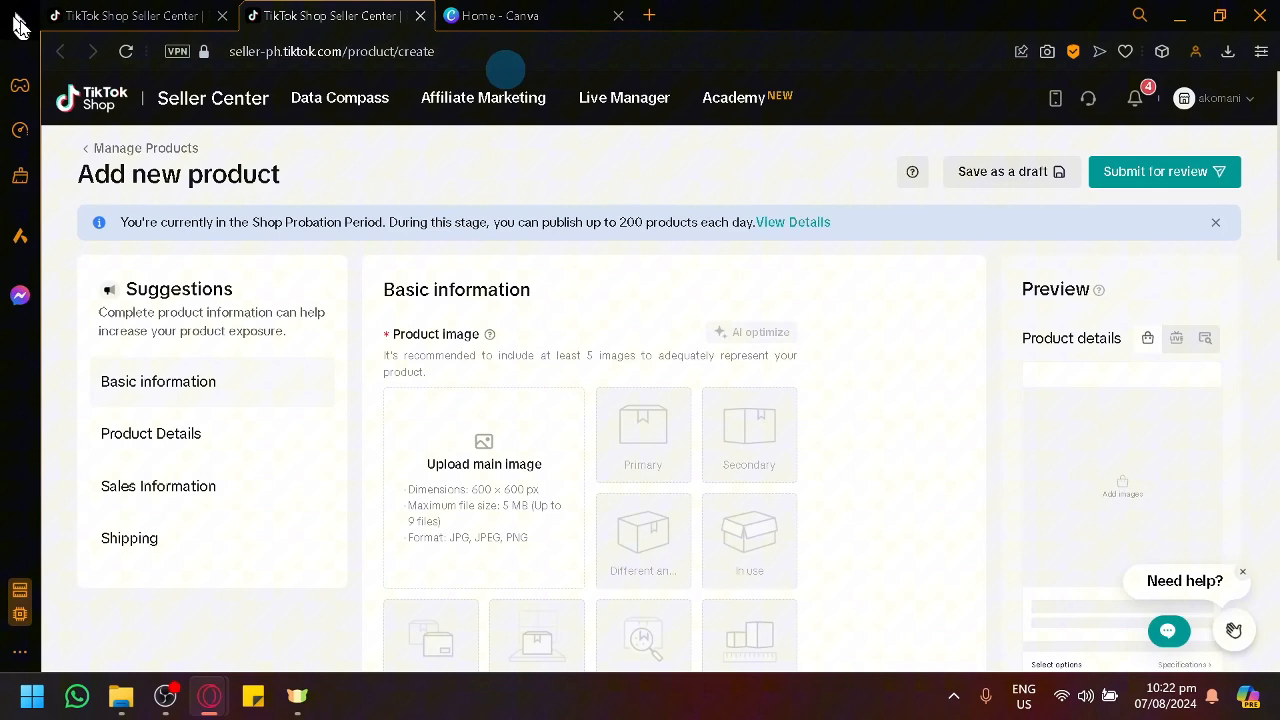
Browse recent designs on the Canva home page, then go to the Apps page
left_click(530, 15)
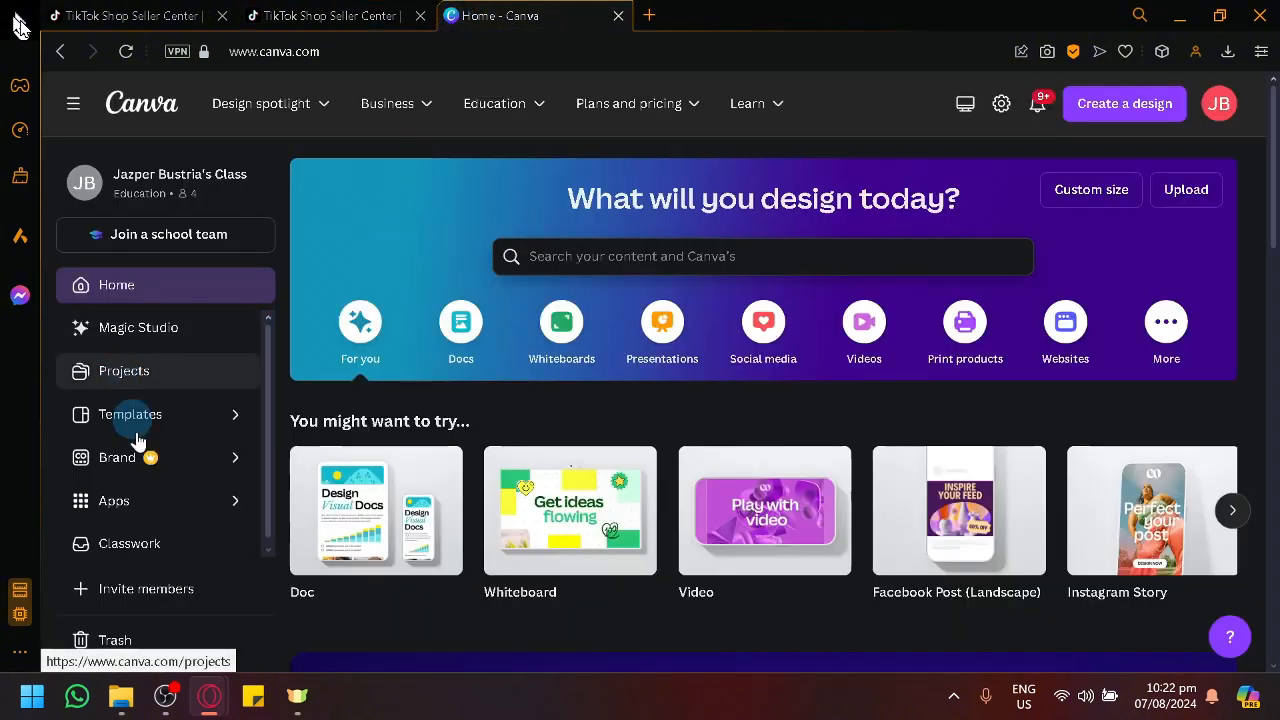
scroll("down", 3)
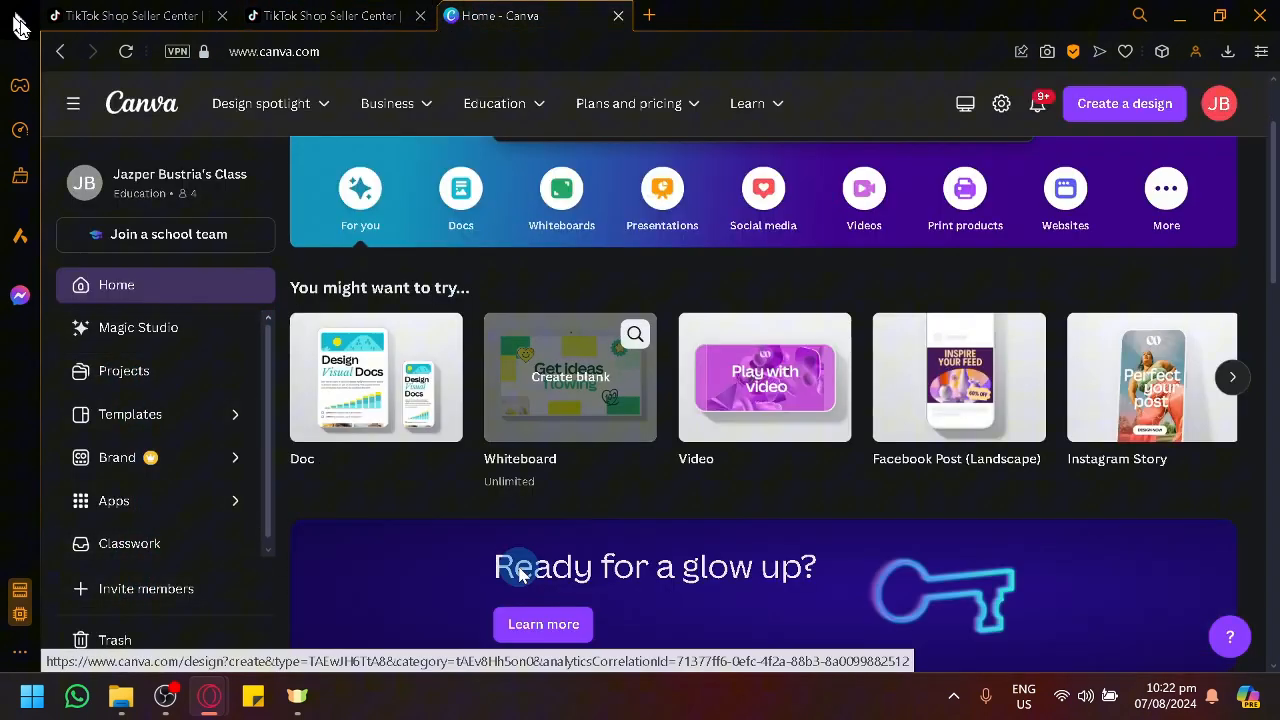
scroll("down", 3)
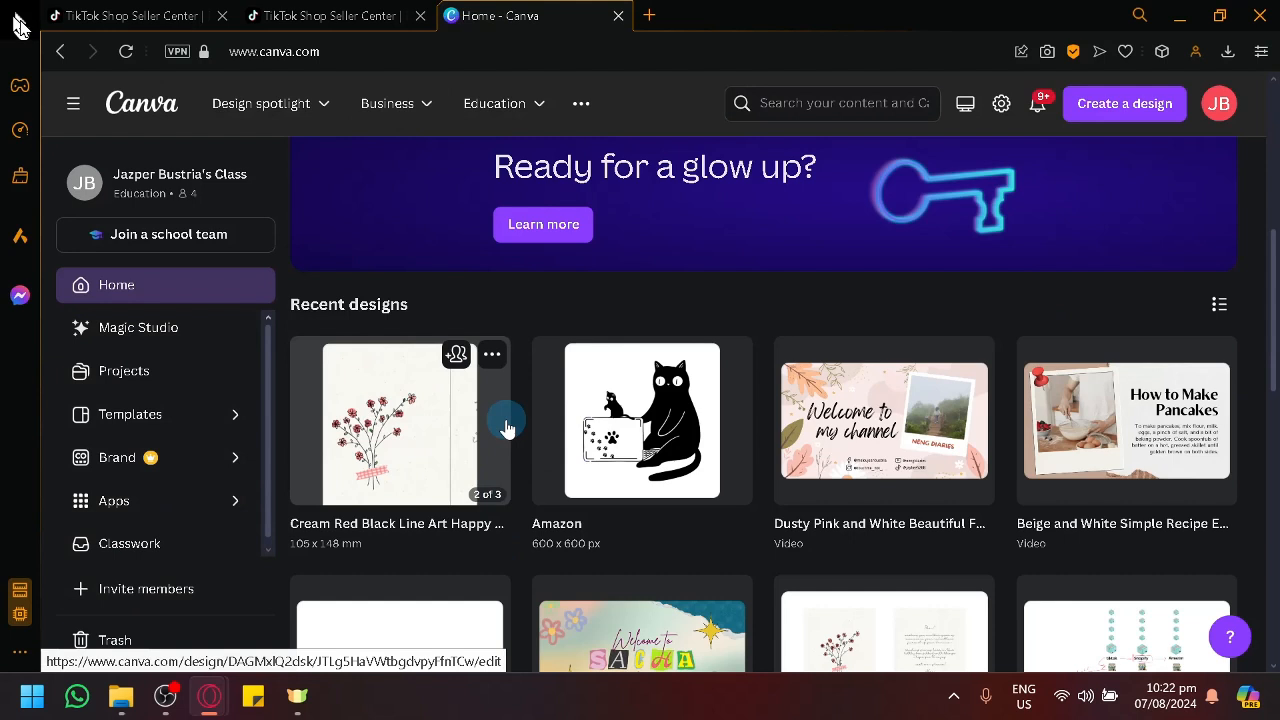
mouse_move(205, 585)
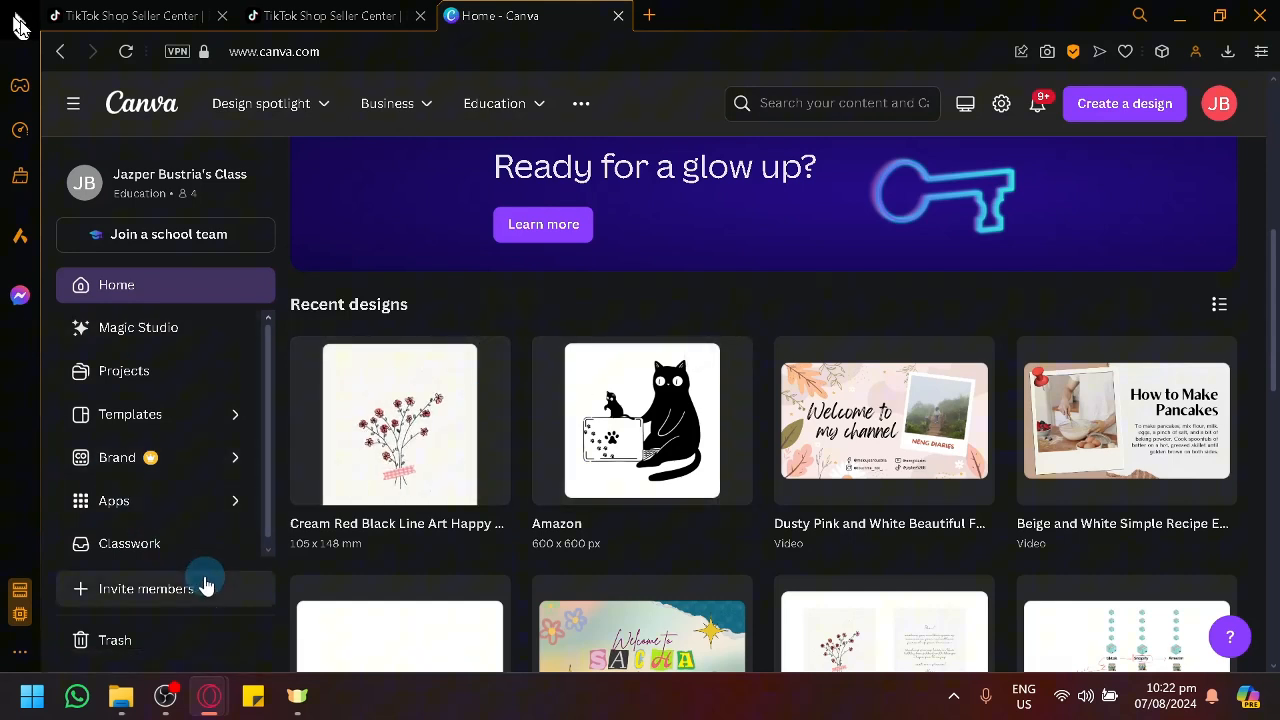
left_click(113, 500)
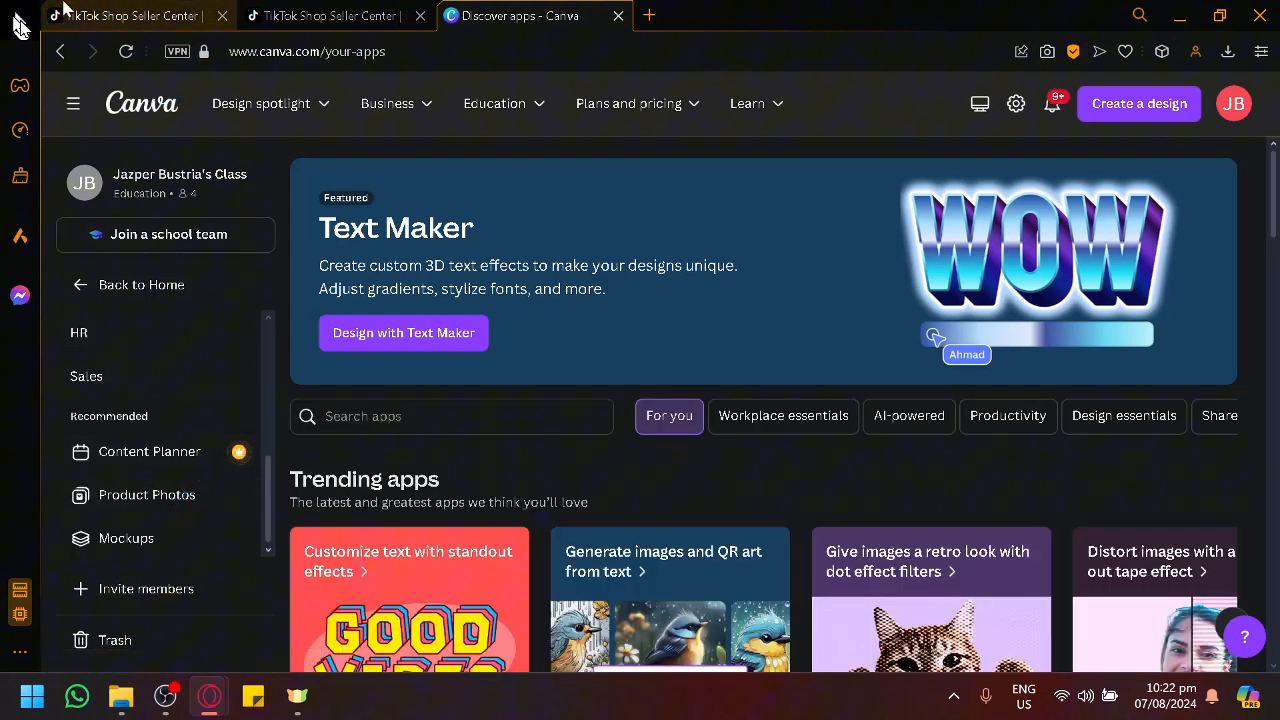
Open the Product Photos tool under Recommended and scroll its overview
left_click(146, 494)
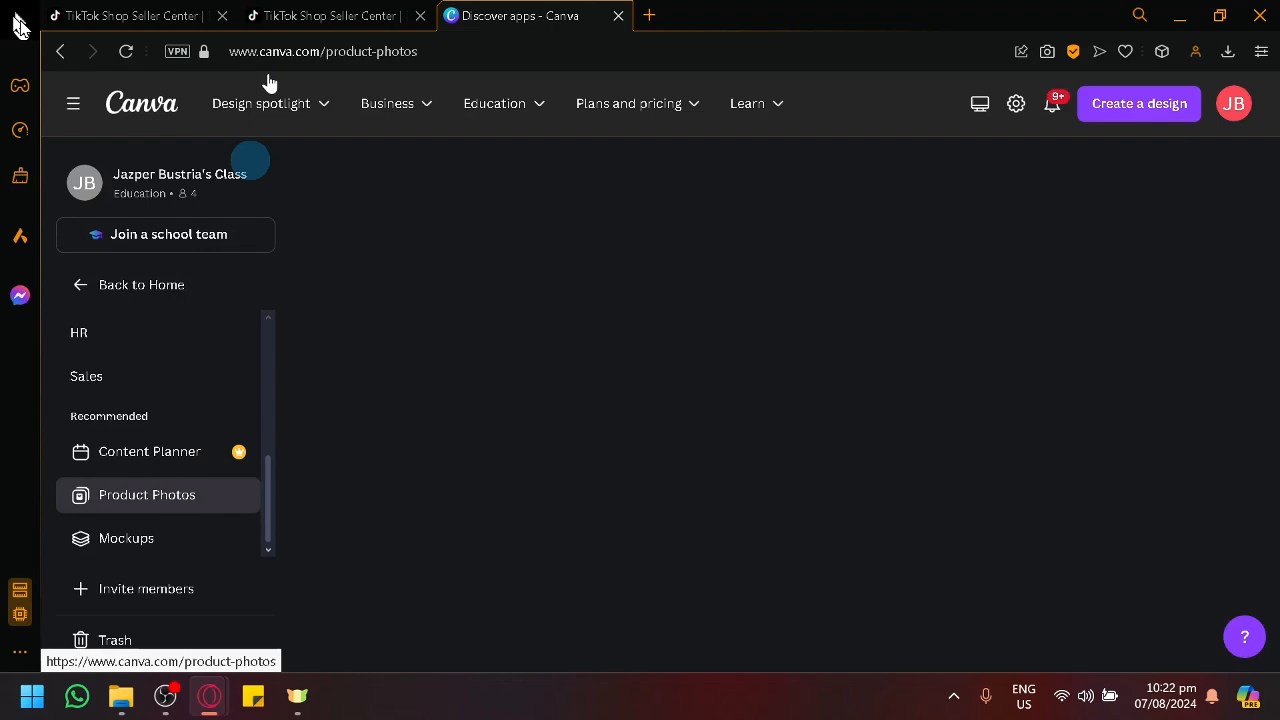
left_click(147, 494)
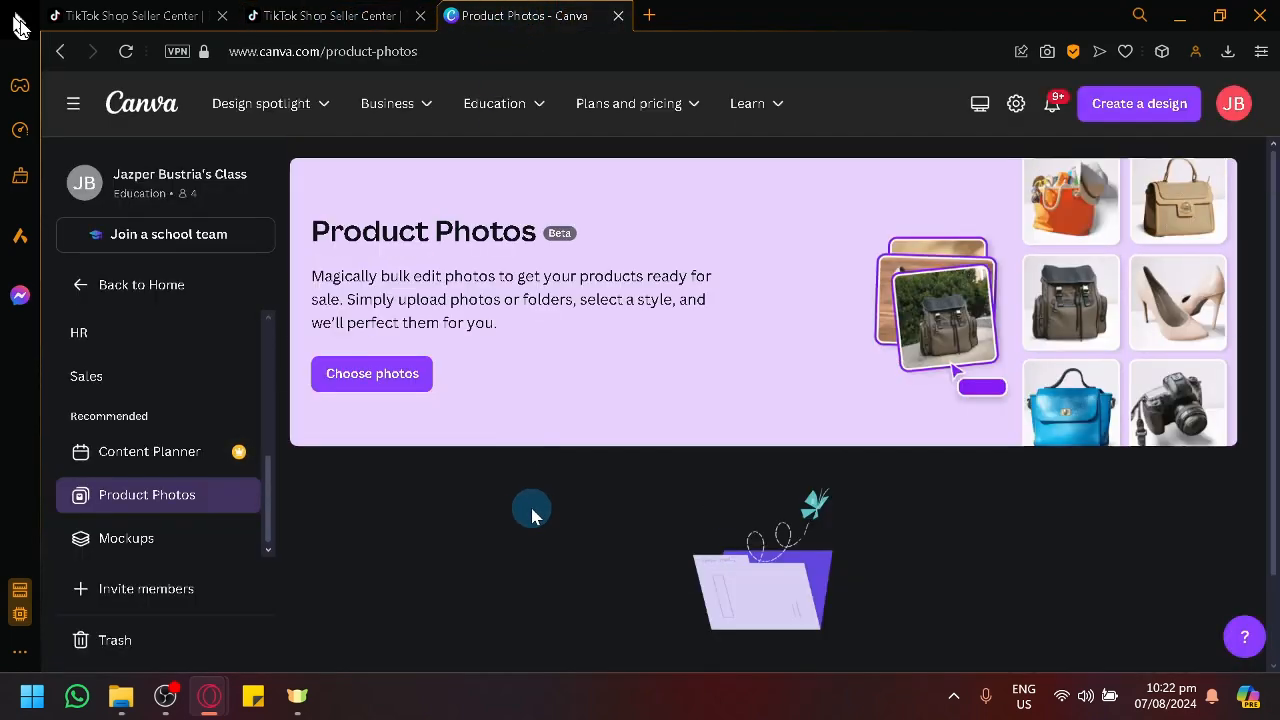
scroll("down", 3)
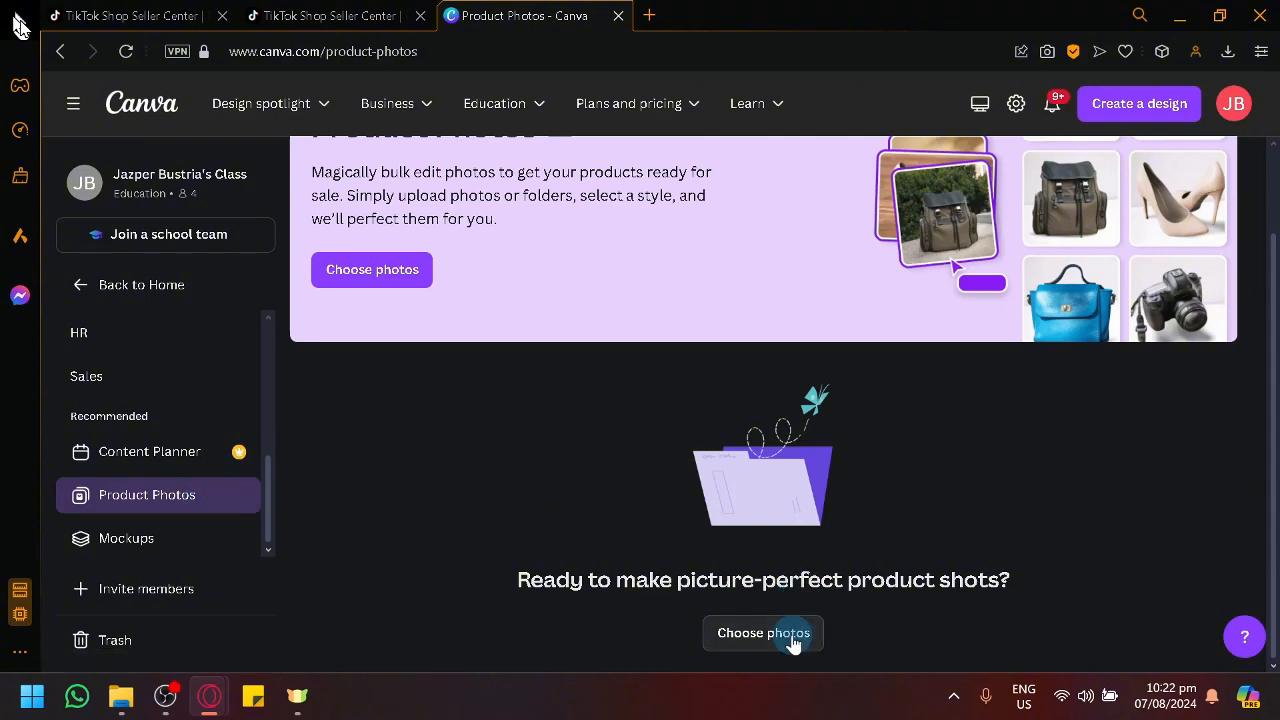
Select the blue backpack photo from previous uploads
left_click(763, 632)
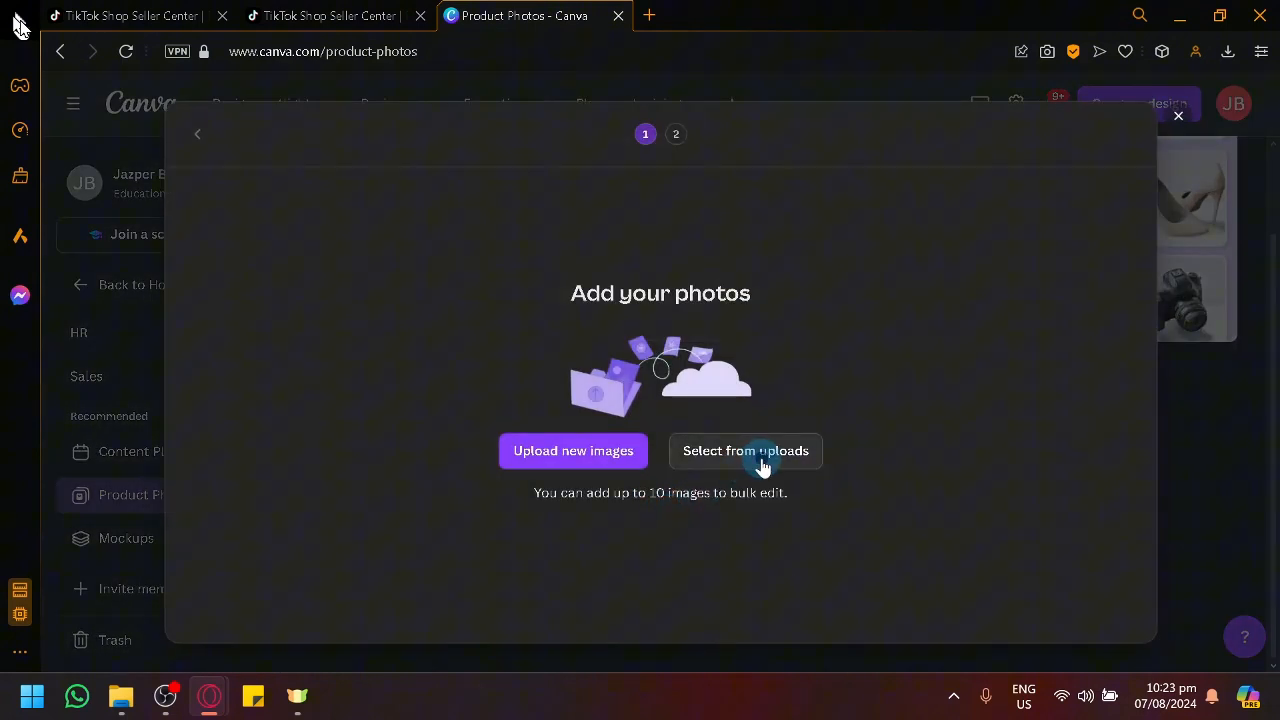
left_click(745, 450)
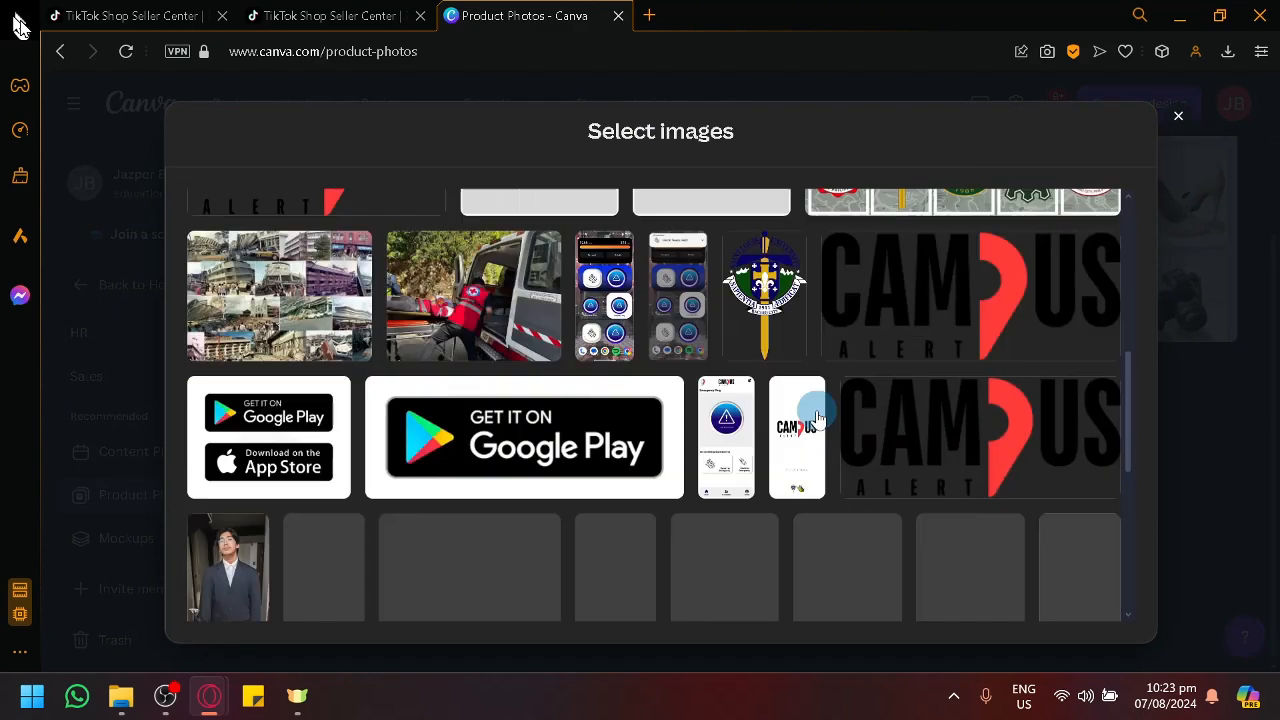
scroll("down", 3)
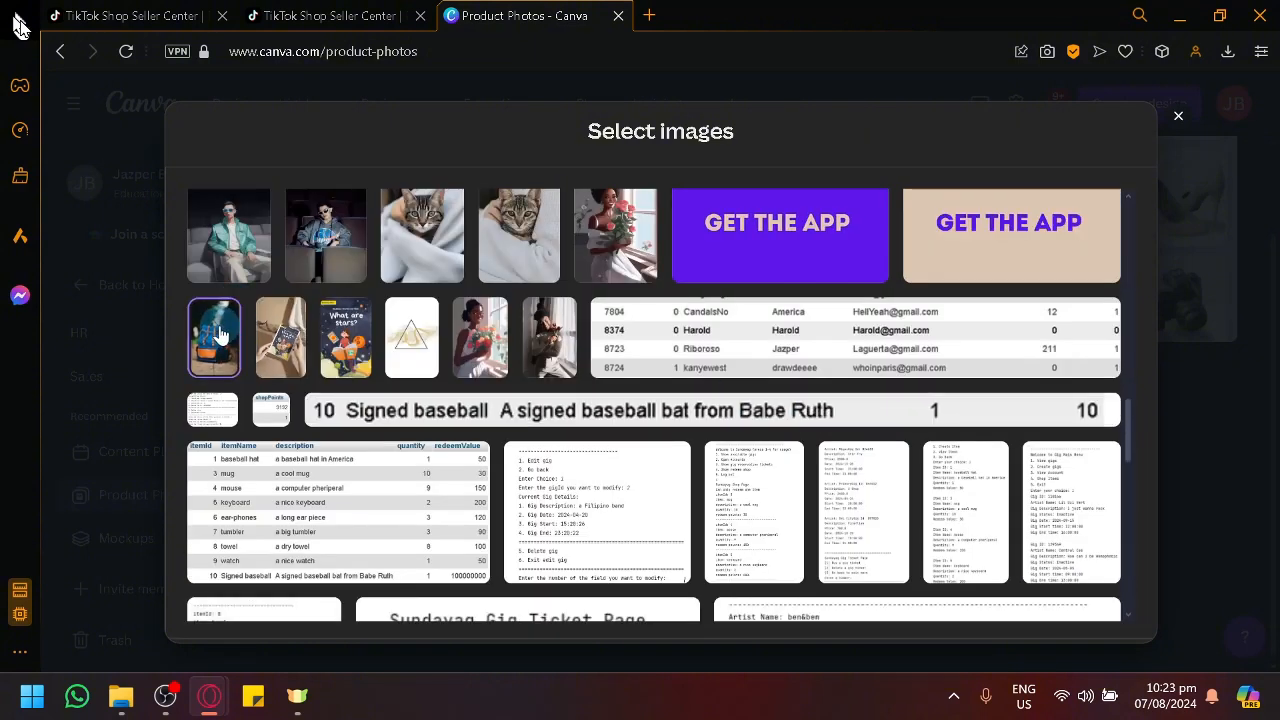
left_click(214, 337)
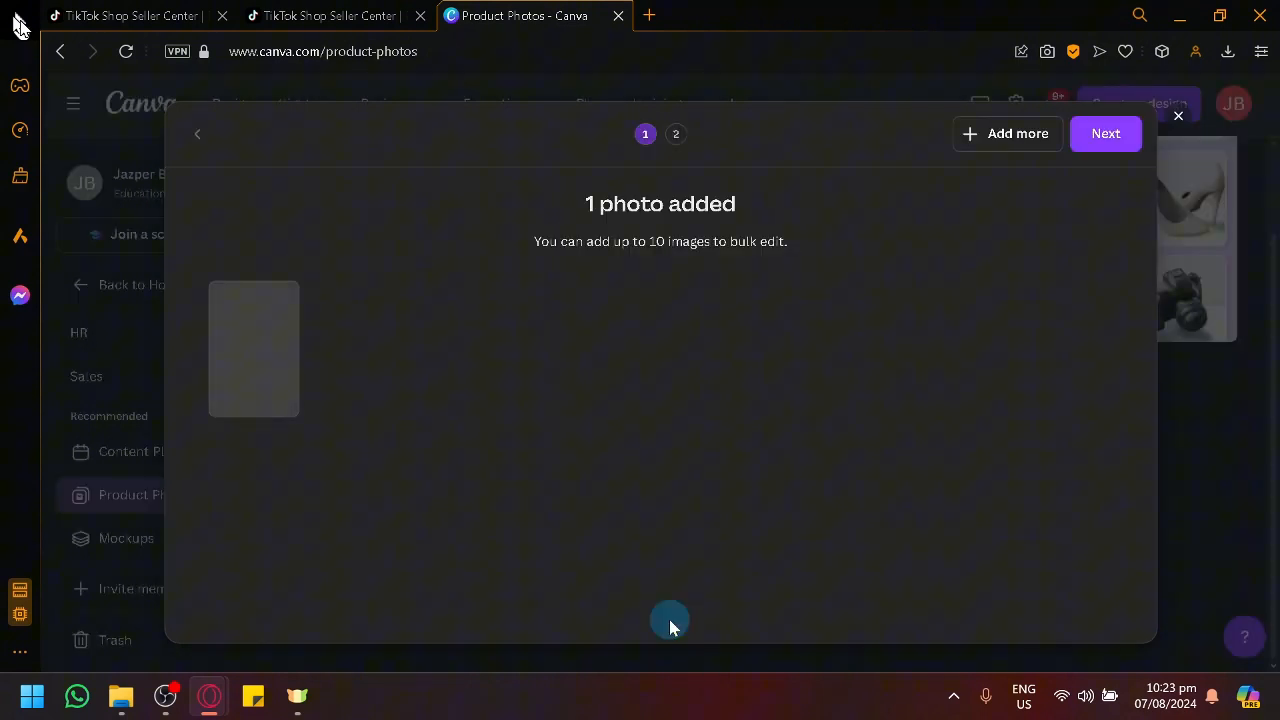
Try White Table, then apply the 3D Shadow style to the backpack photo
left_click(1105, 133)
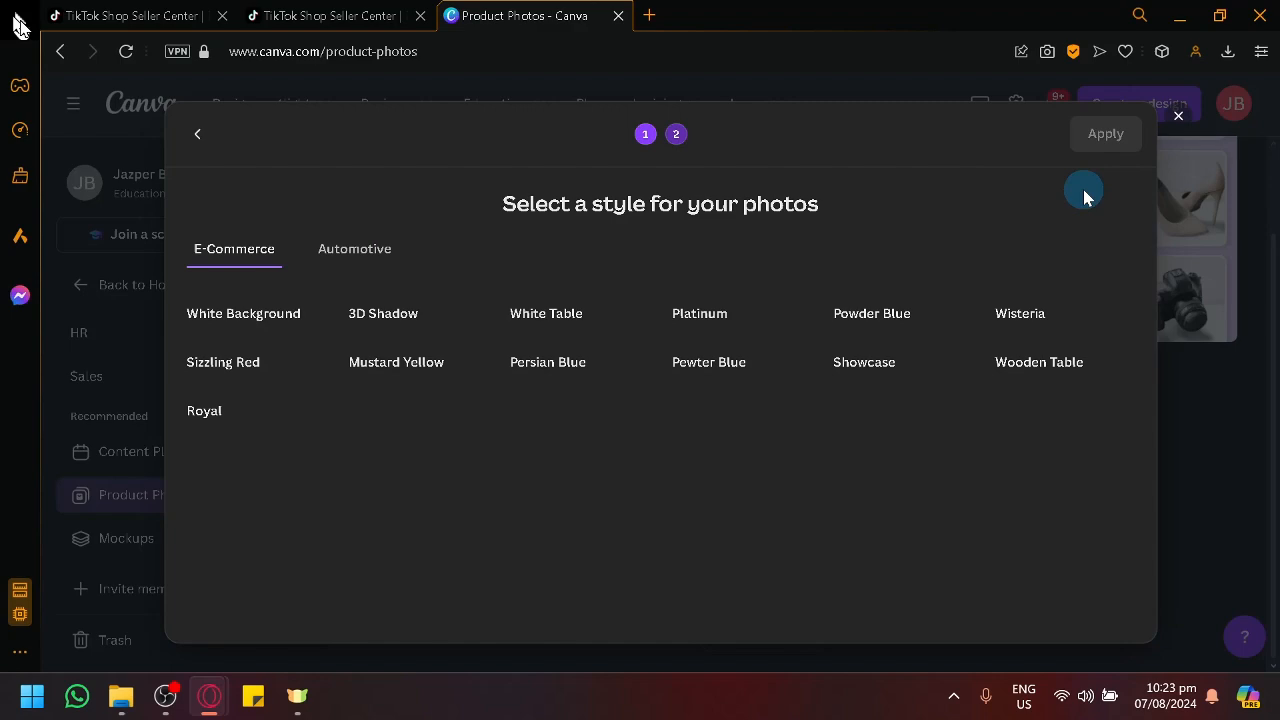
scroll("down", 3)
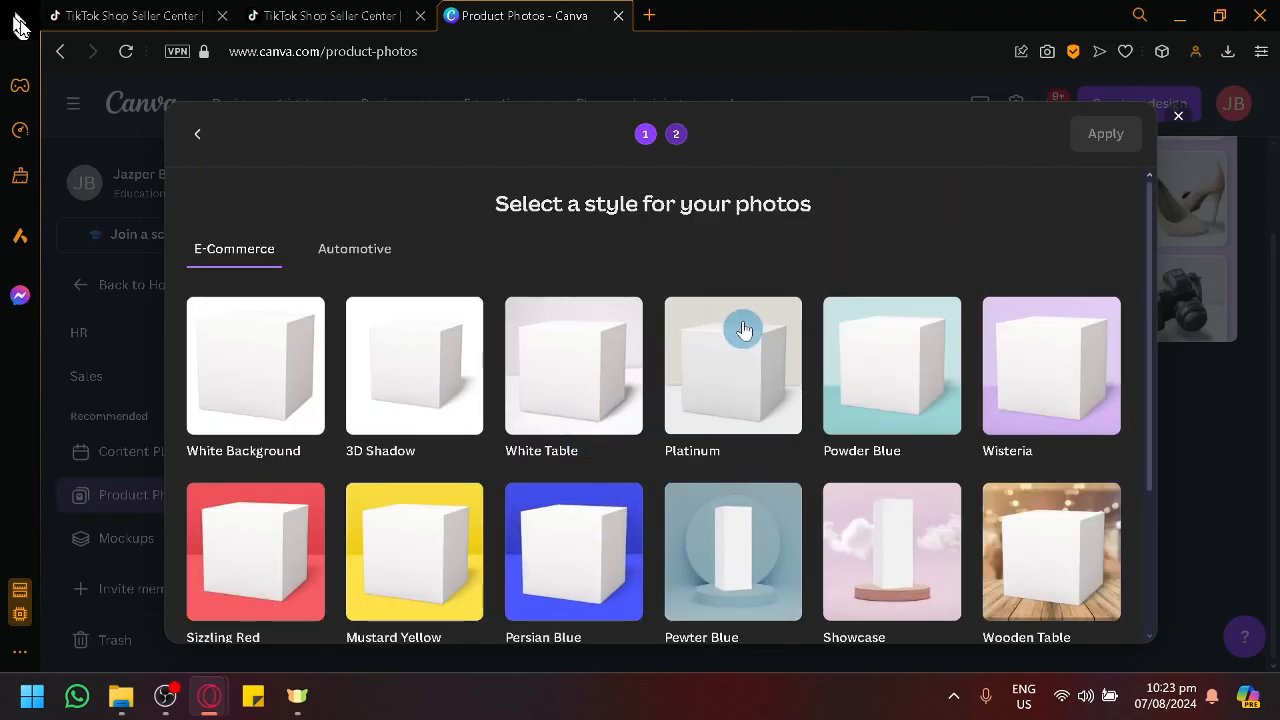
left_click(573, 365)
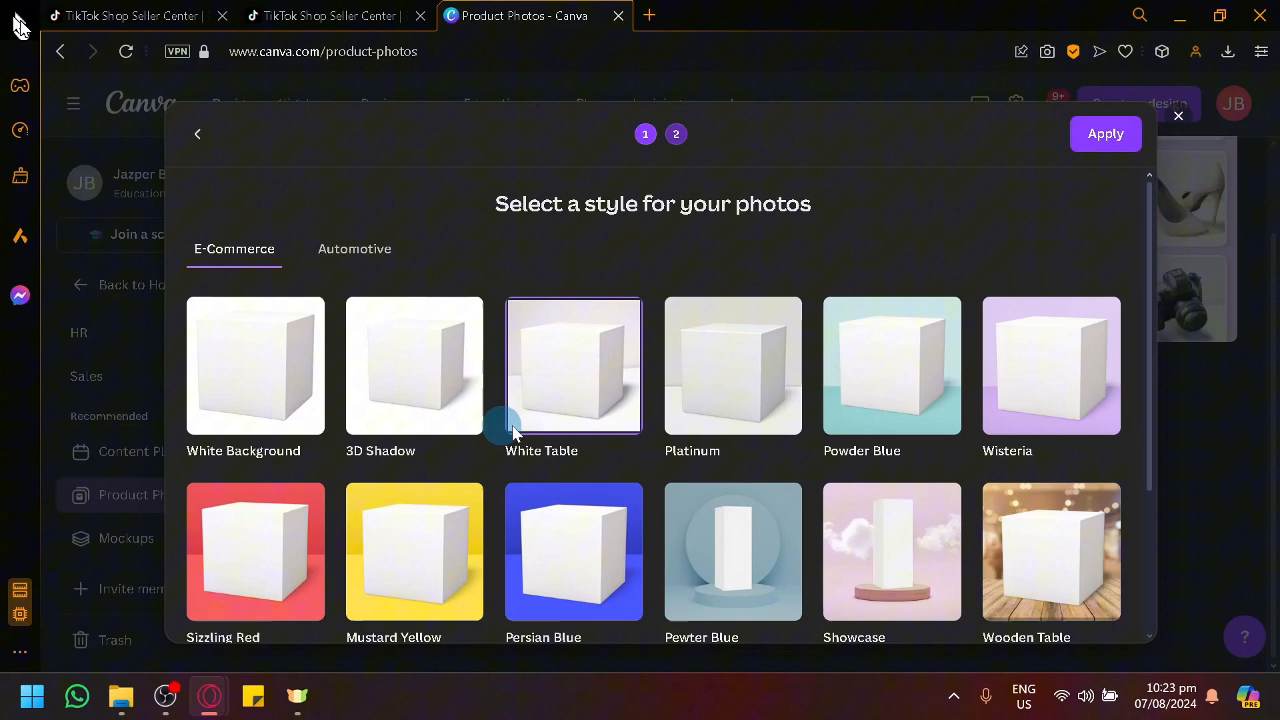
mouse_move(645, 445)
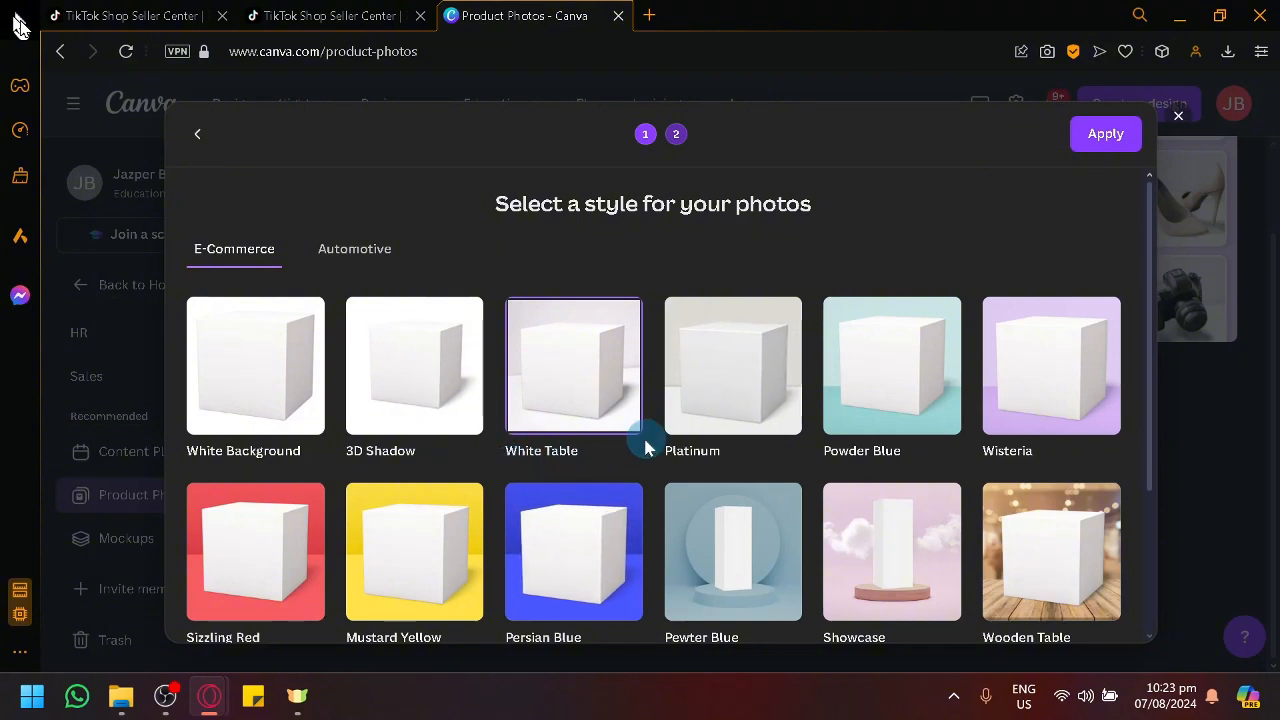
left_click(414, 365)
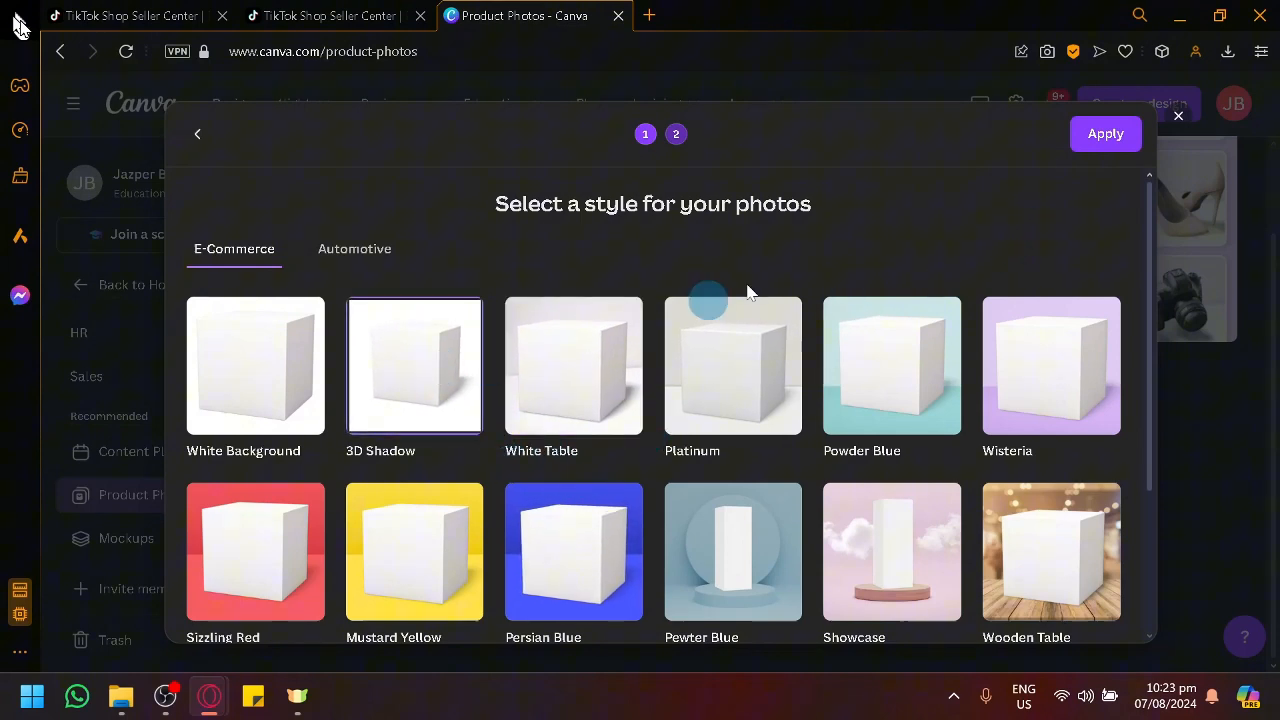
left_click(1105, 133)
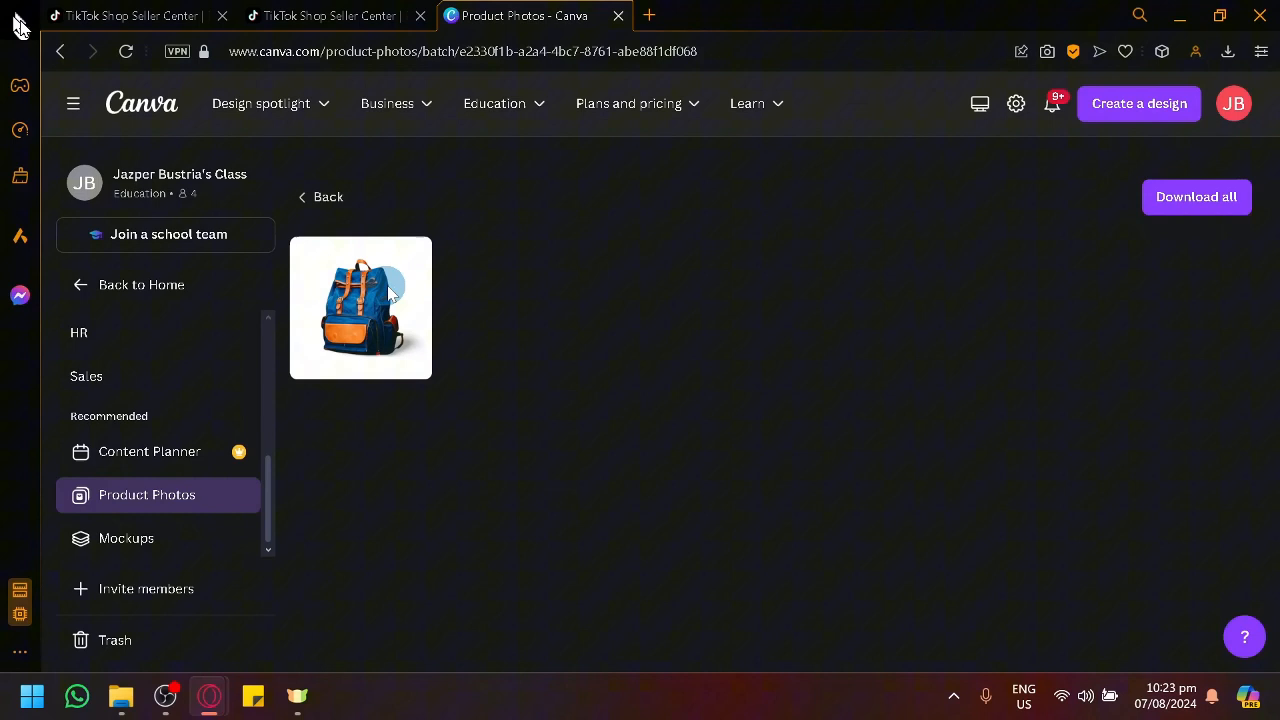
Use the styled backpack photo in a new Instagram Post (Square) design
left_click(360, 307)
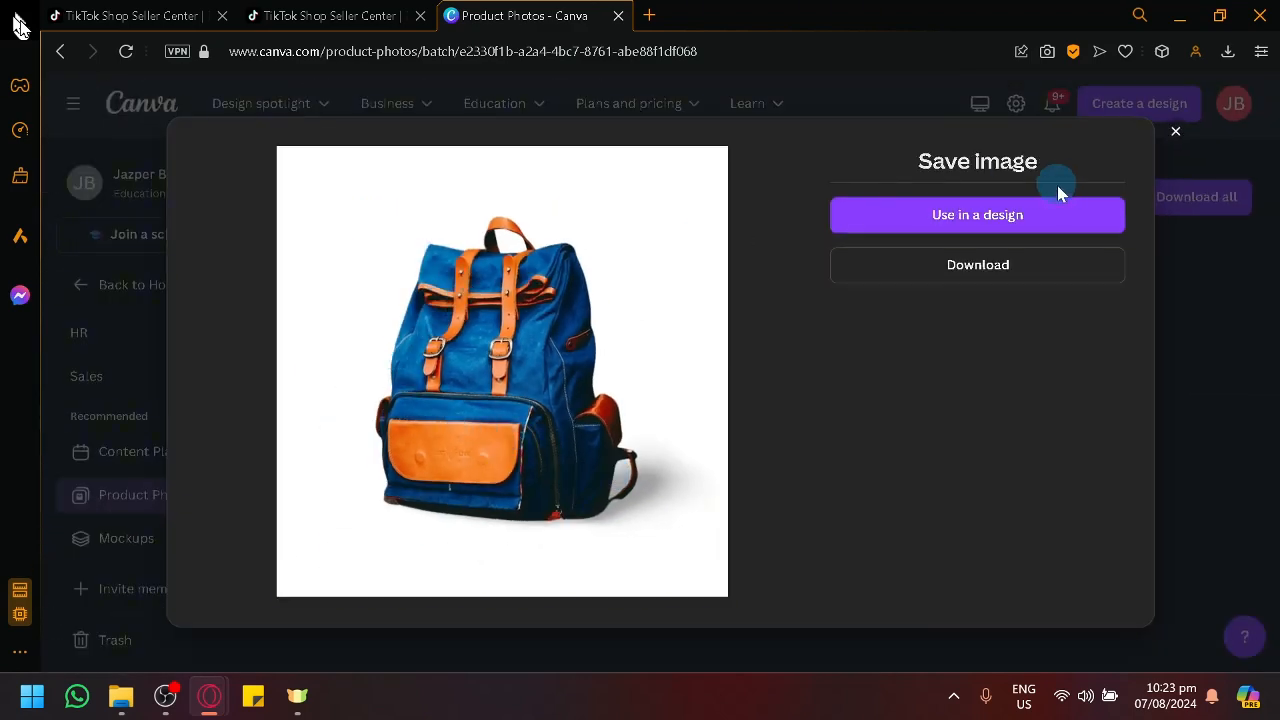
left_click(977, 214)
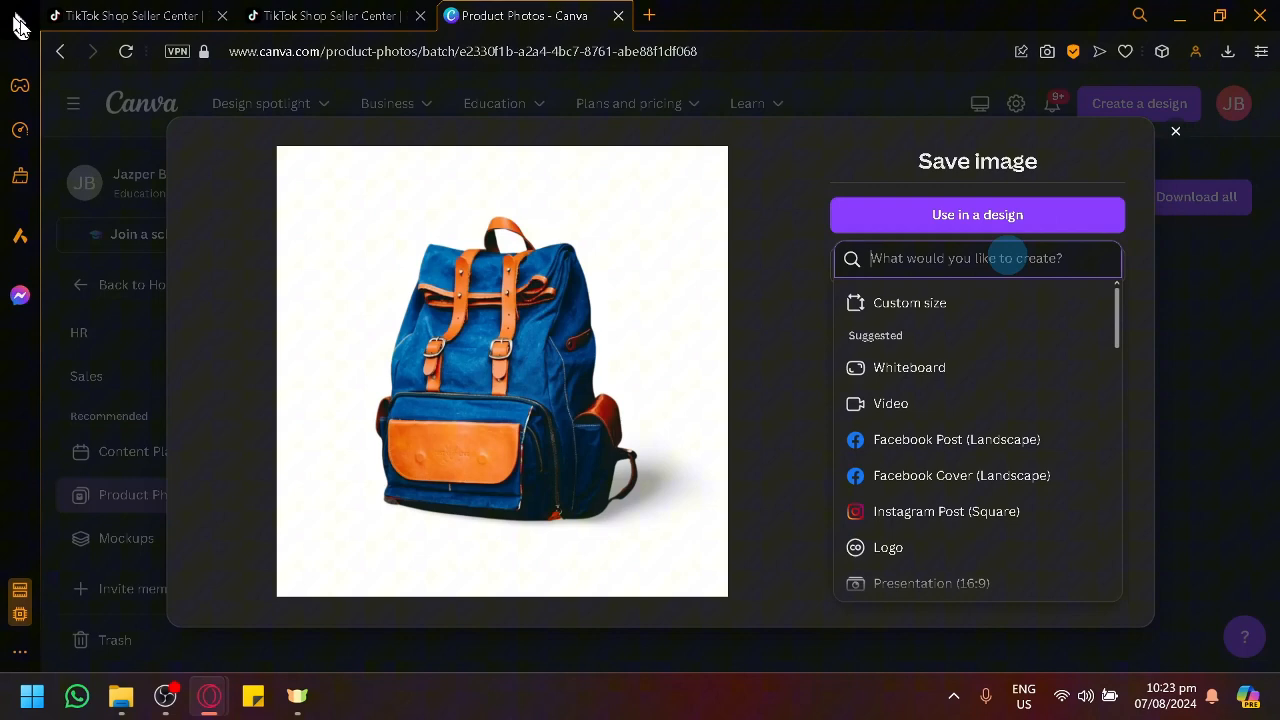
left_click(977, 214)
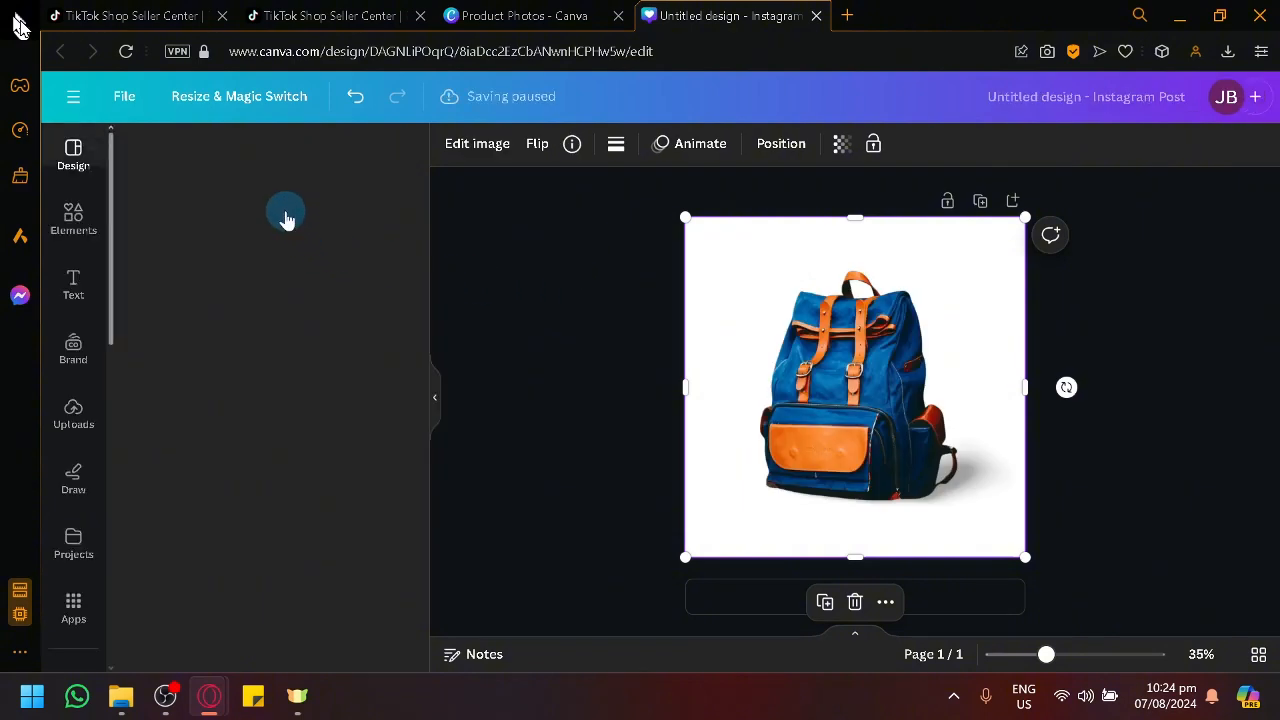
Add and enlarge 'Coffee person' text over the photo, then return to TikTok Shop
left_click(73, 285)
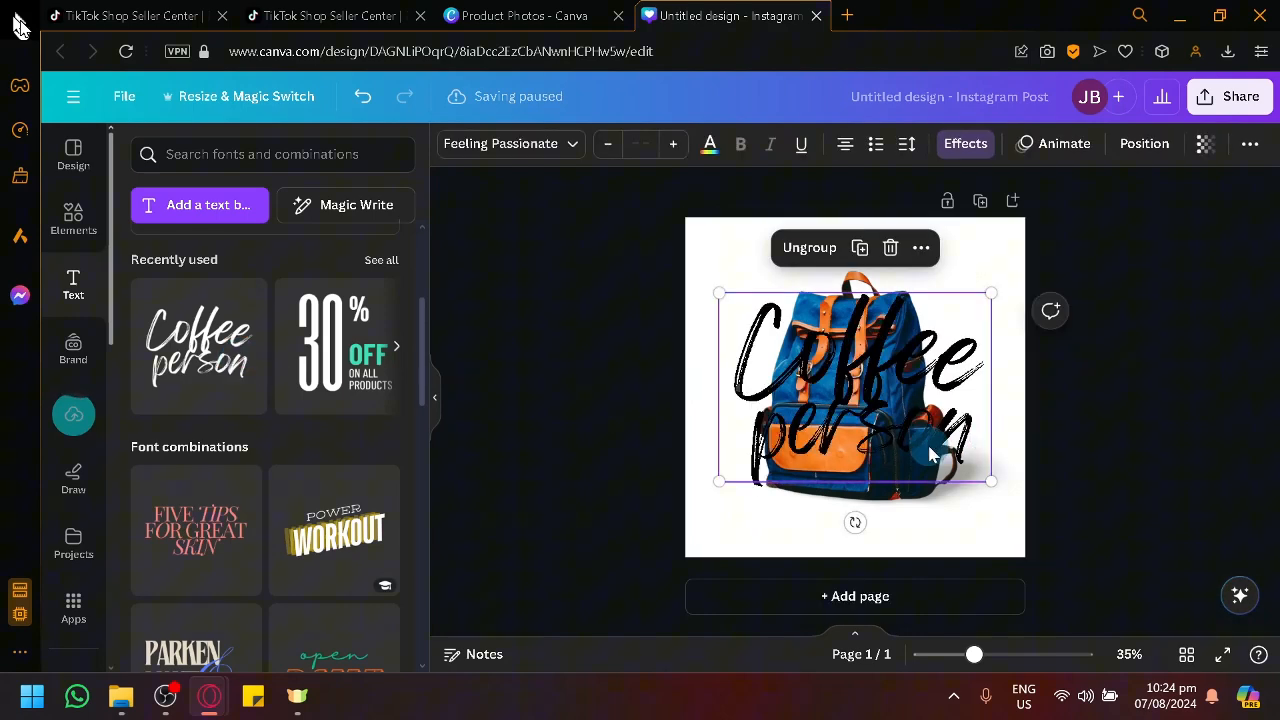
left_click_drag(990, 481, 1200, 600)
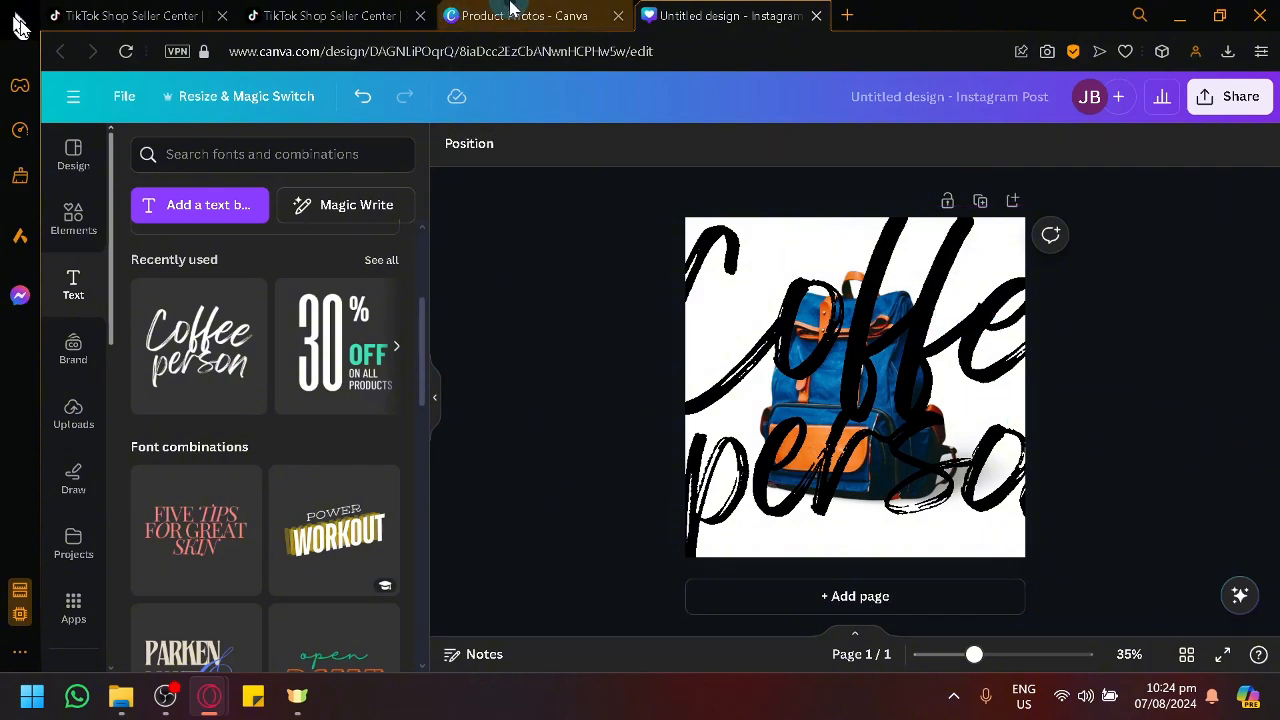
left_click(330, 15)
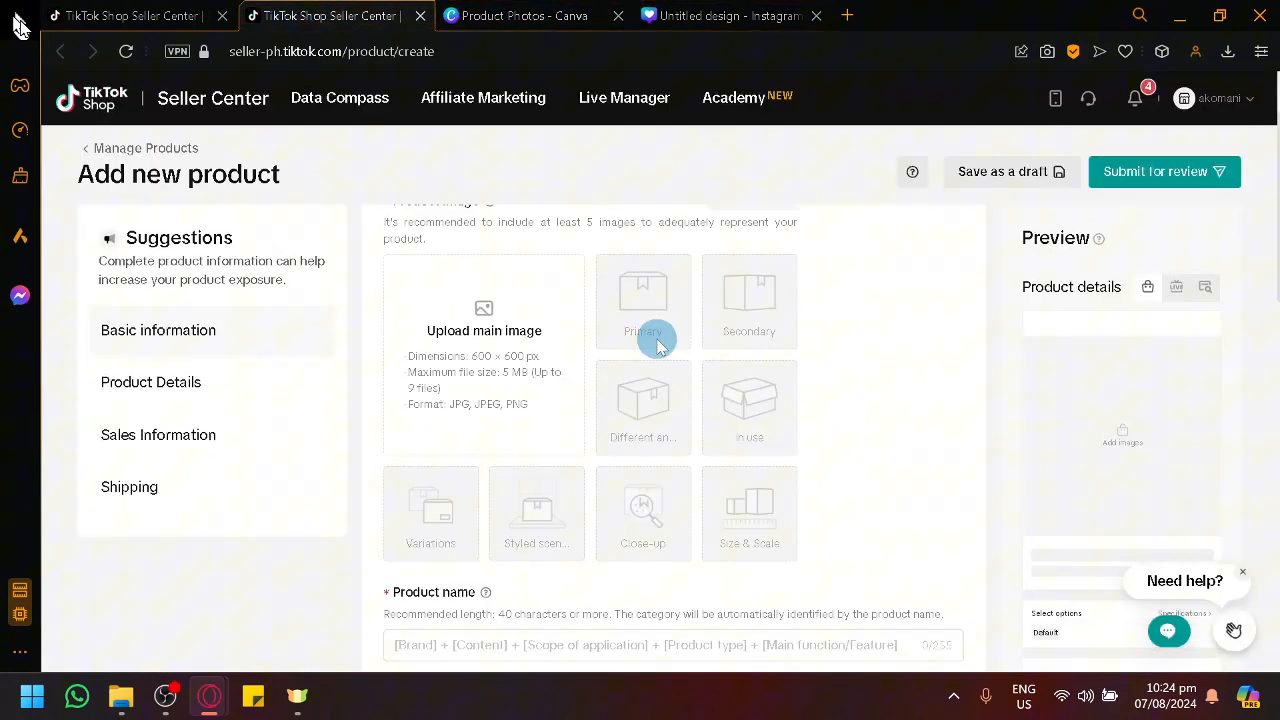
Enter 'Converse' as the product name
scroll("down", 3)
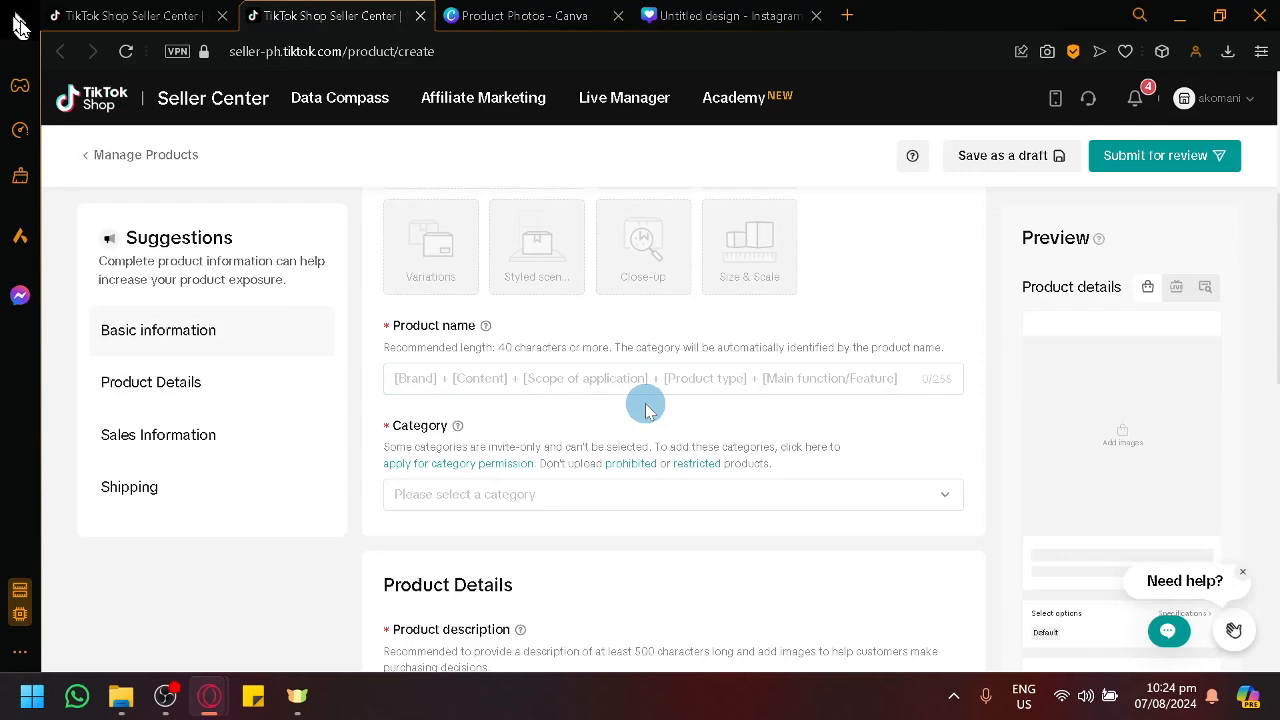
left_click(672, 378)
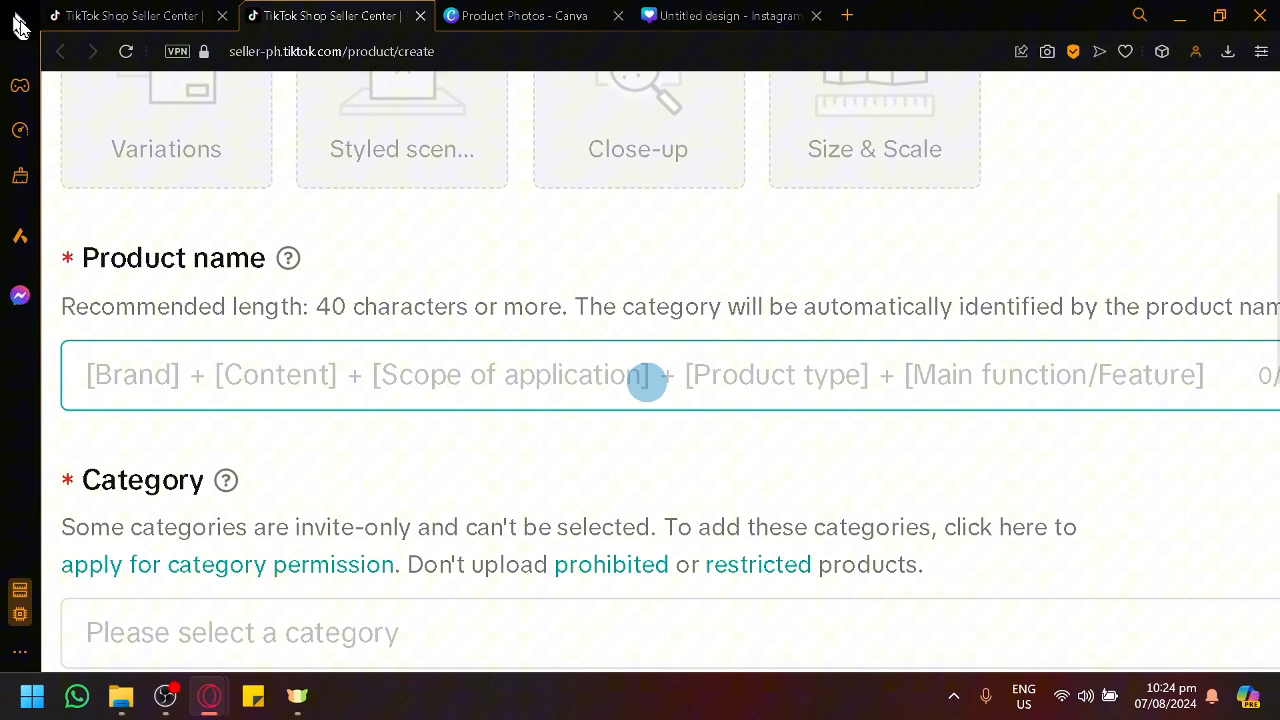
mouse_move(223, 375)
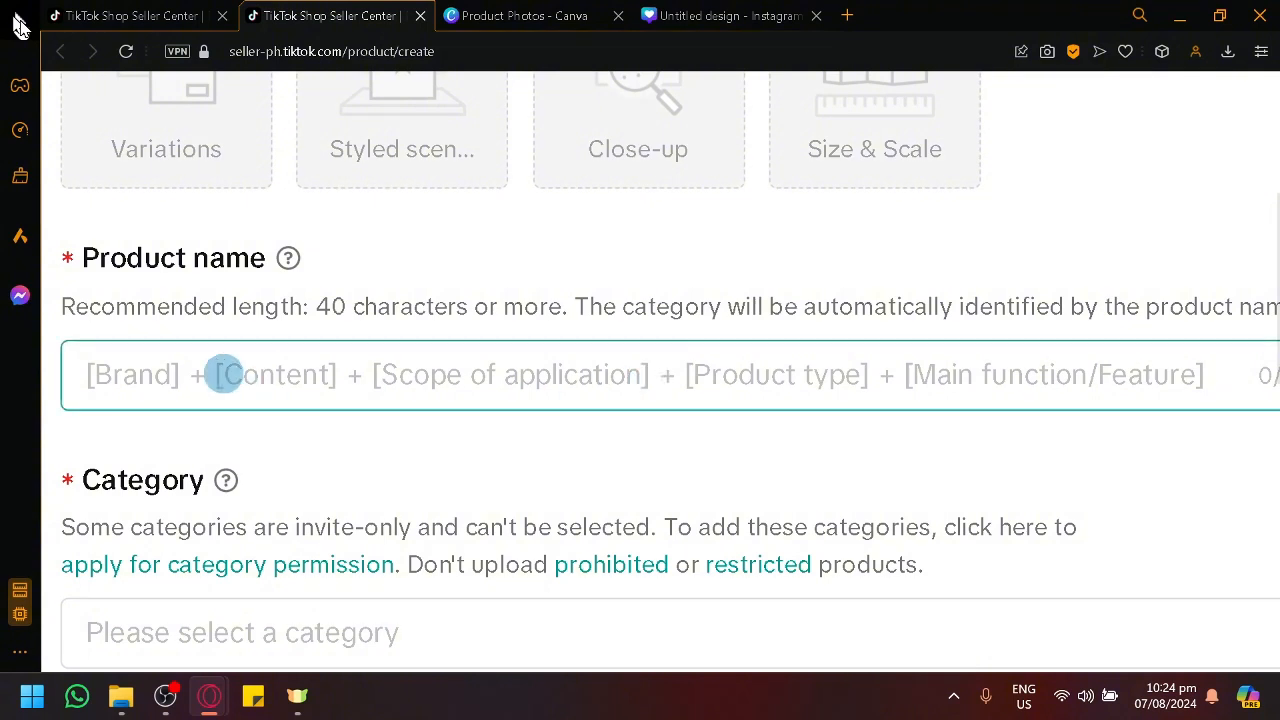
mouse_move(597, 362)
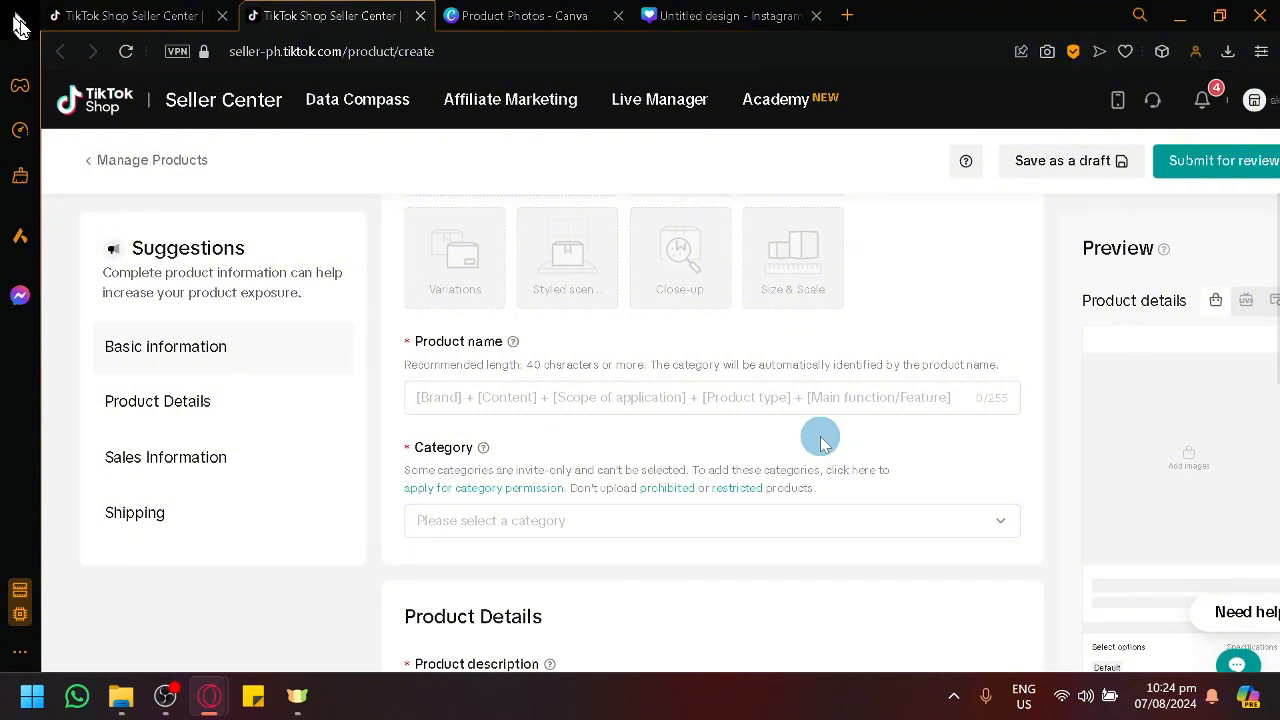
mouse_move(590, 585)
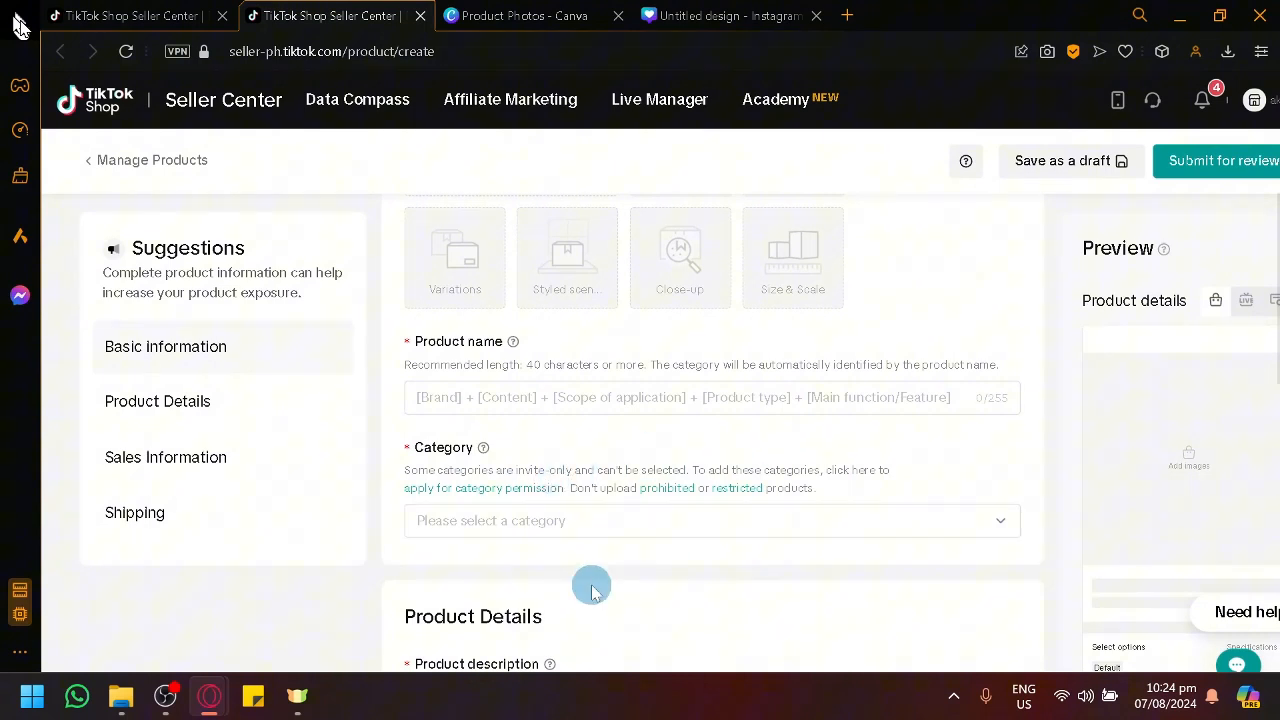
left_click(712, 397)
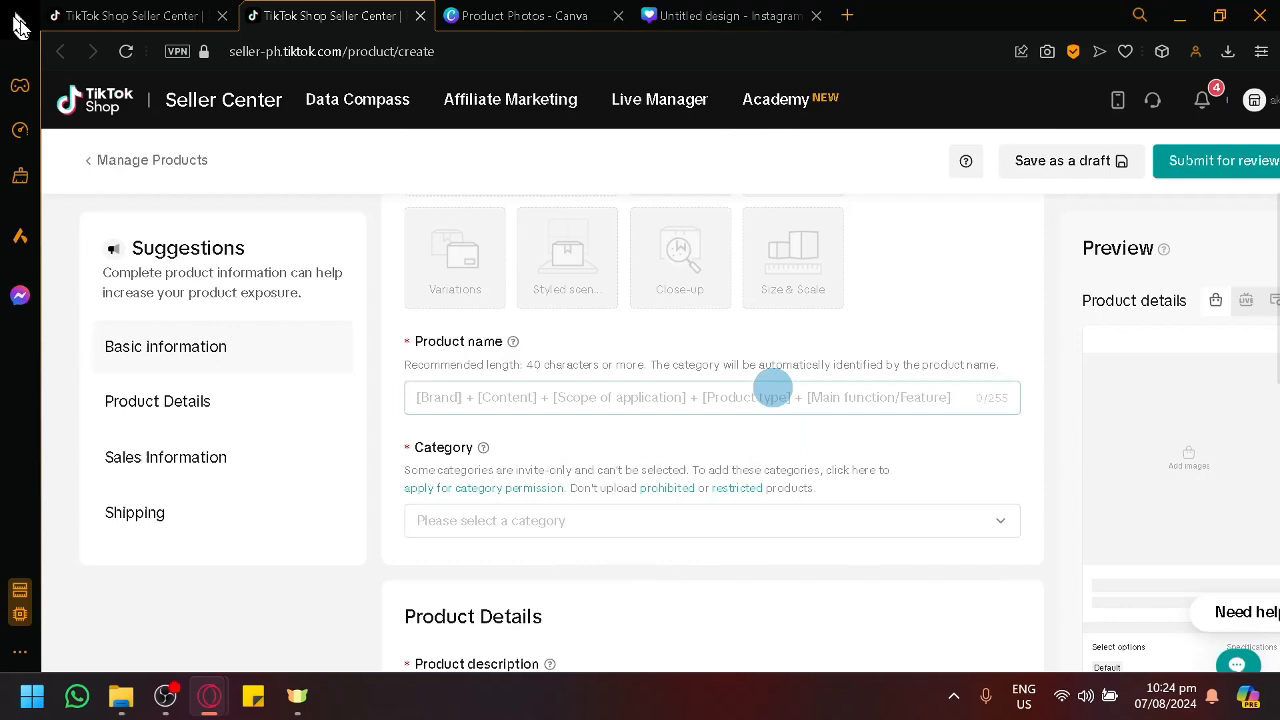
left_click(710, 397)
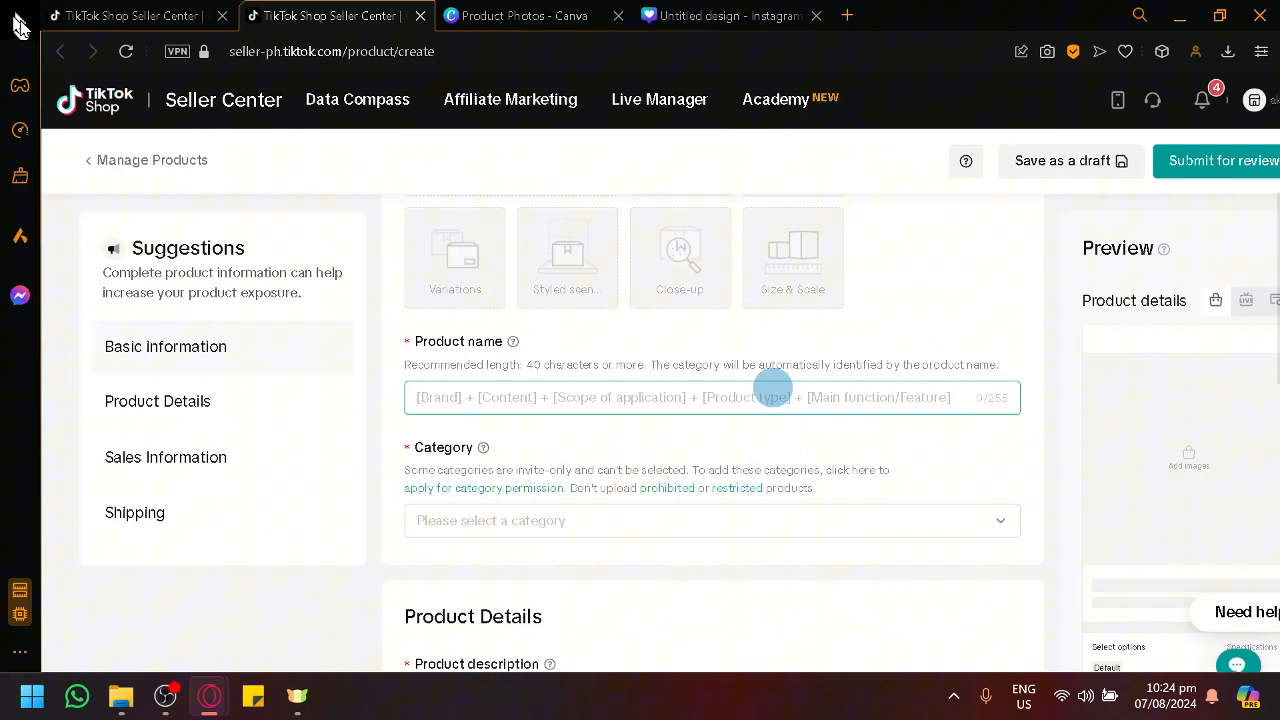
scroll("down", 3)
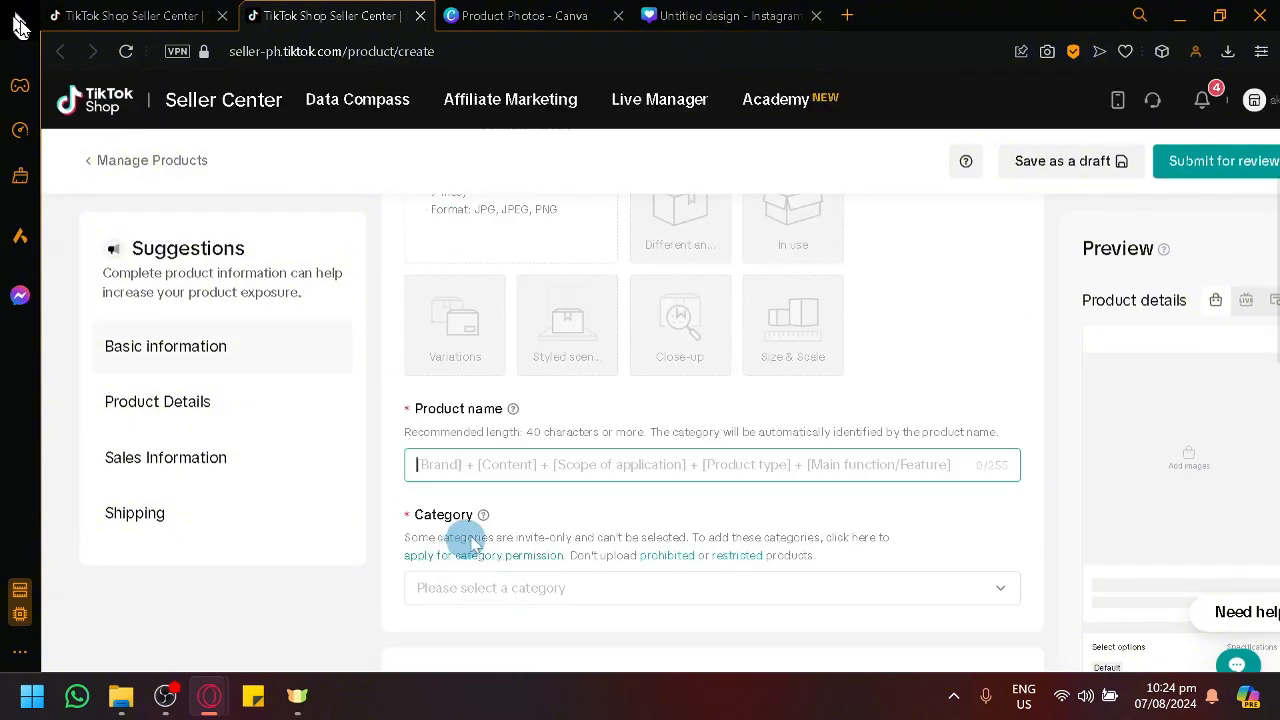
mouse_move(570, 495)
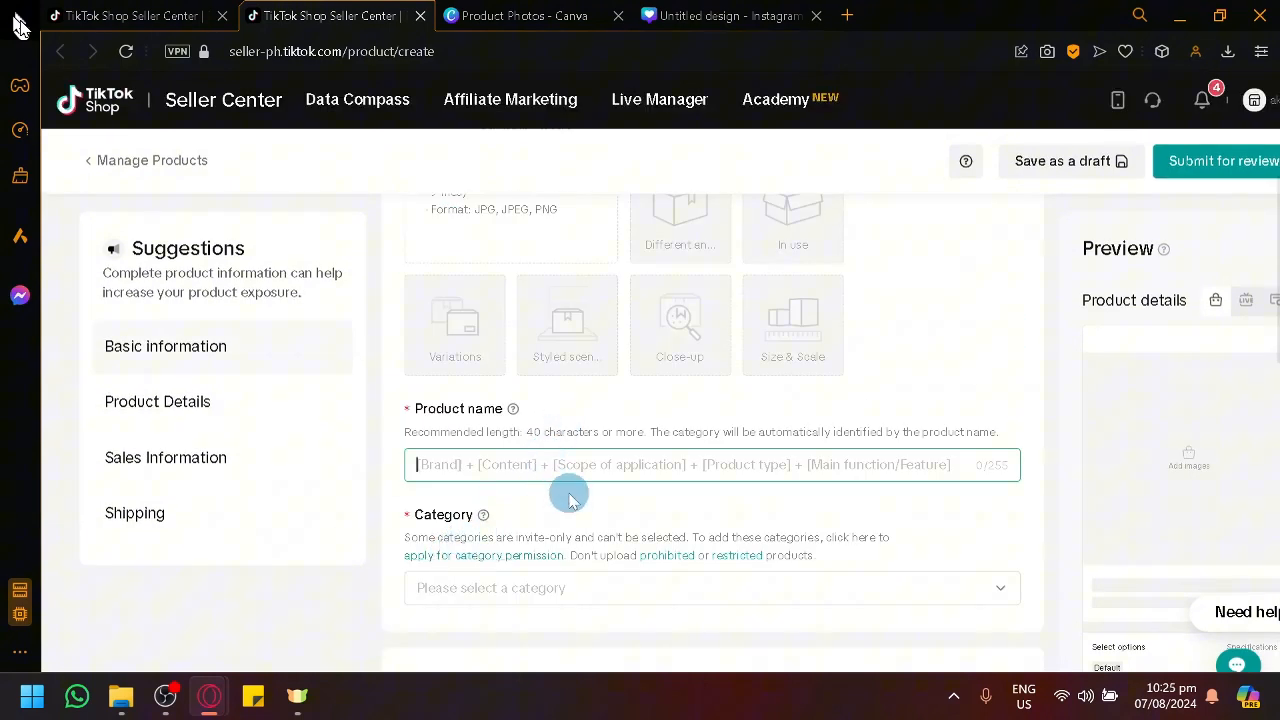
type("Converse")
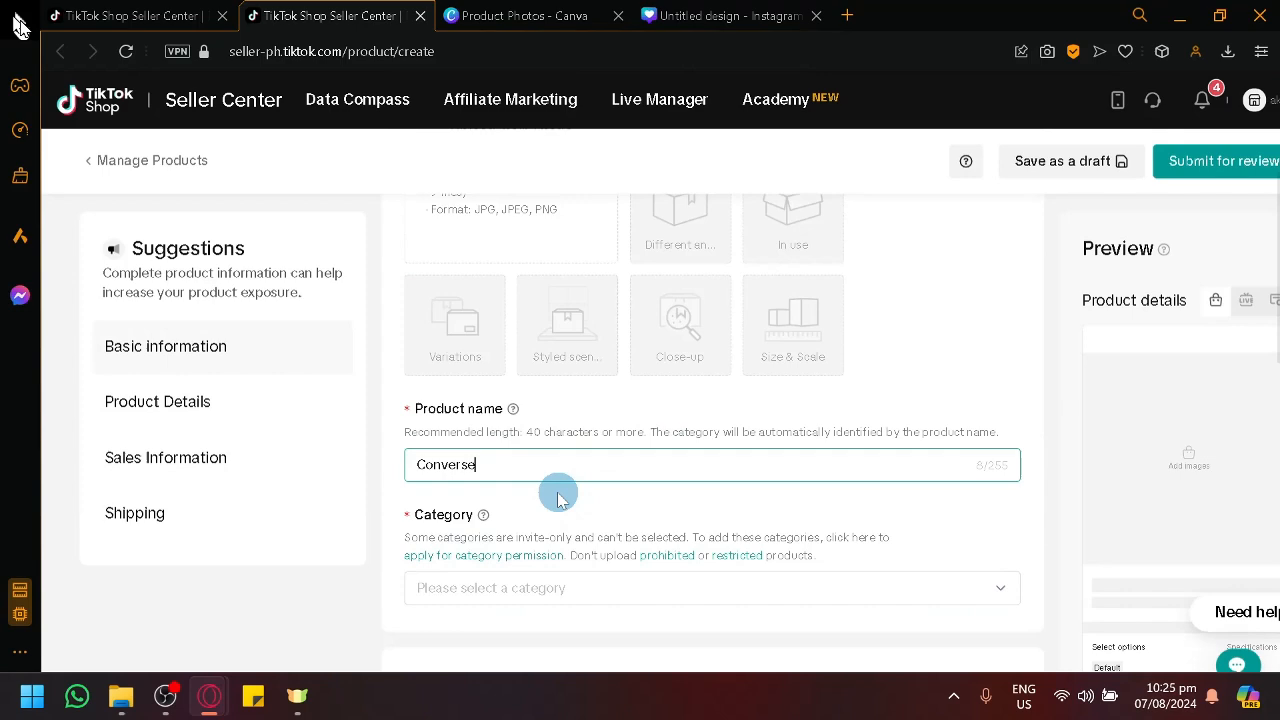
left_click(711, 588)
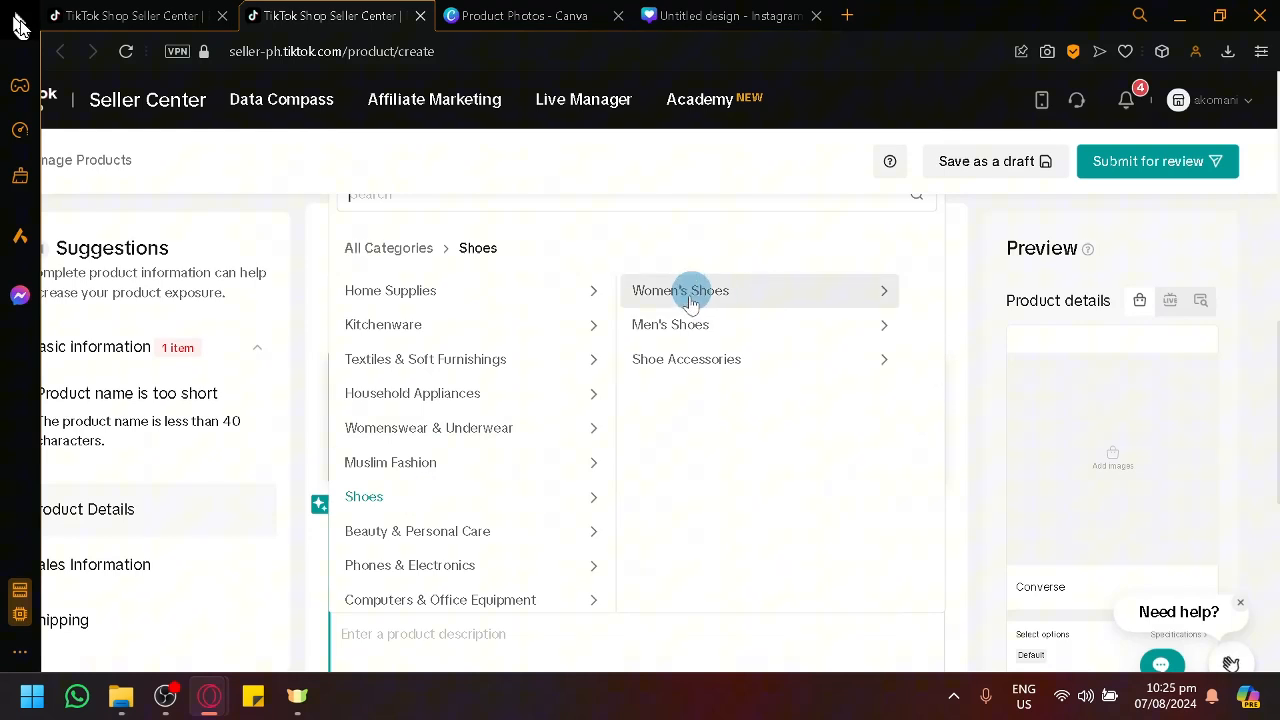
Choose Men's Shoes, then Casual Trainers as the product category
left_click(670, 324)
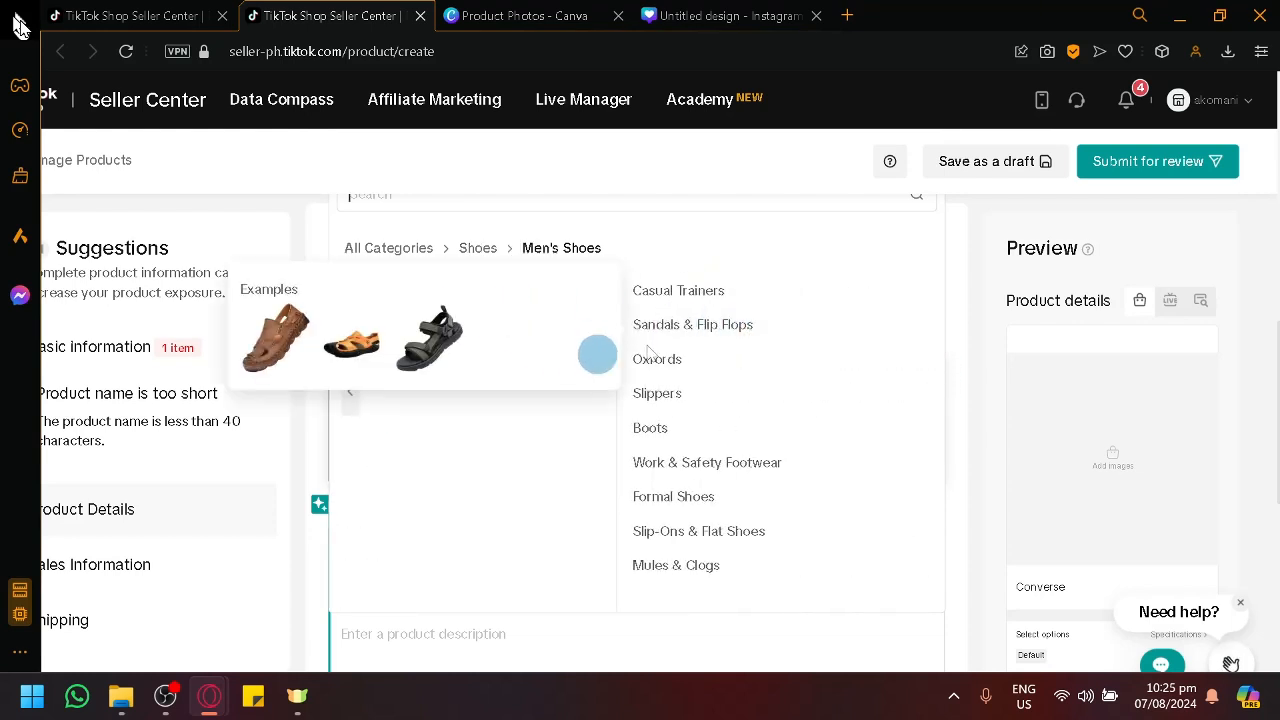
mouse_move(775, 358)
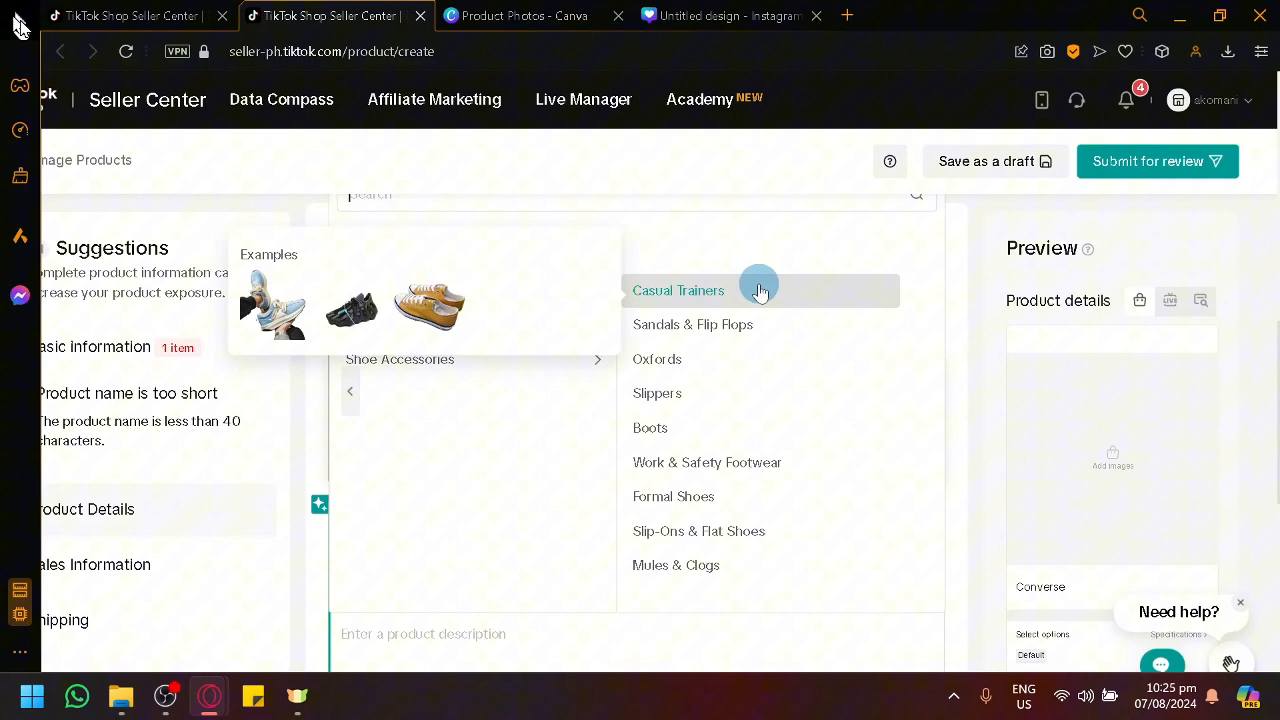
left_click(678, 290)
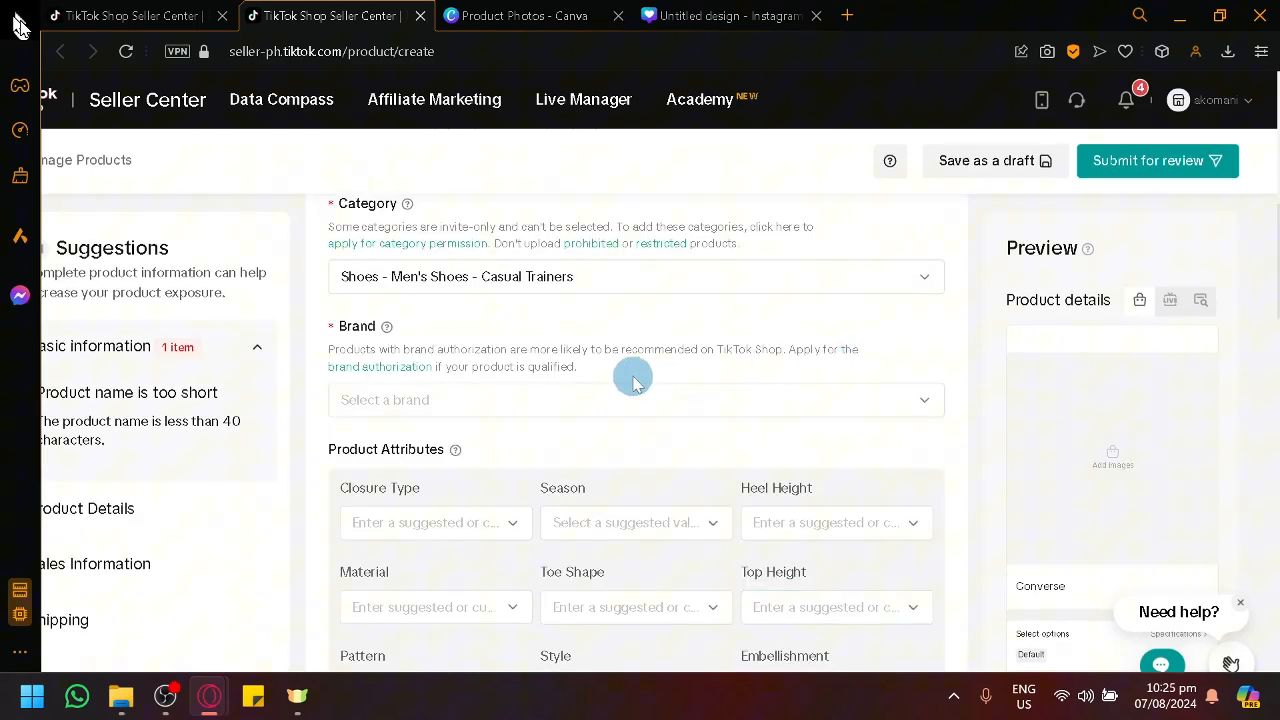
scroll("down", 3)
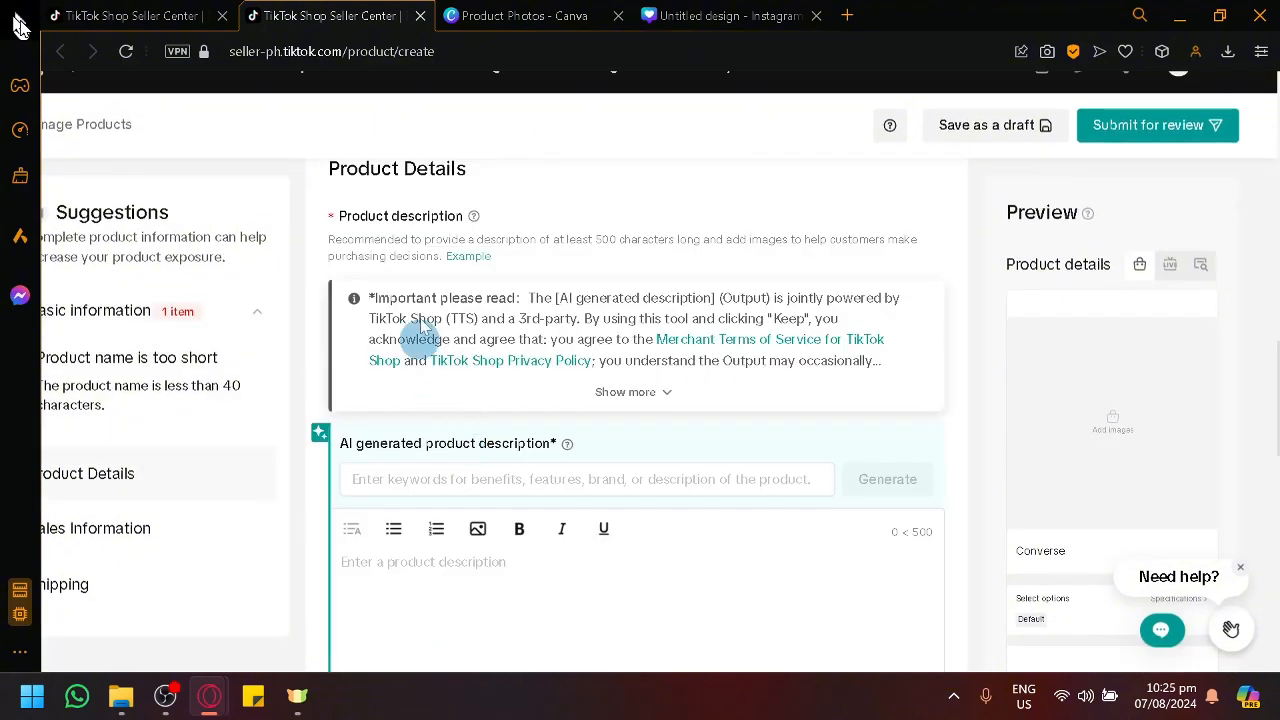
scroll("down", 3)
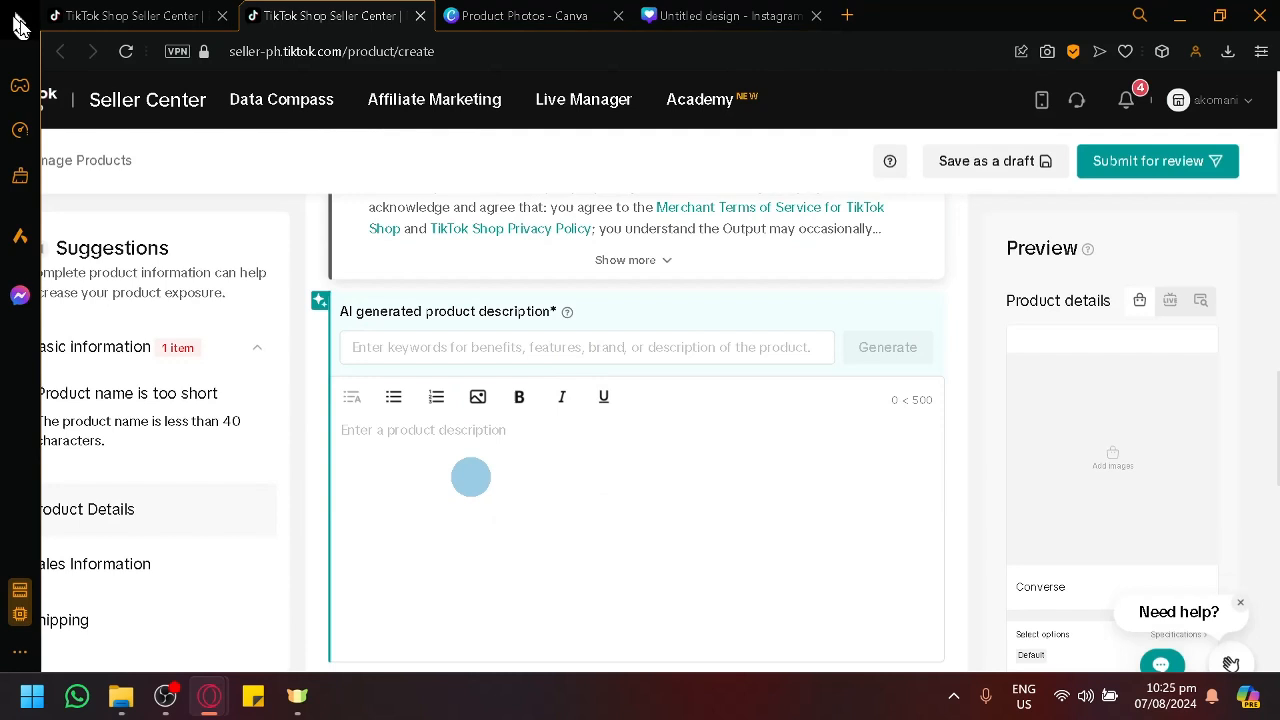
mouse_move(509, 367)
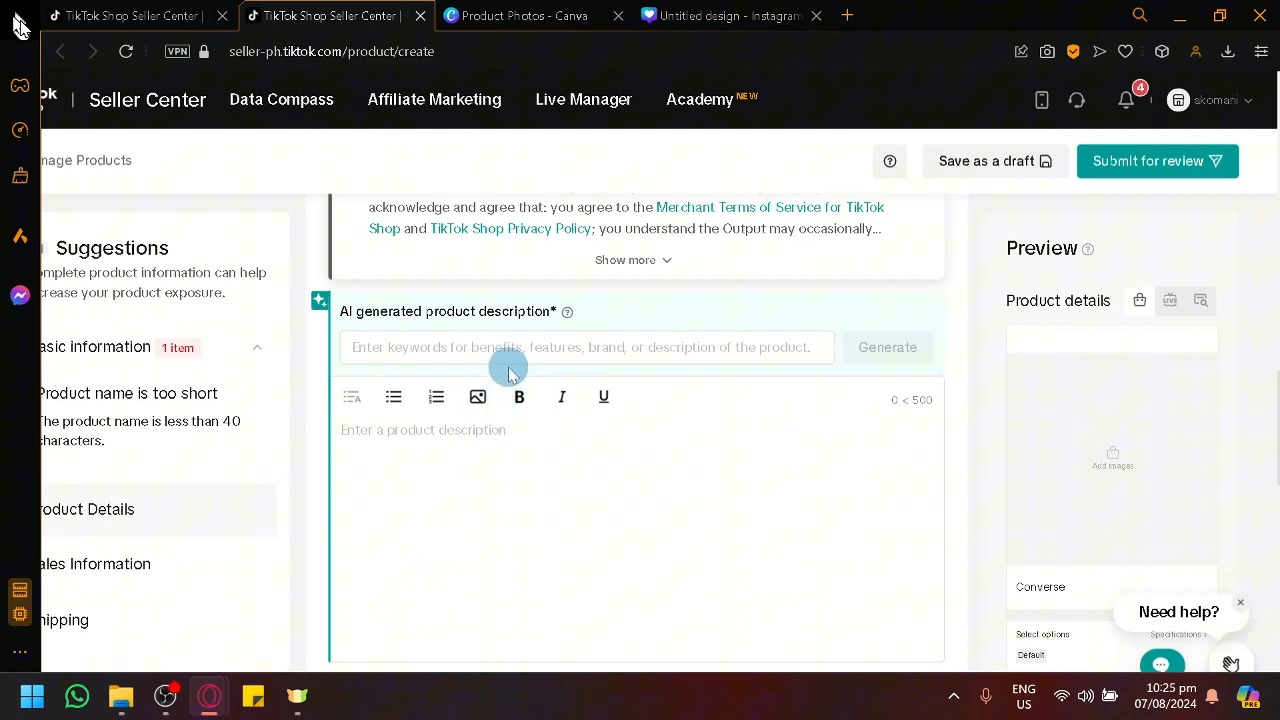
left_click(560, 347)
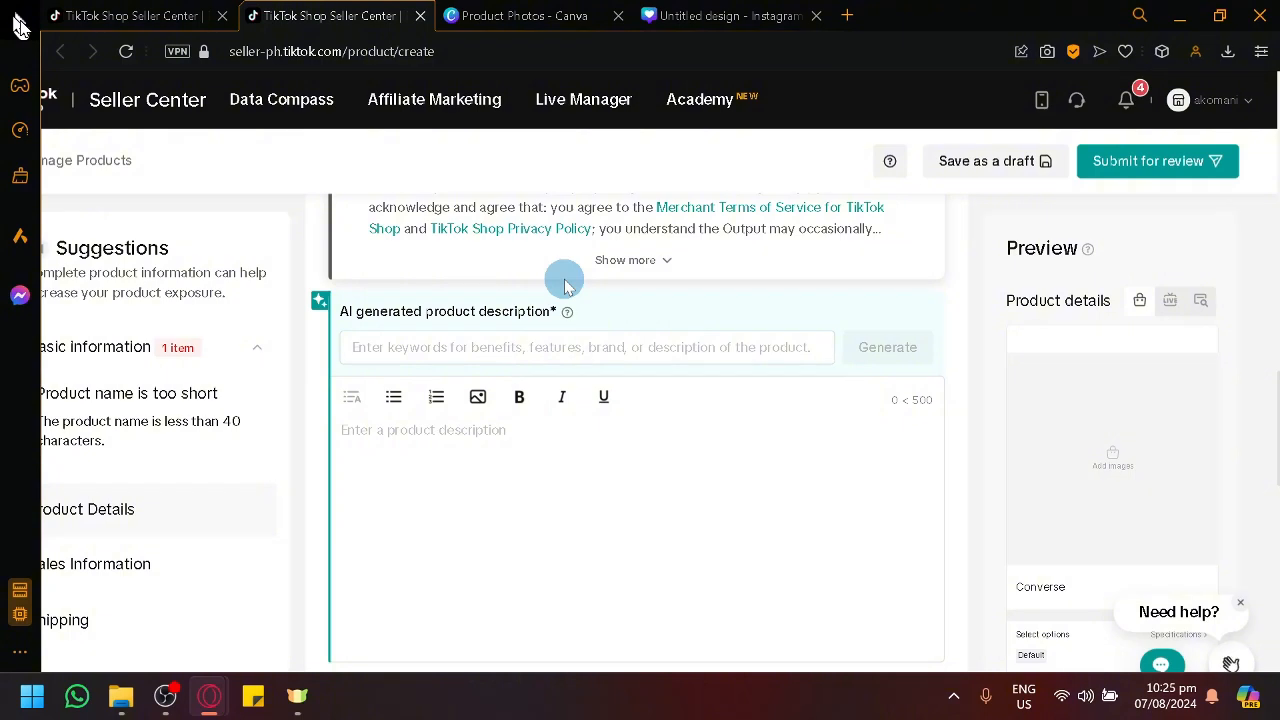
left_click(586, 347)
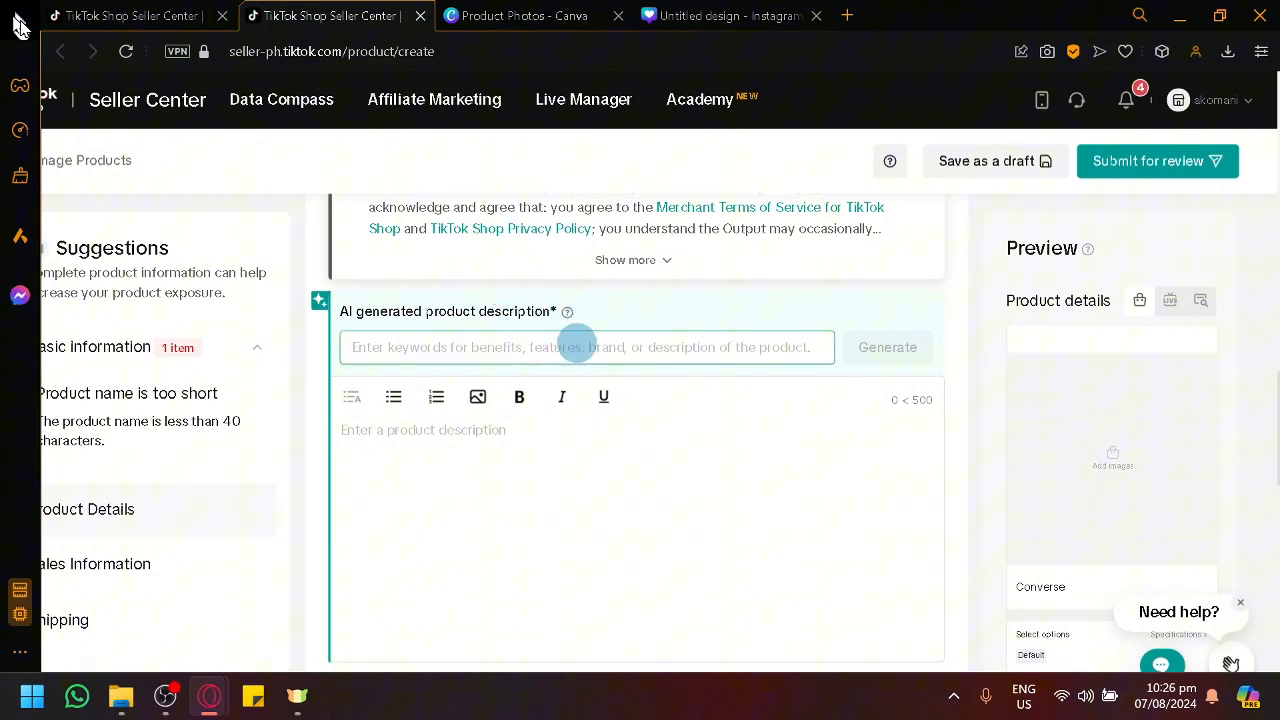
scroll("down", 3)
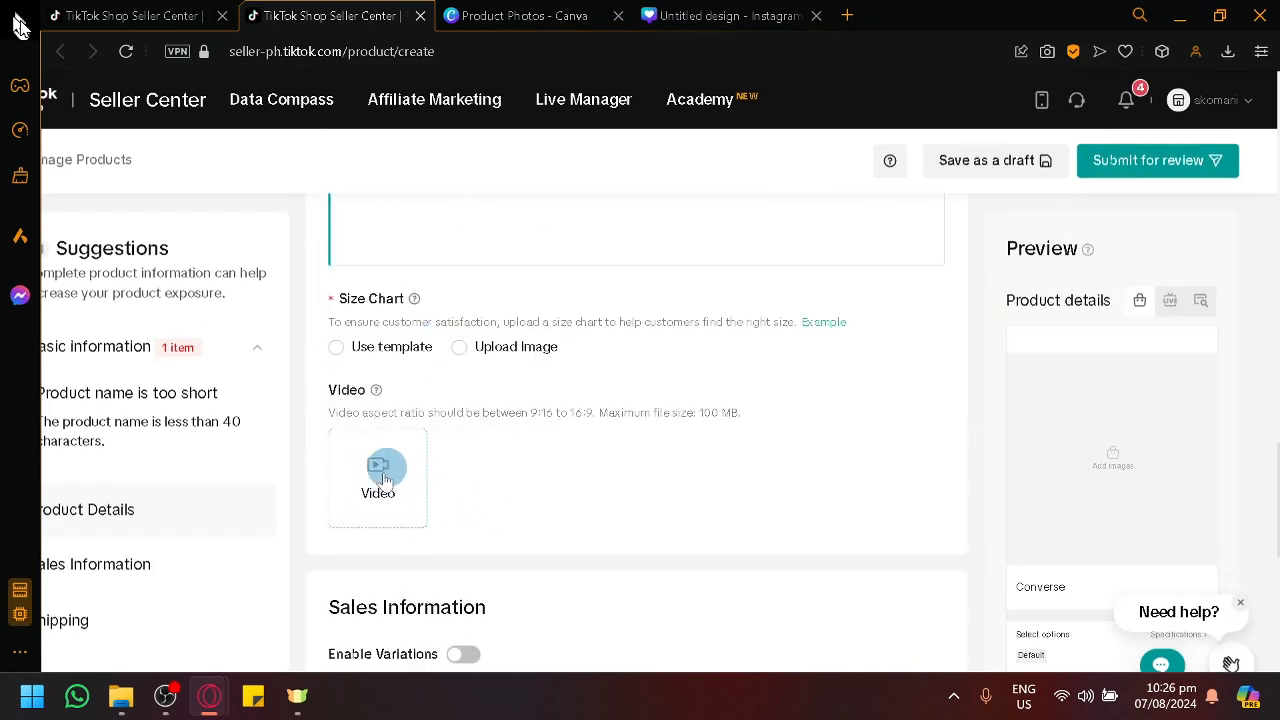
mouse_move(525, 513)
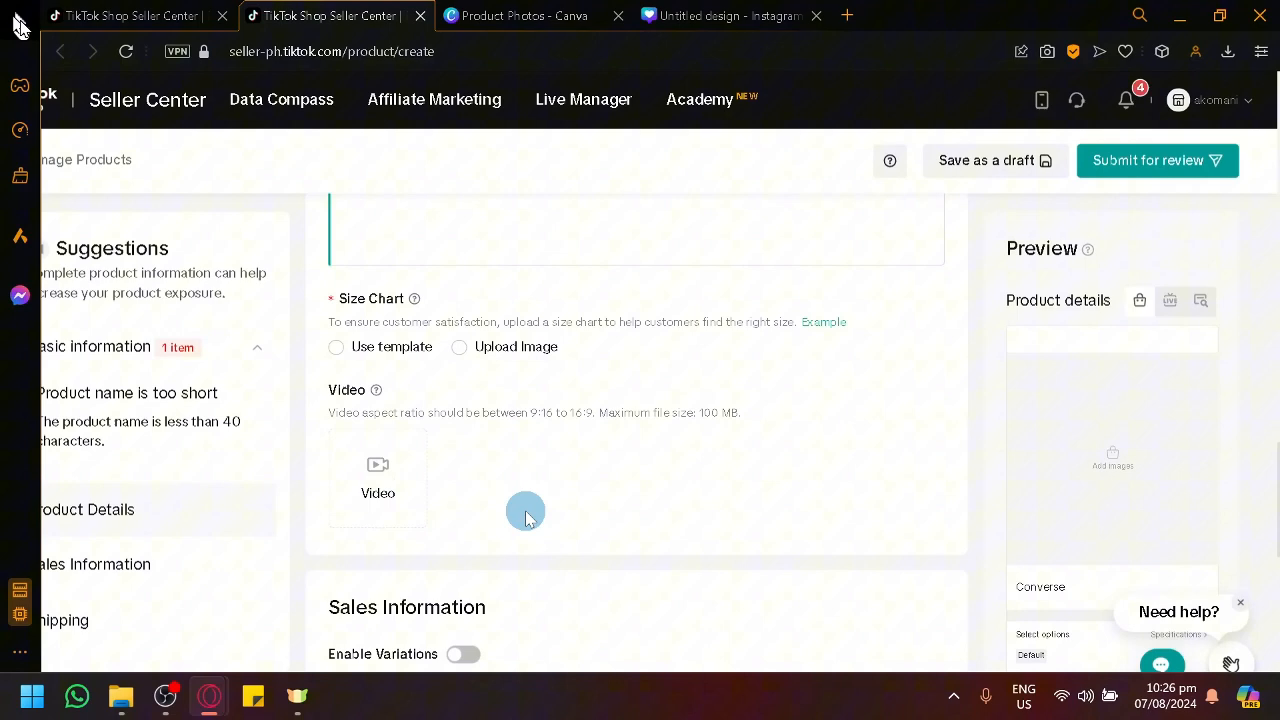
scroll("down", 3)
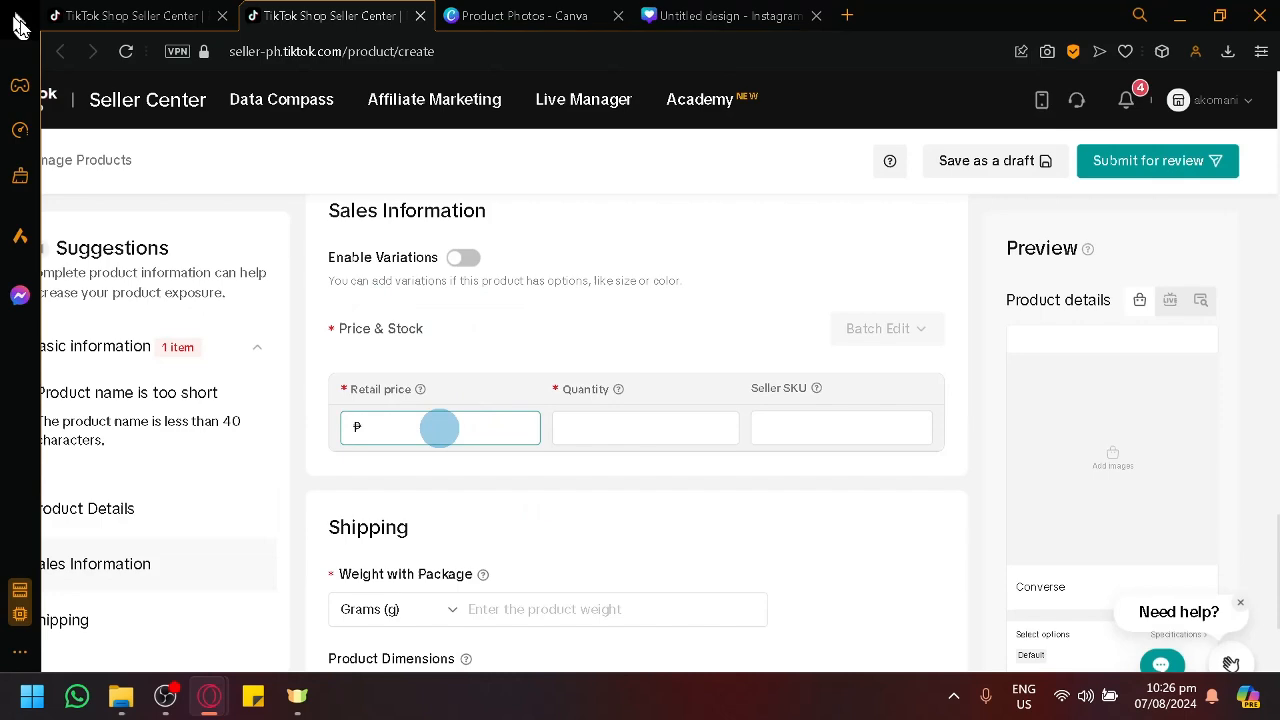
scroll("down", 3)
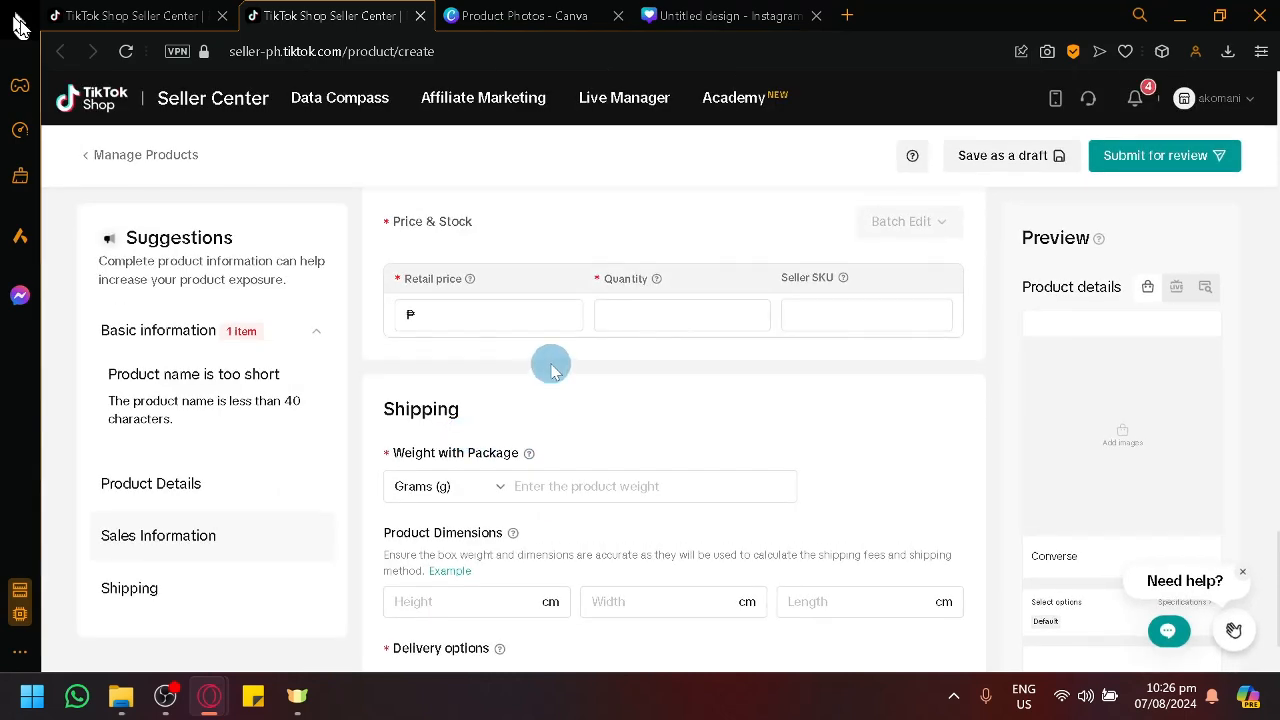
scroll("down", 3)
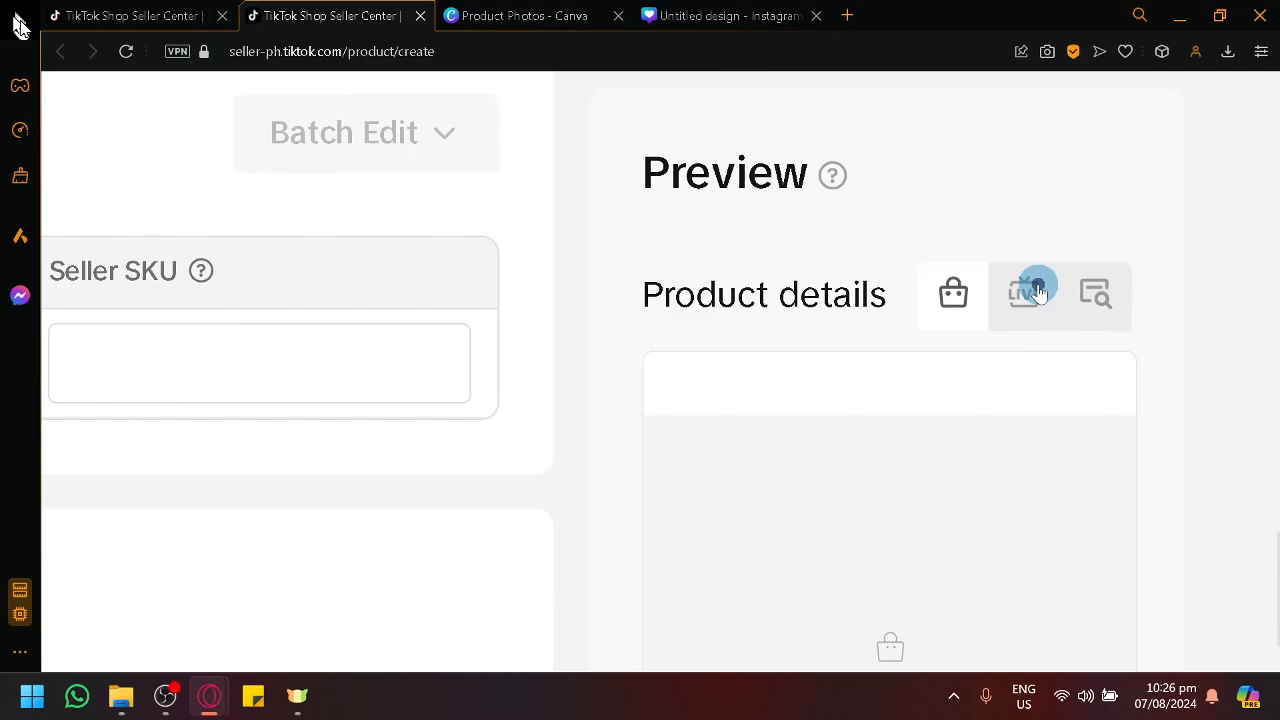
Toggle the product preview to the LIVE view, then the next display mode
left_click(1023, 295)
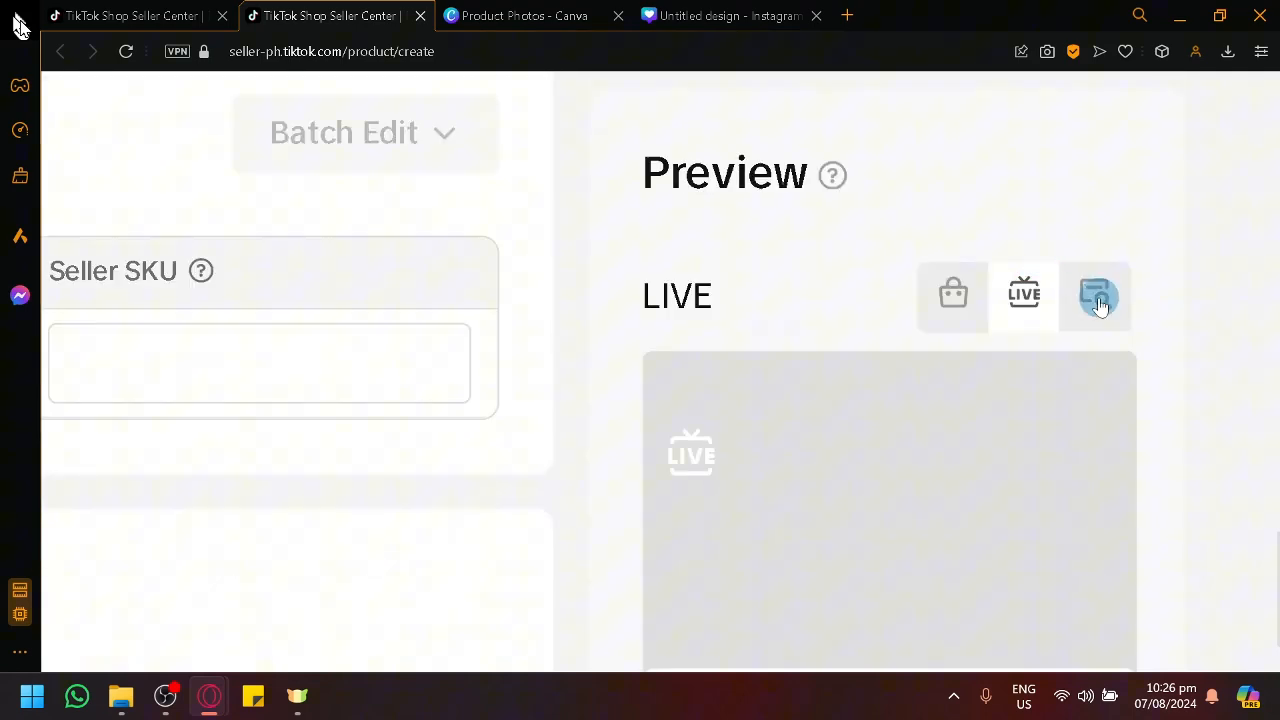
left_click(1095, 295)
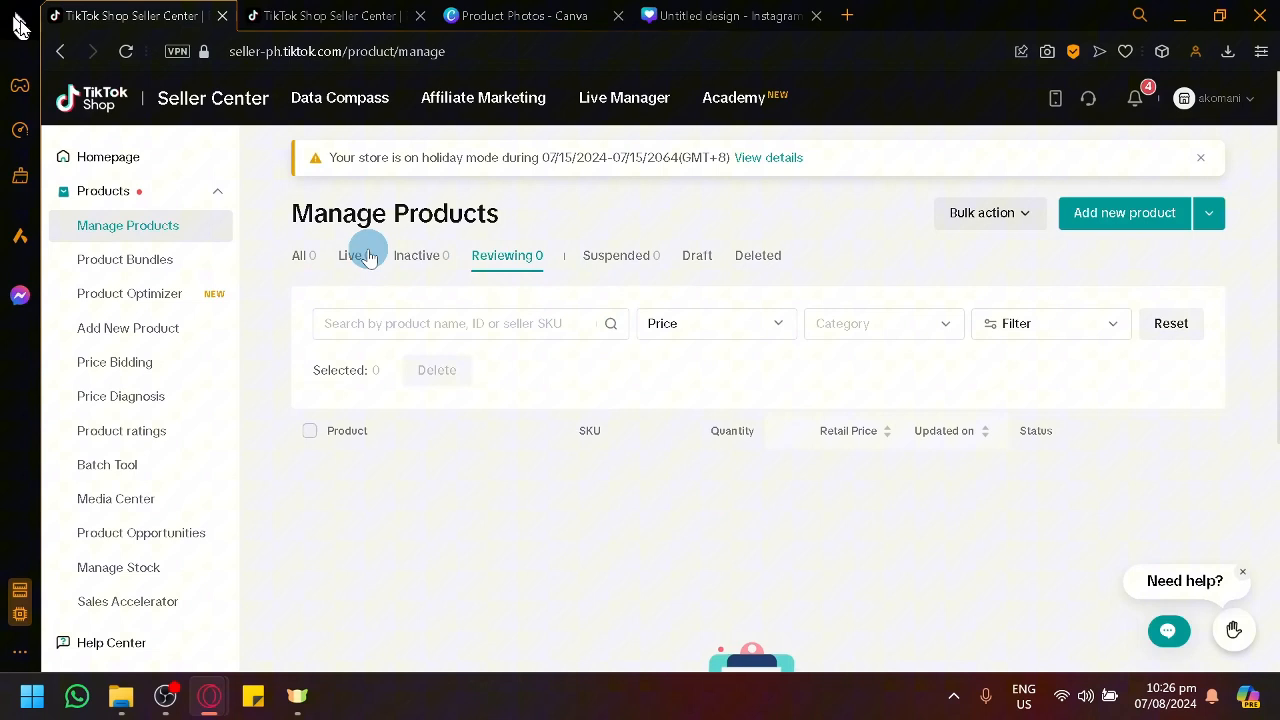
mouse_move(621, 255)
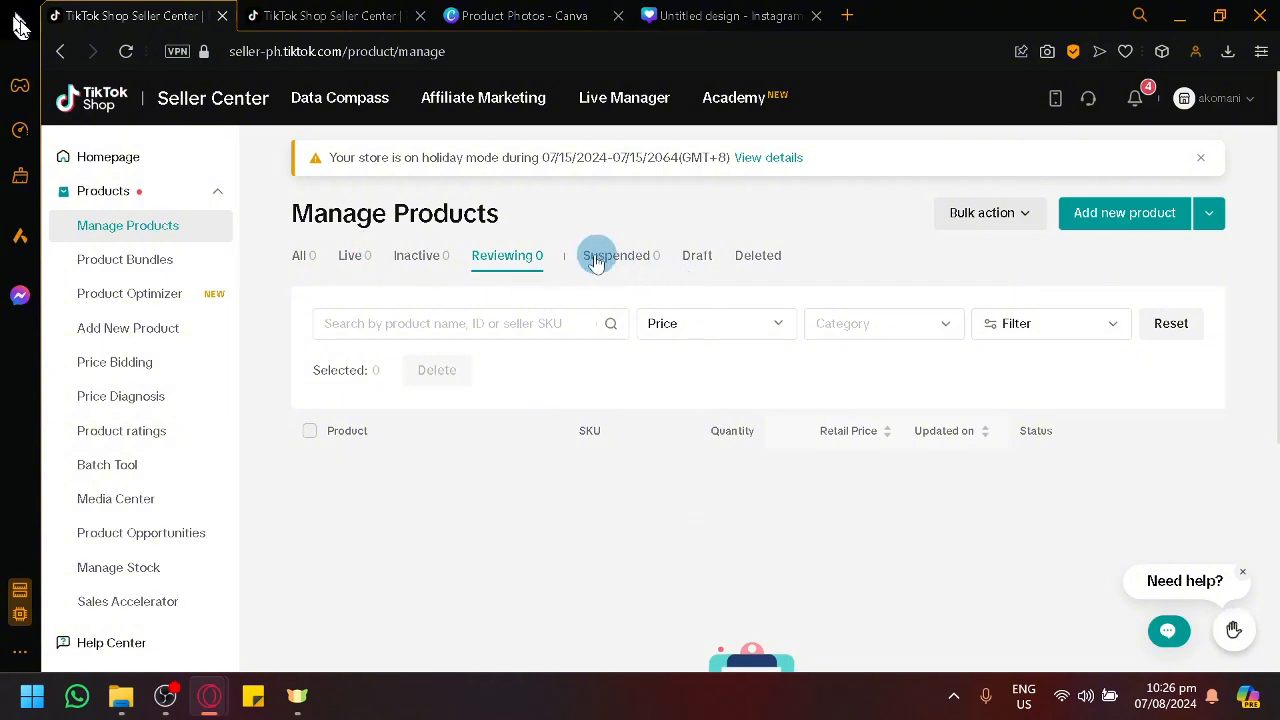
mouse_move(847, 197)
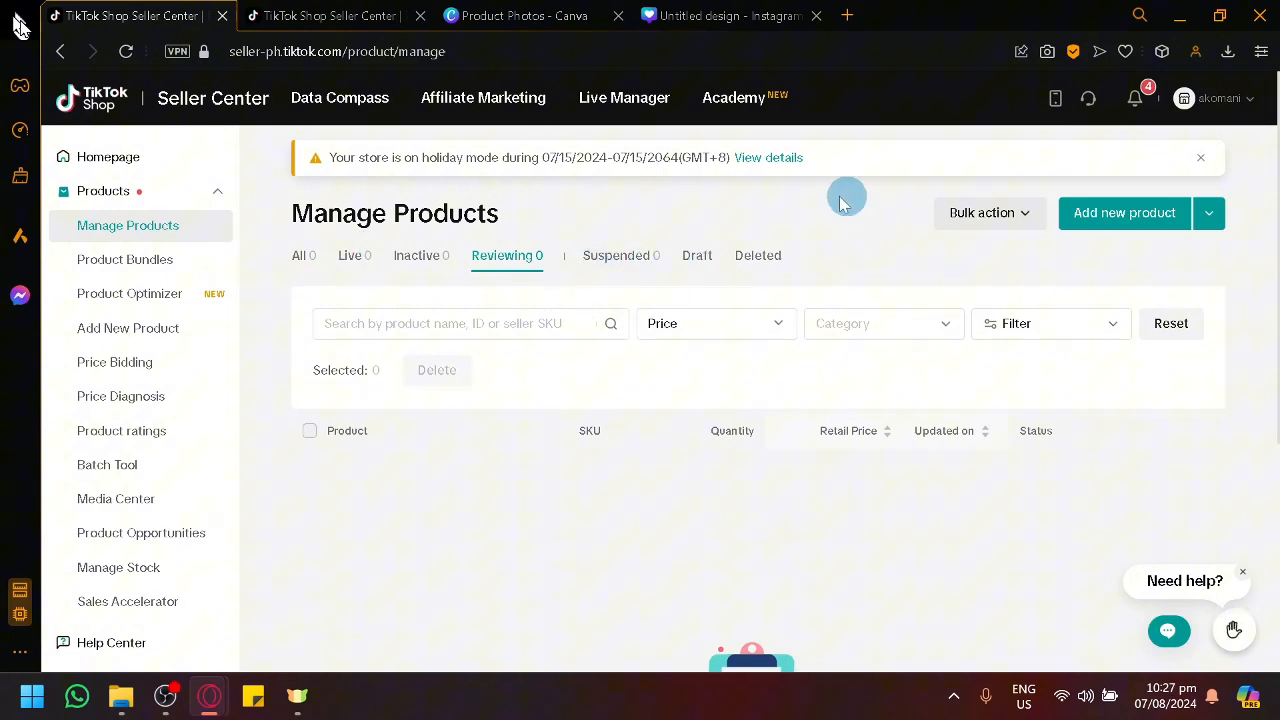